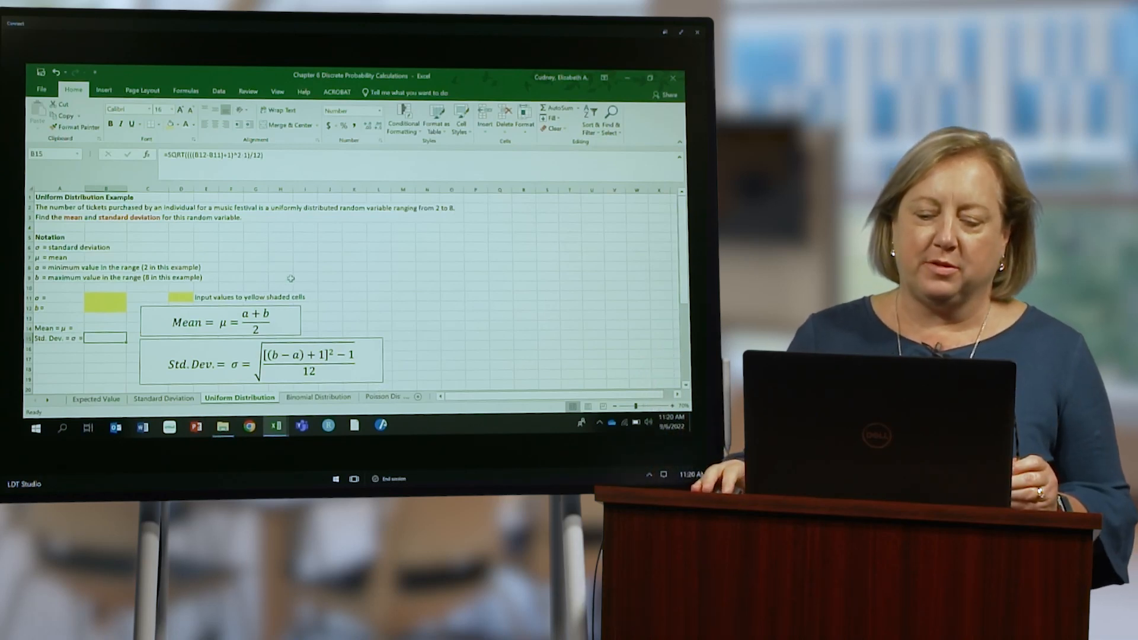
Enter 2 as the minimum value a in its yellow input cell B11
left_click(280, 276)
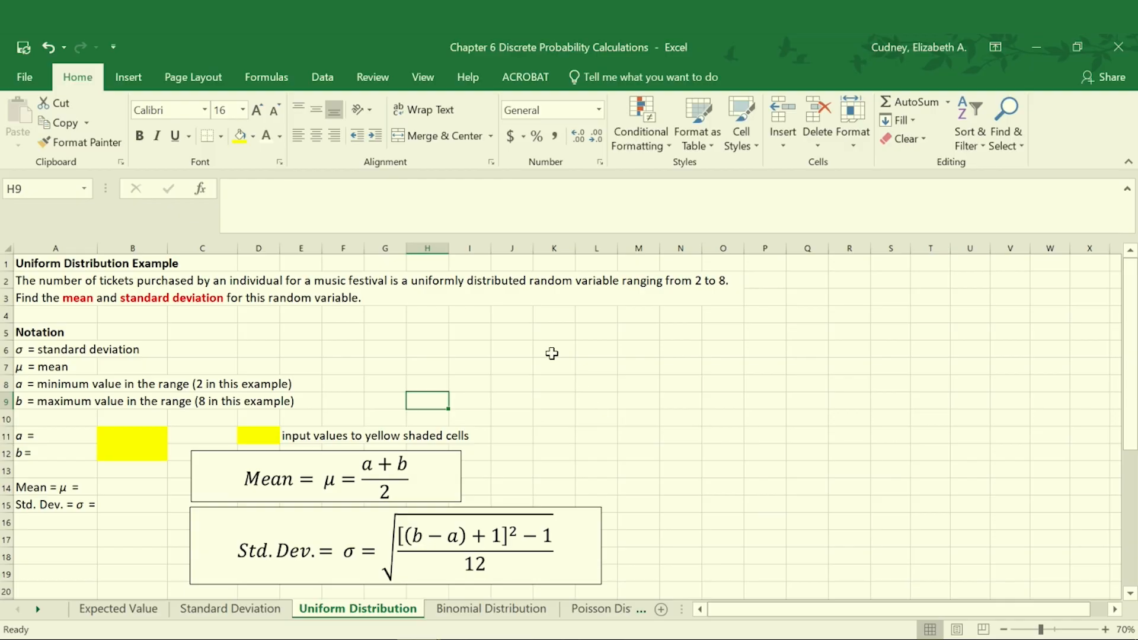
mouse_move(549, 321)
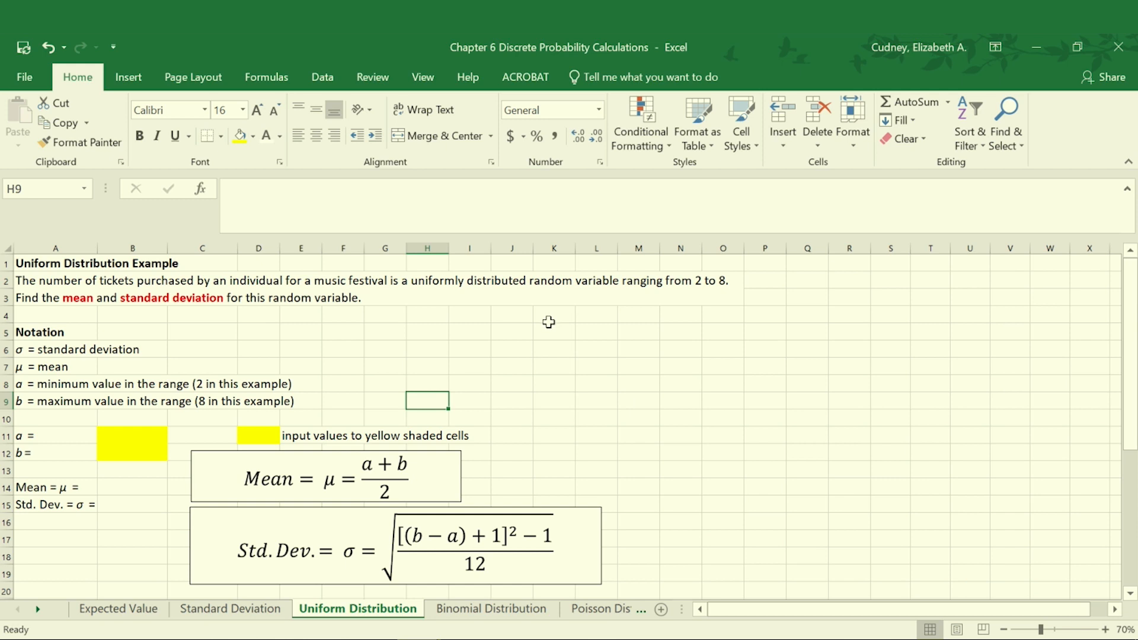
mouse_move(324, 314)
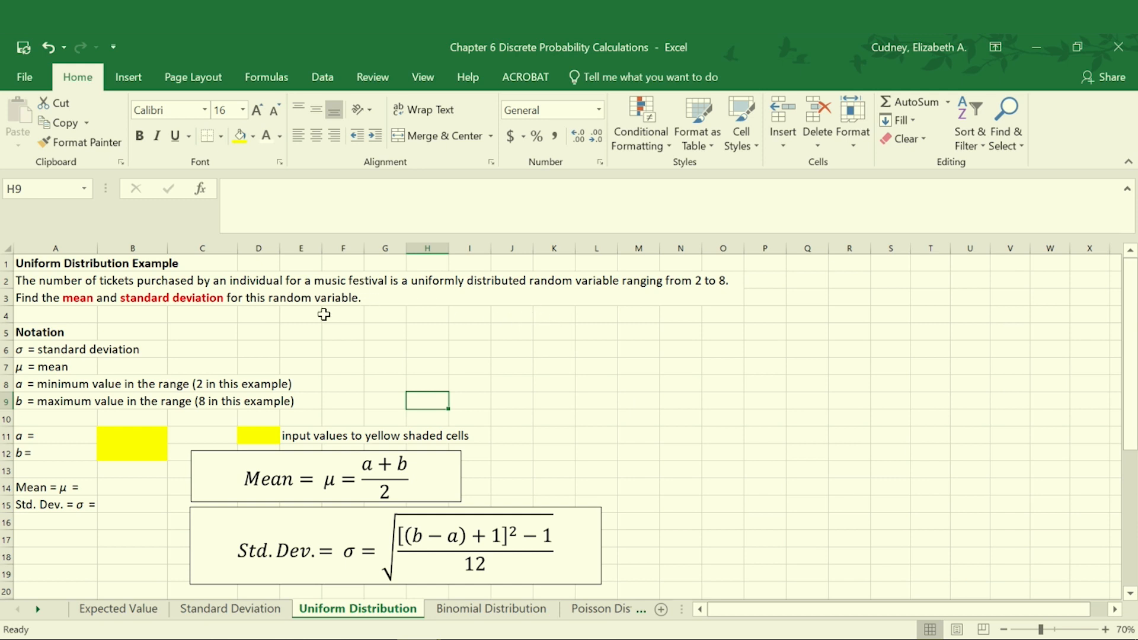
mouse_move(428, 332)
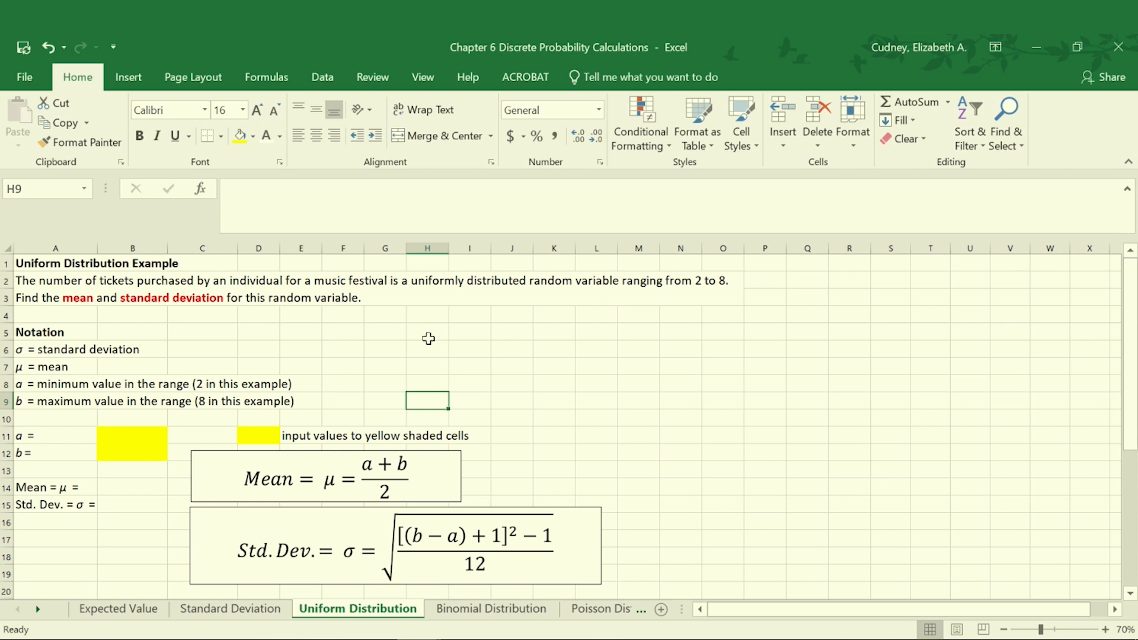
mouse_move(461, 338)
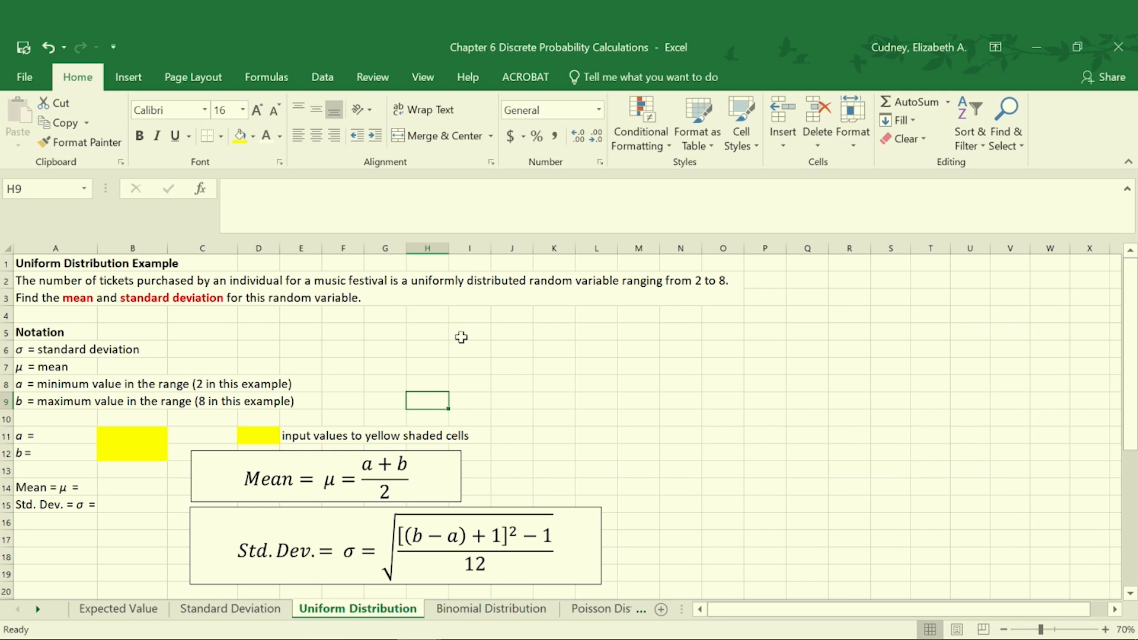
mouse_move(469, 343)
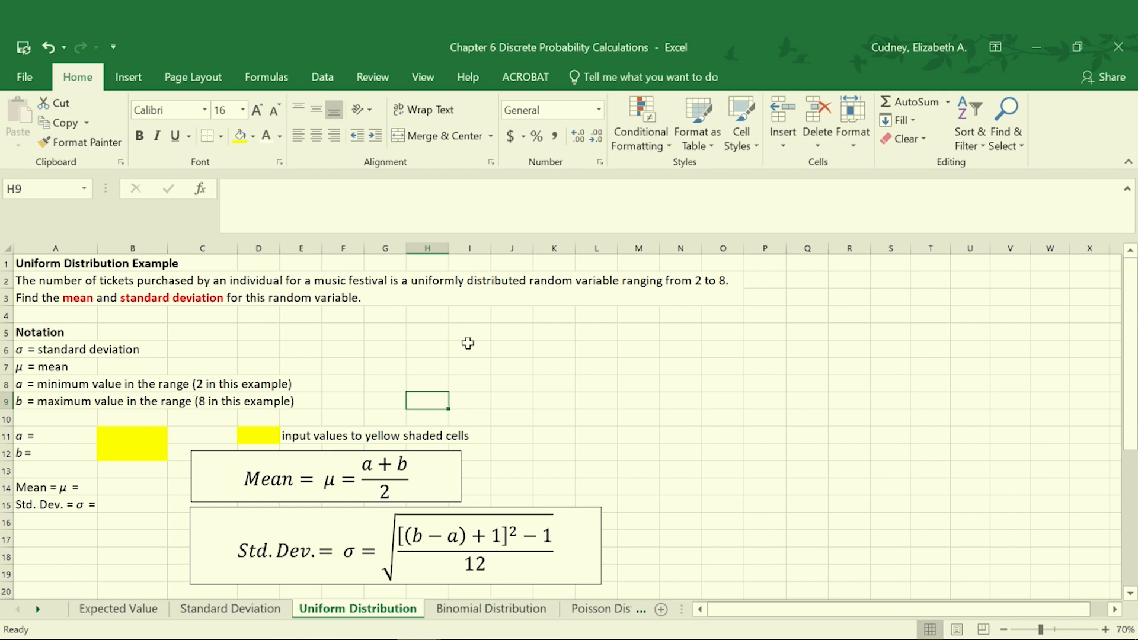
left_click(469, 349)
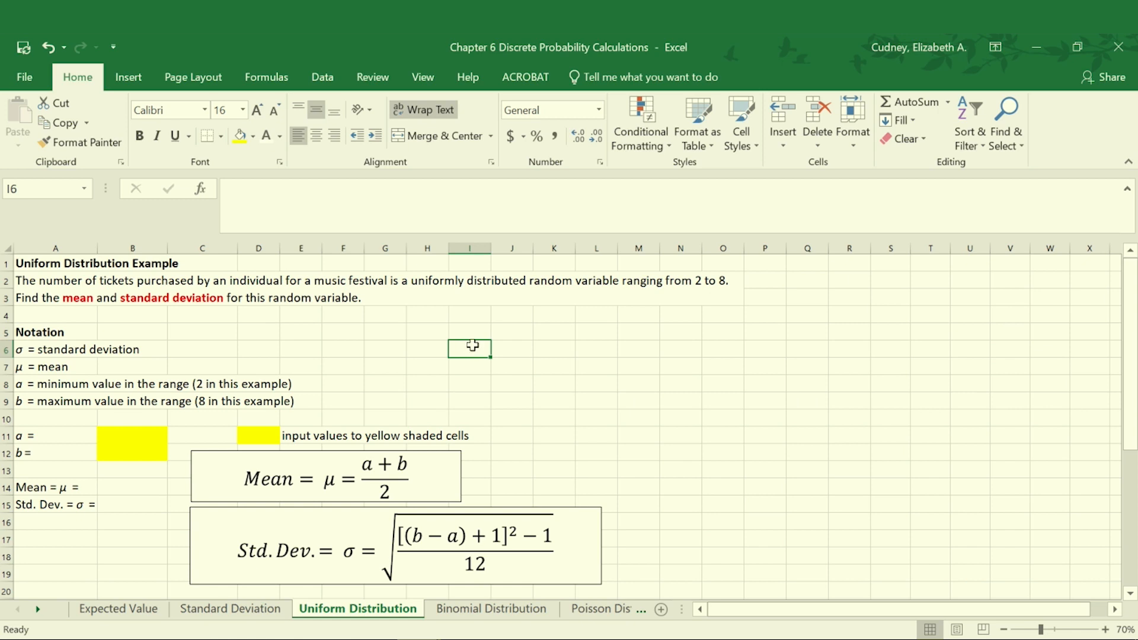
mouse_move(455, 365)
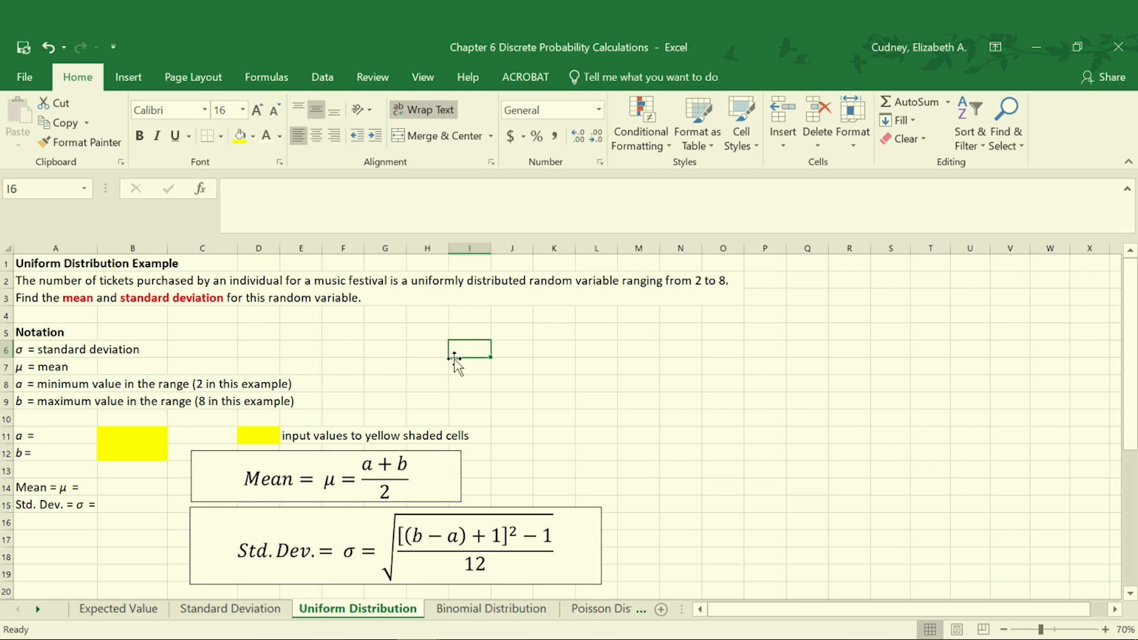
mouse_move(456, 355)
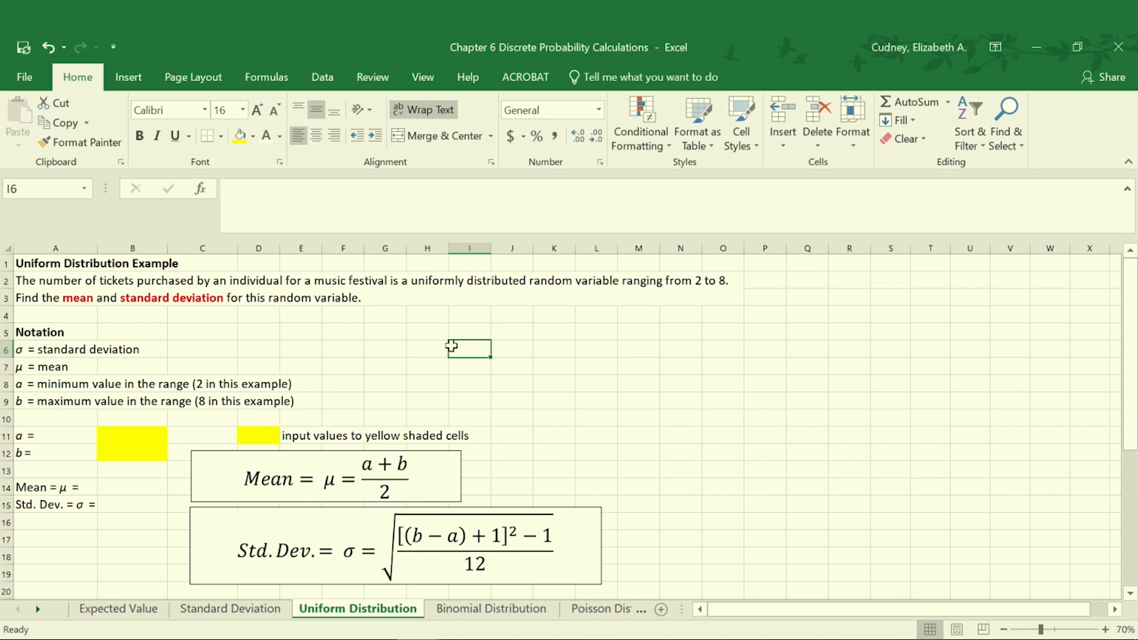
mouse_move(419, 331)
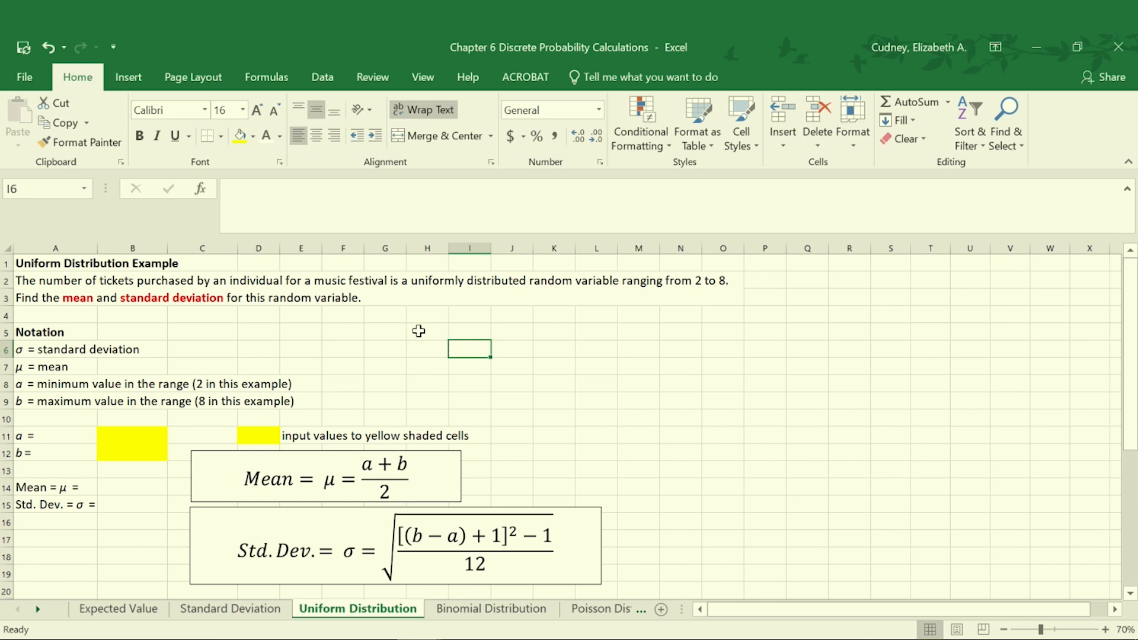
mouse_move(124, 439)
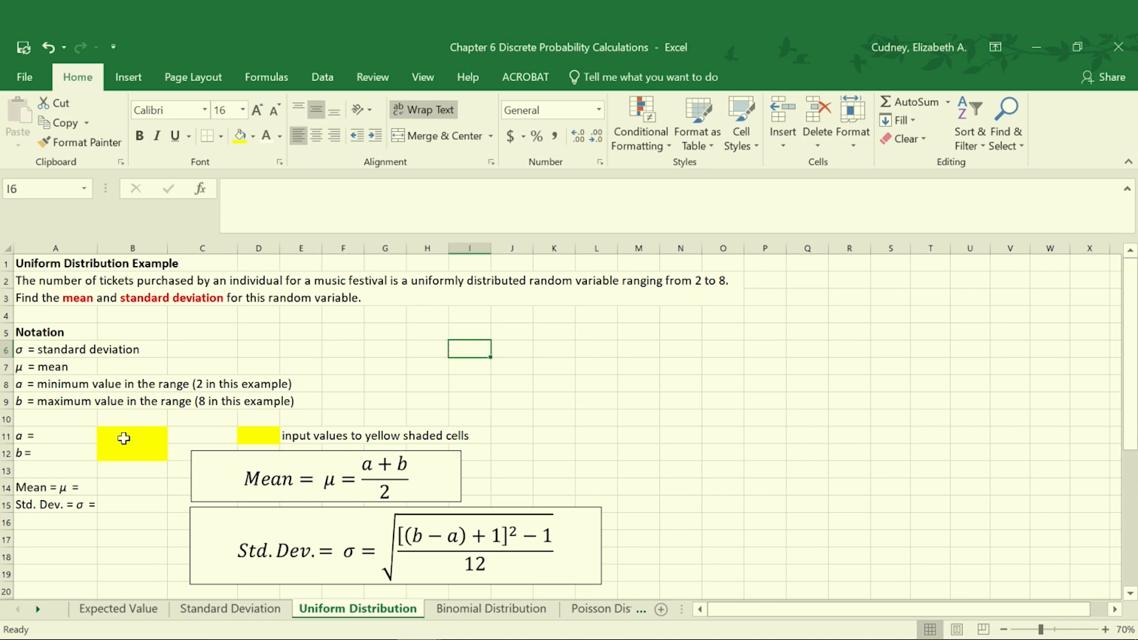
mouse_move(120, 434)
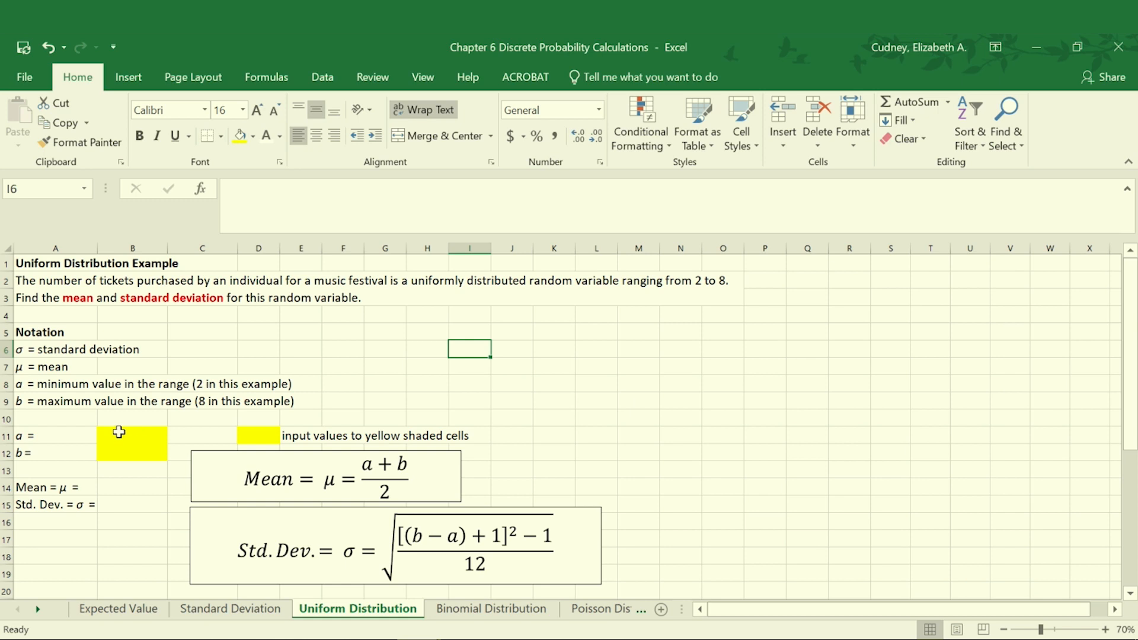
left_click(132, 435)
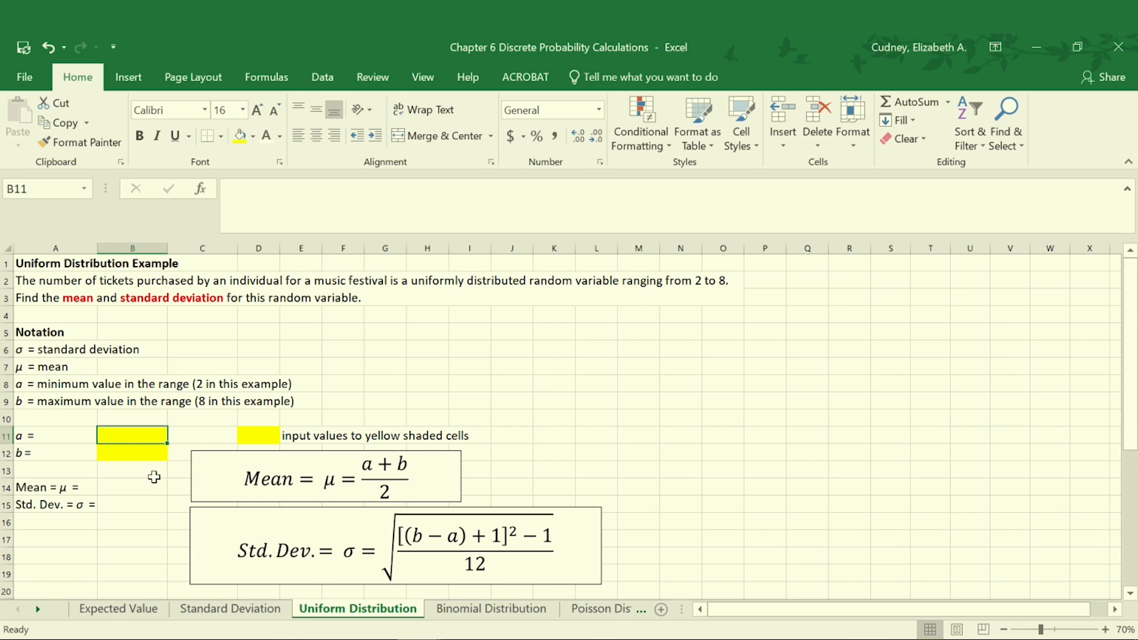
mouse_move(167, 495)
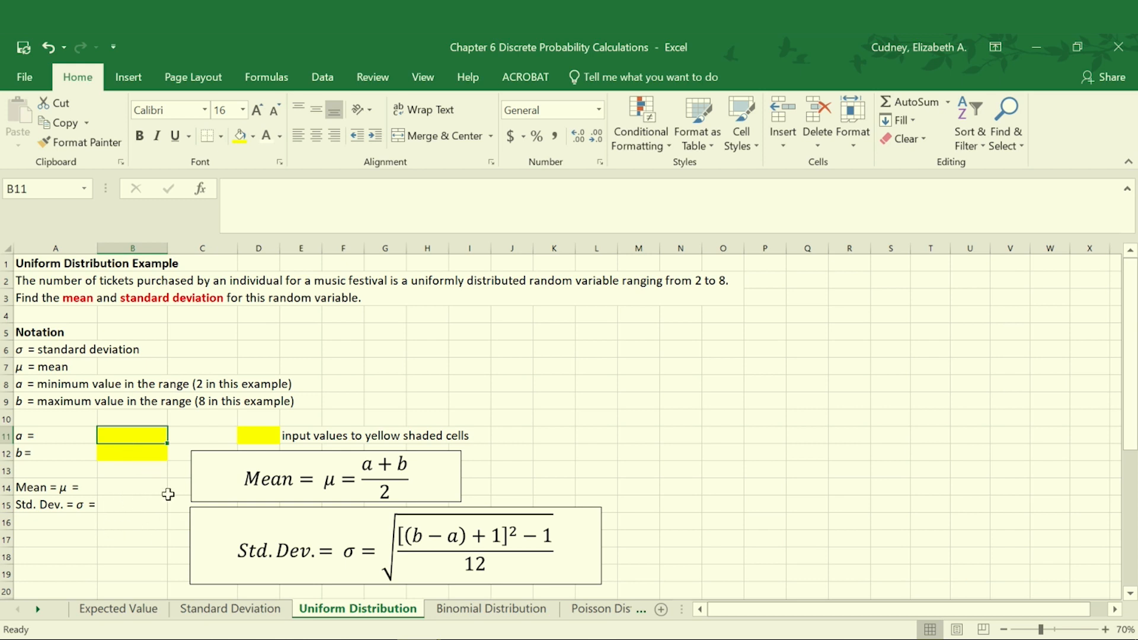
mouse_move(131, 509)
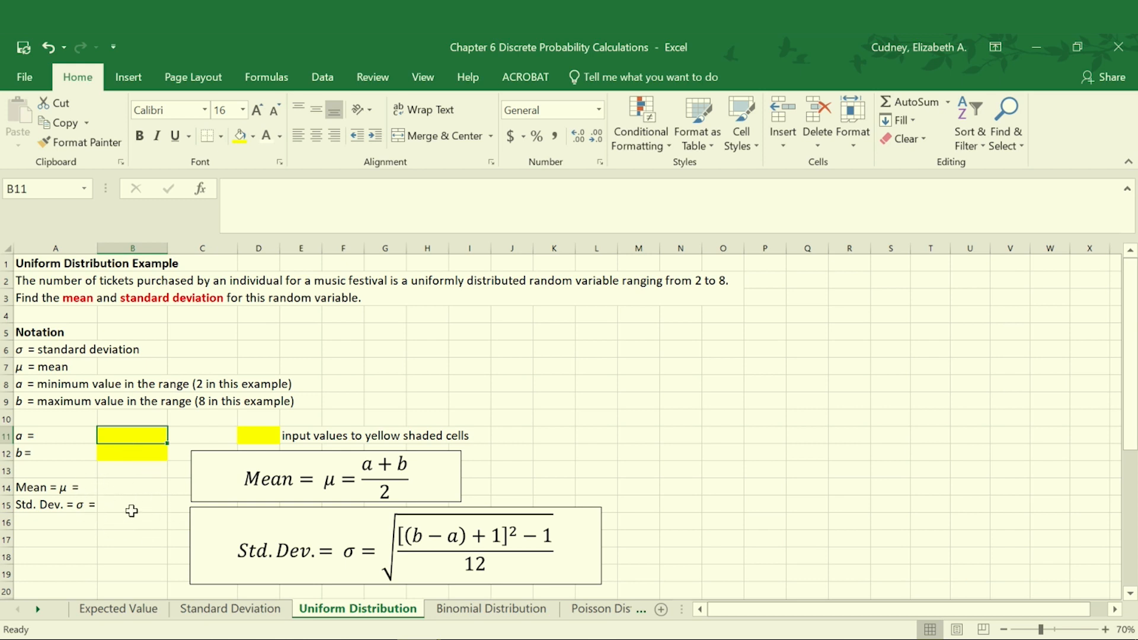
mouse_move(203, 385)
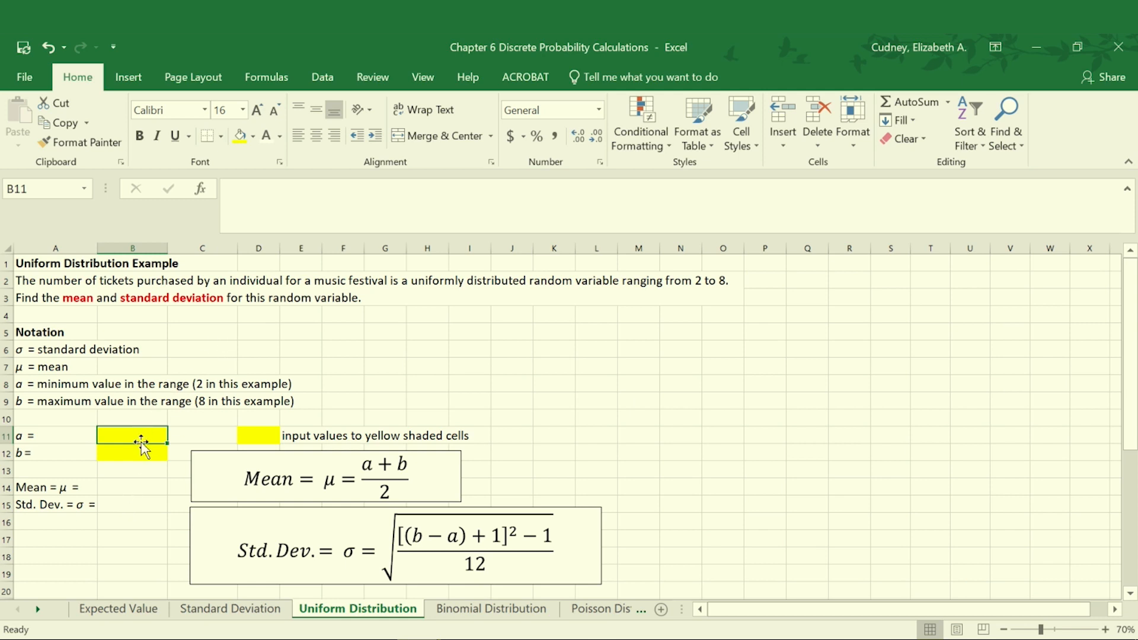
mouse_move(140, 447)
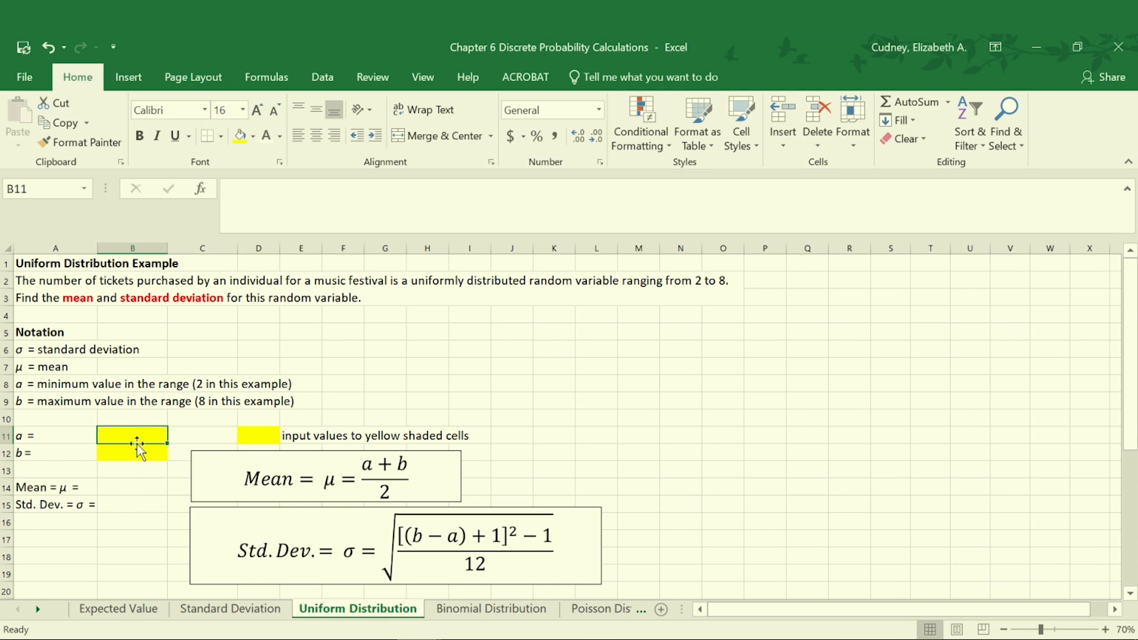
mouse_move(701, 298)
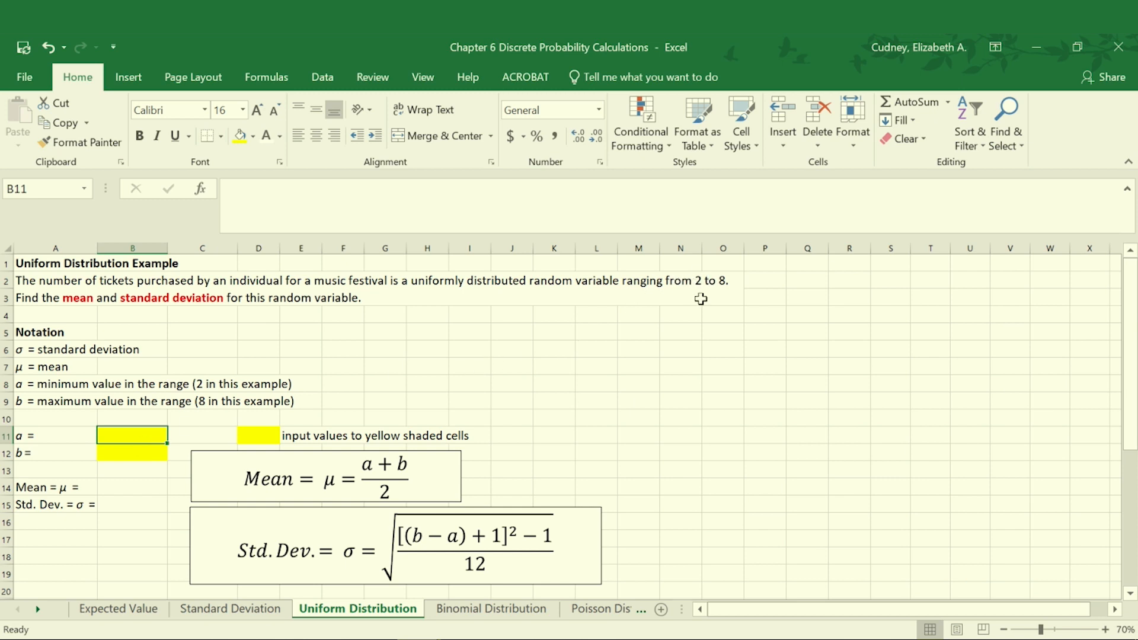
type("2")
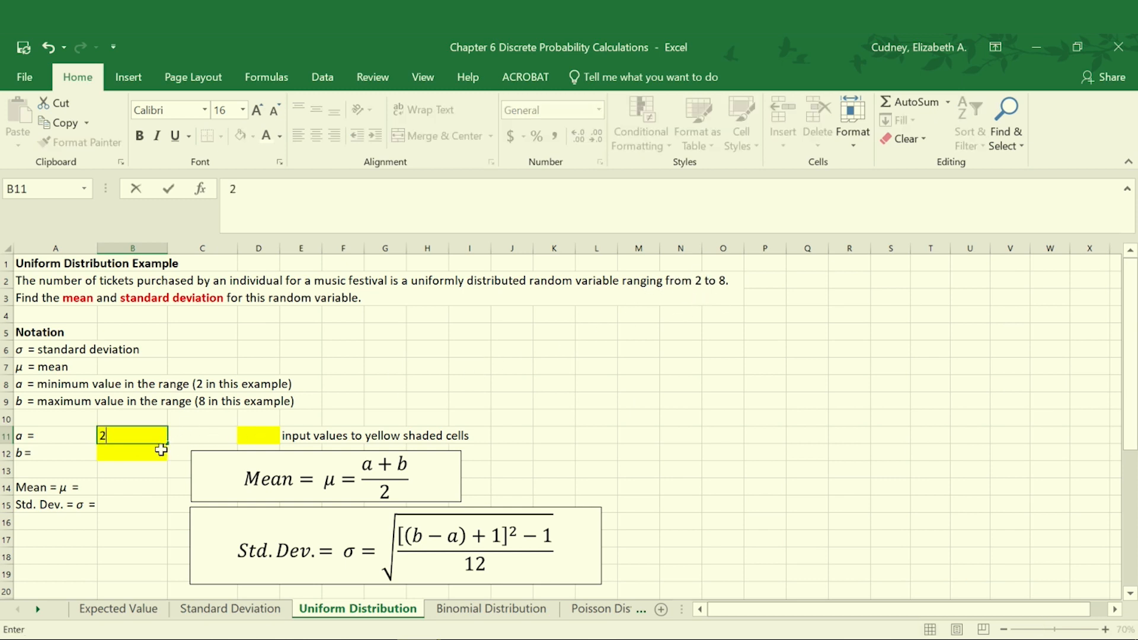
key("Enter")
type("8")
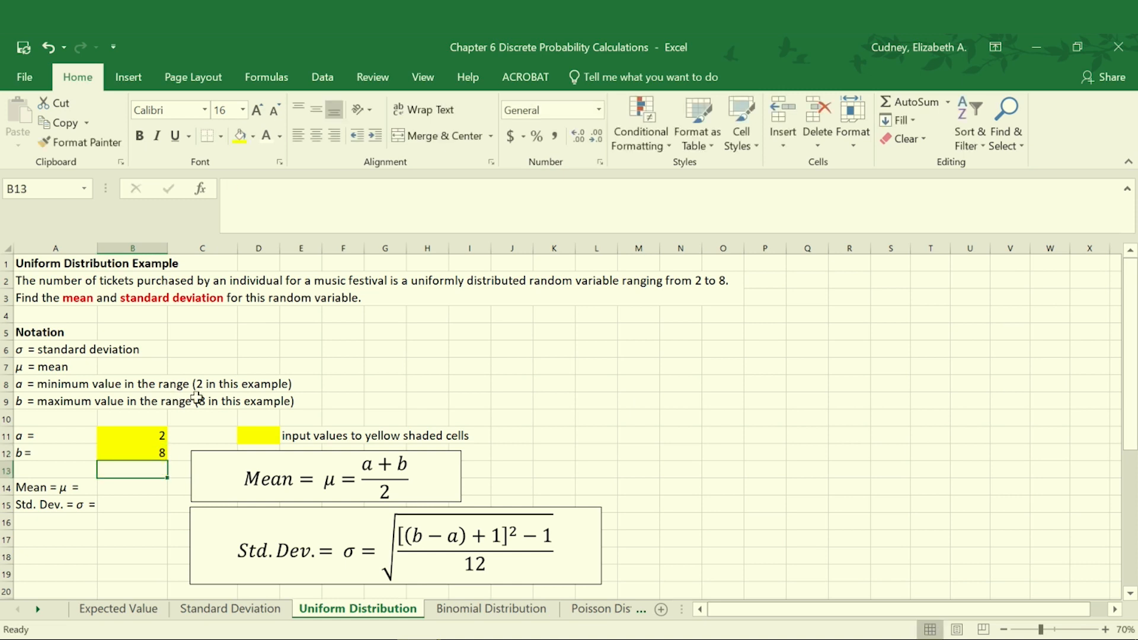
mouse_move(354, 490)
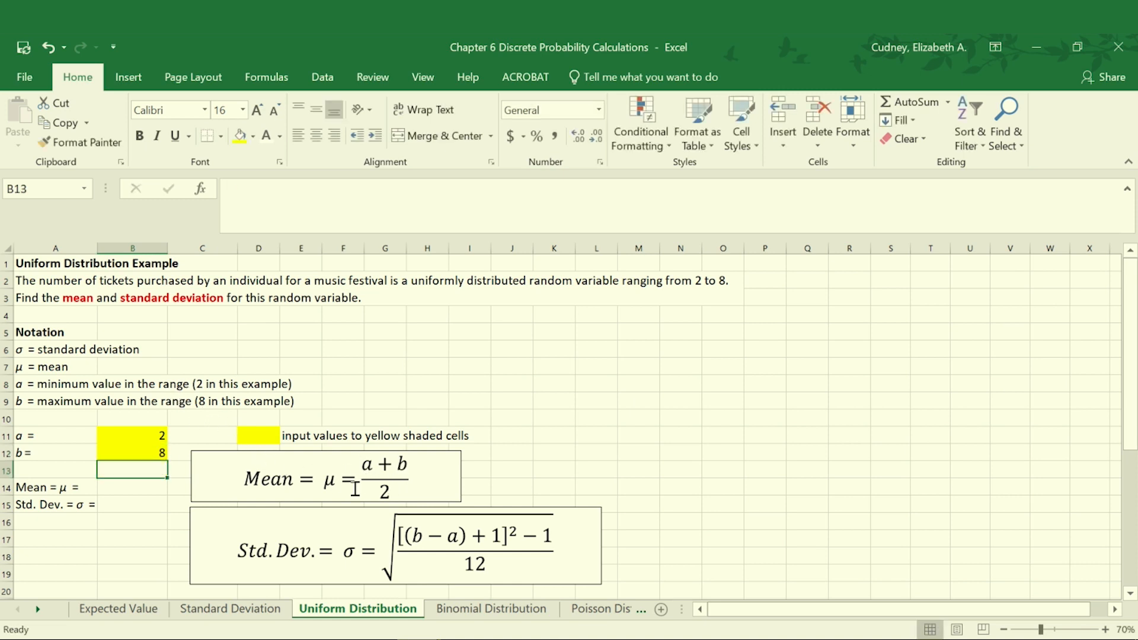
mouse_move(308, 557)
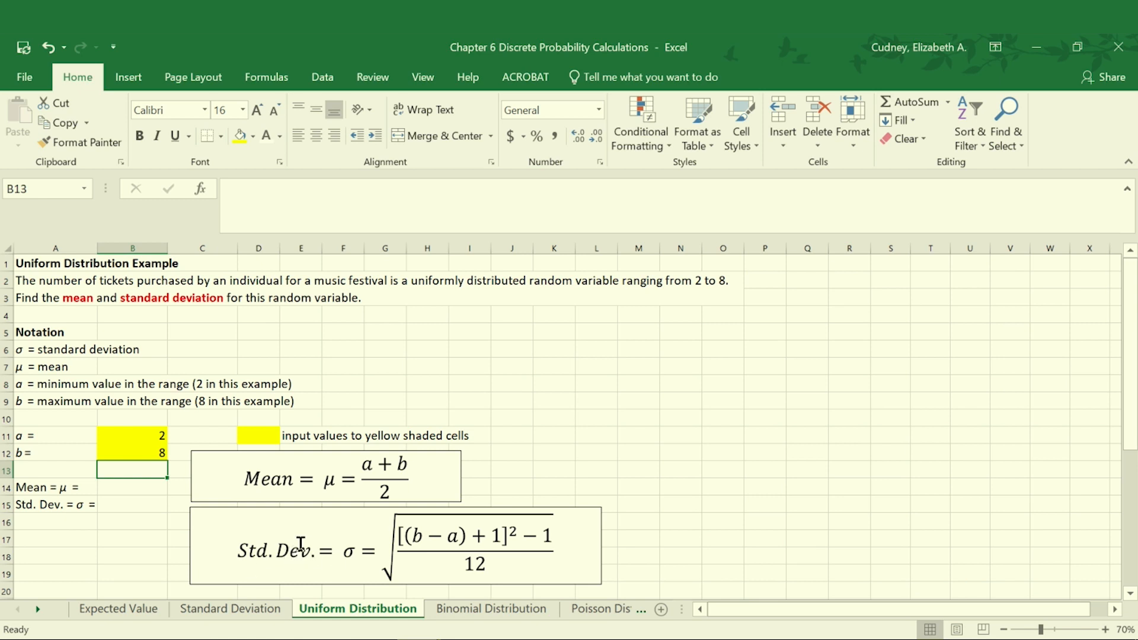
mouse_move(174, 481)
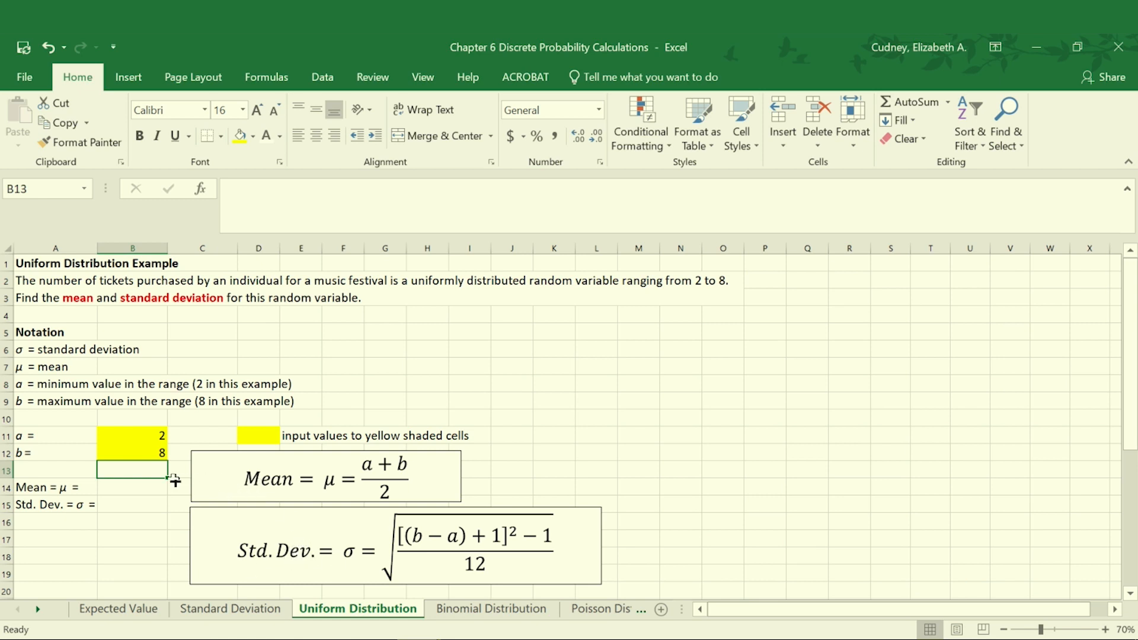
left_click(130, 487)
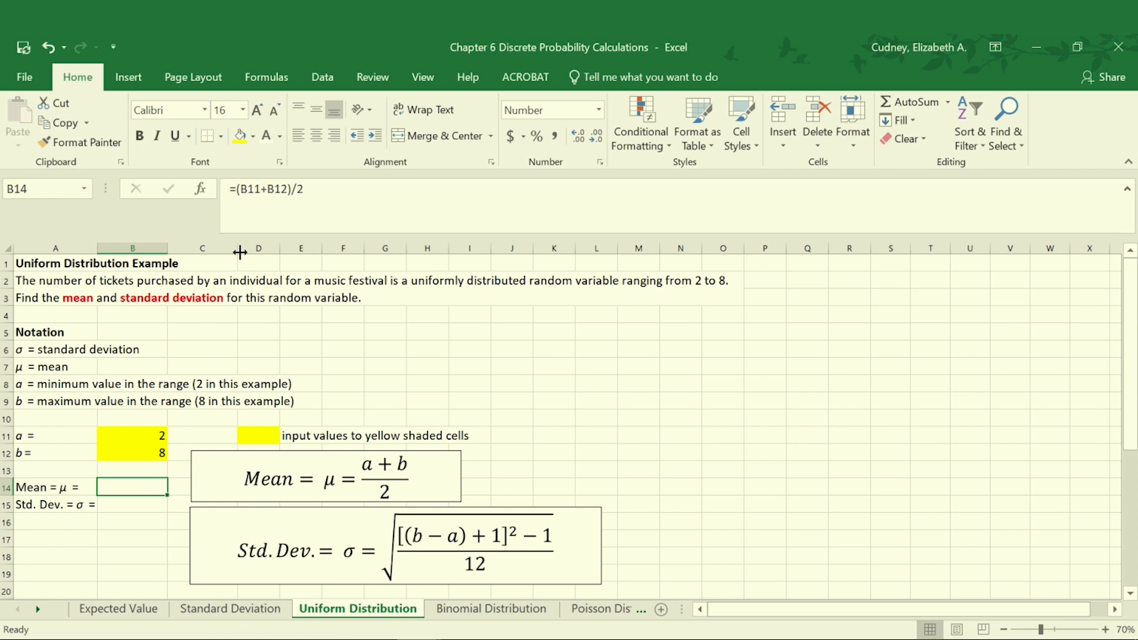
mouse_move(279, 383)
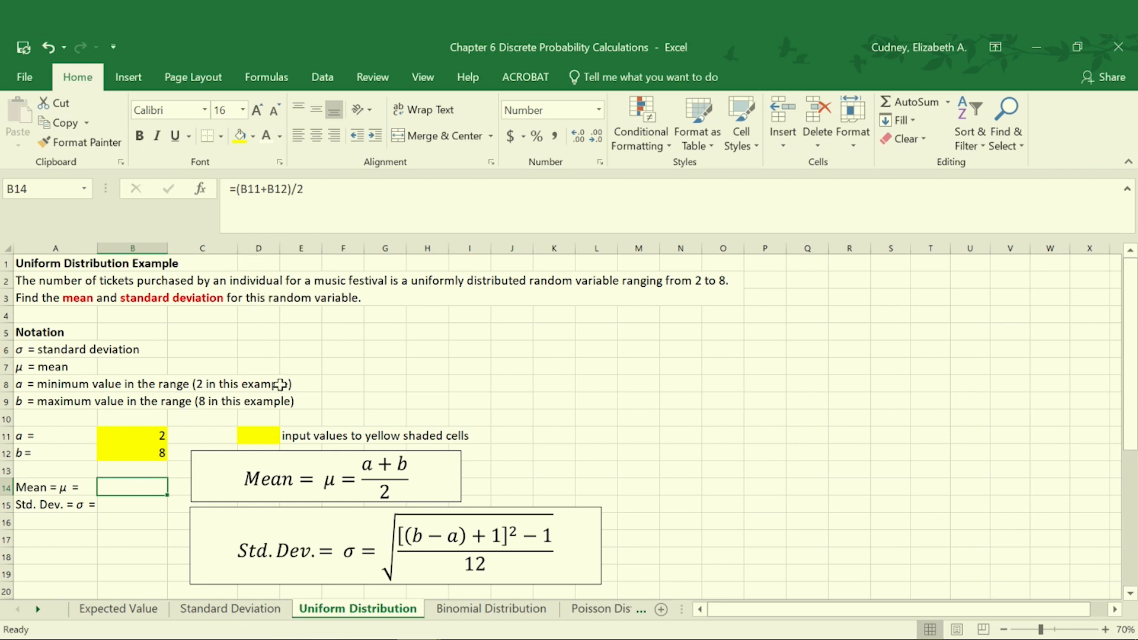
mouse_move(270, 156)
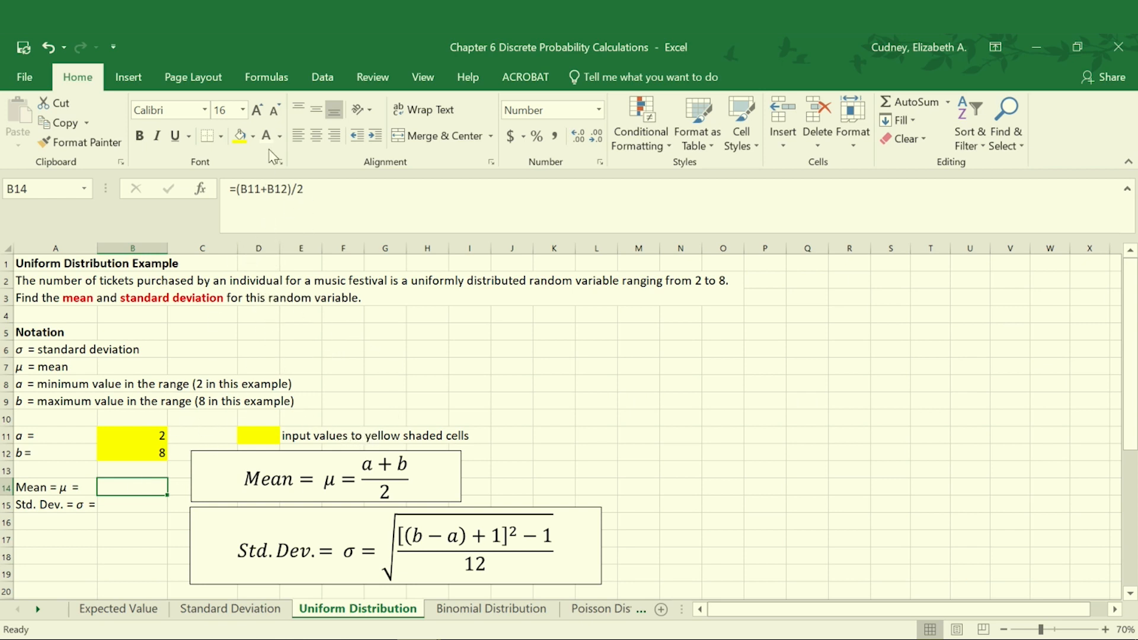
mouse_move(267, 135)
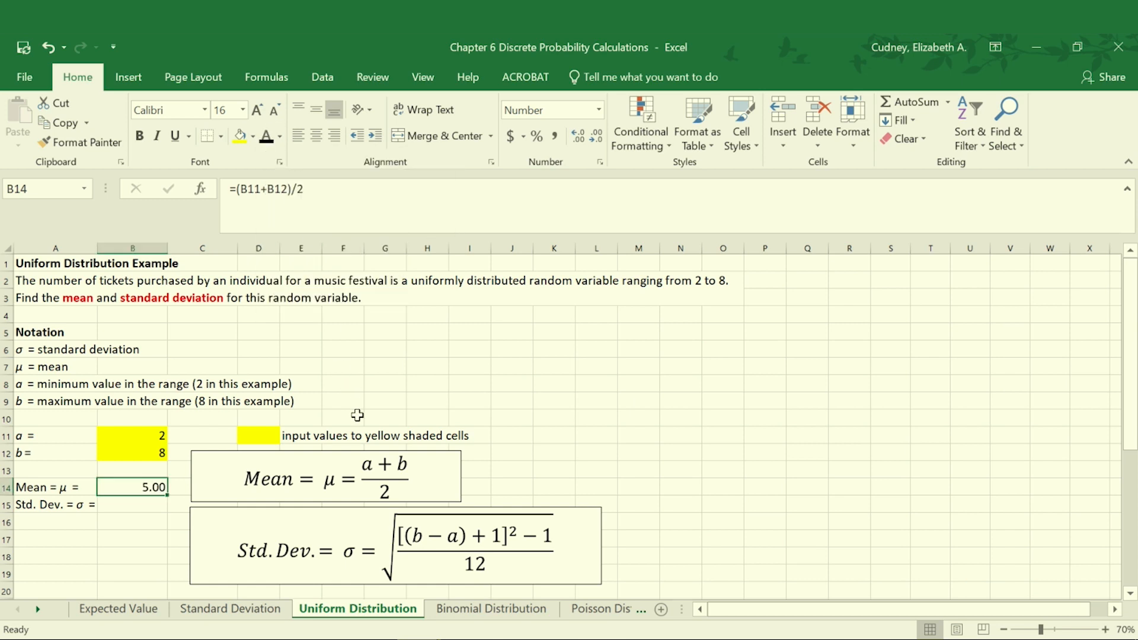
mouse_move(371, 465)
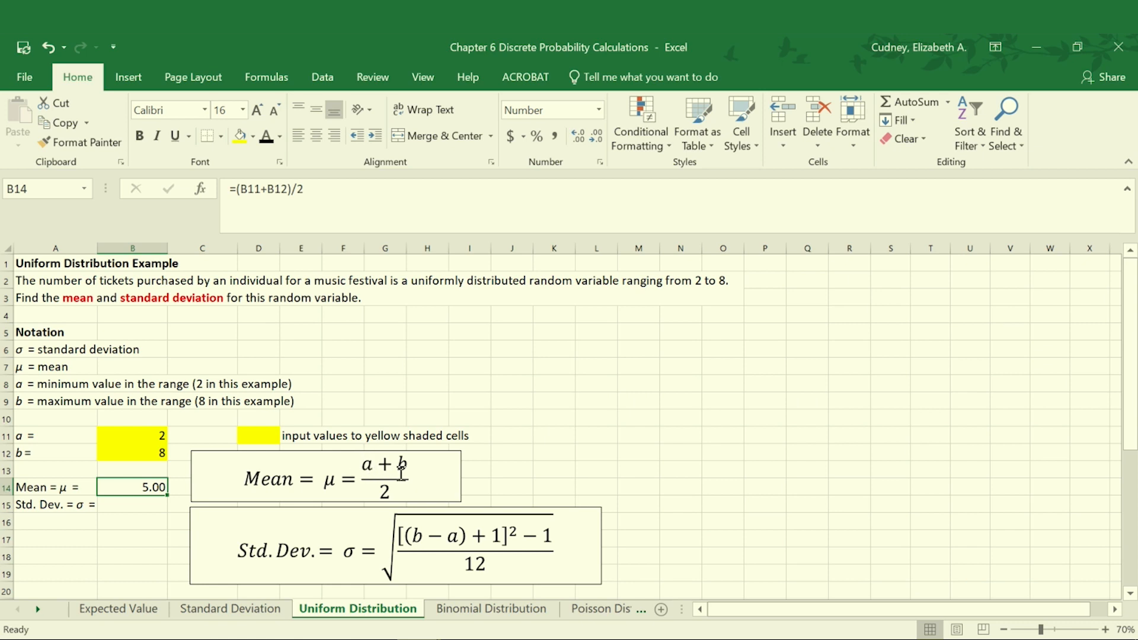
mouse_move(399, 468)
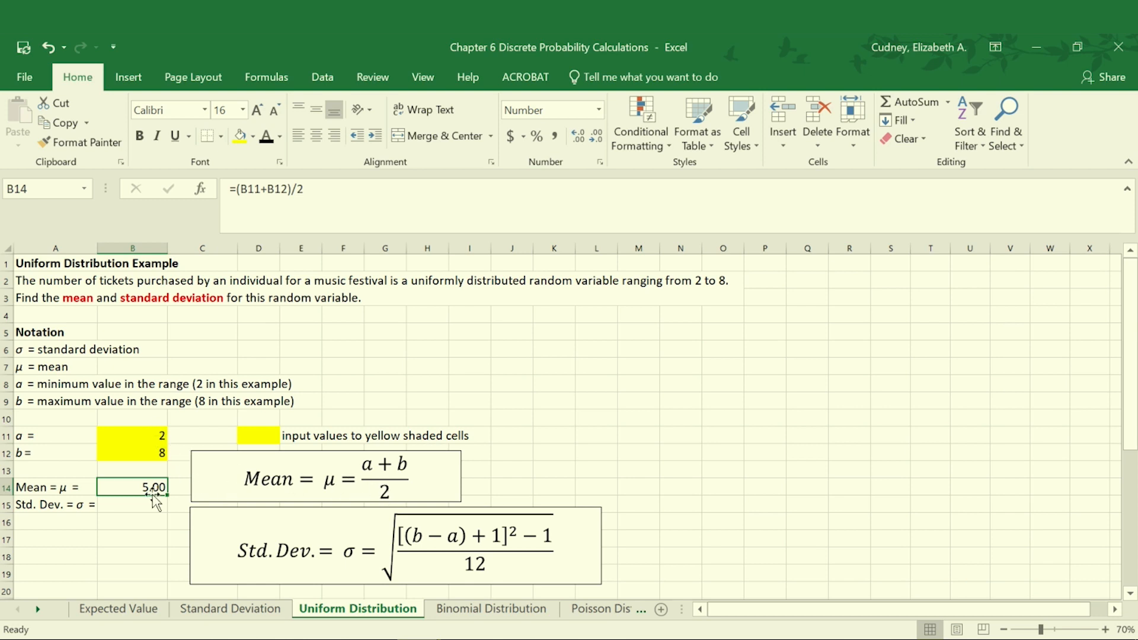
mouse_move(356, 551)
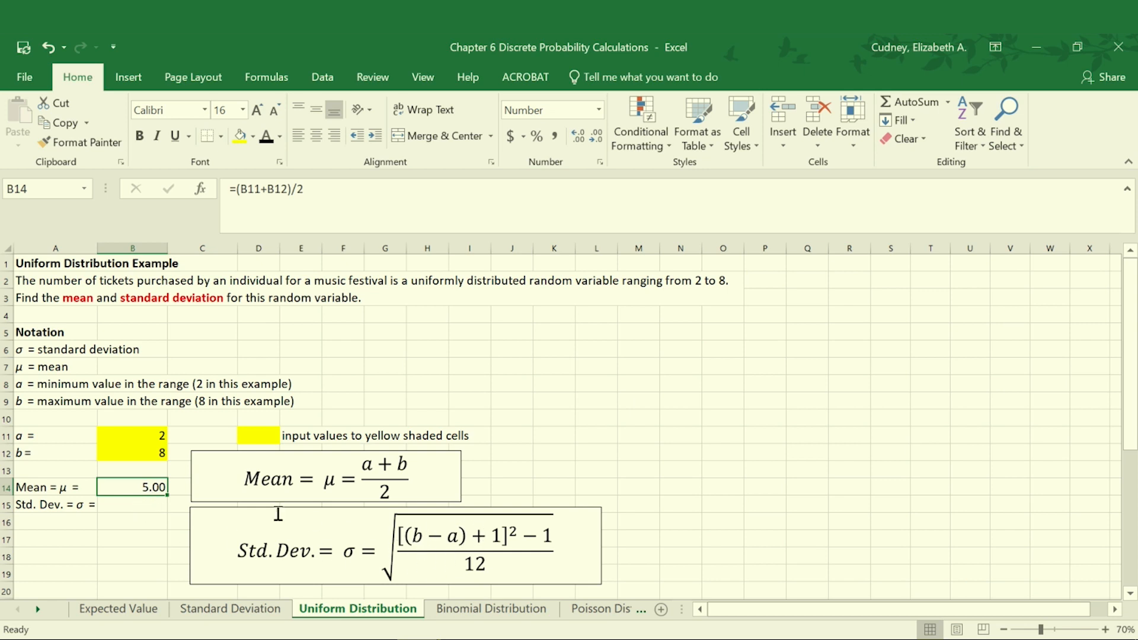
Select the standard deviation cell B15 and move to the formula bar
left_click(131, 504)
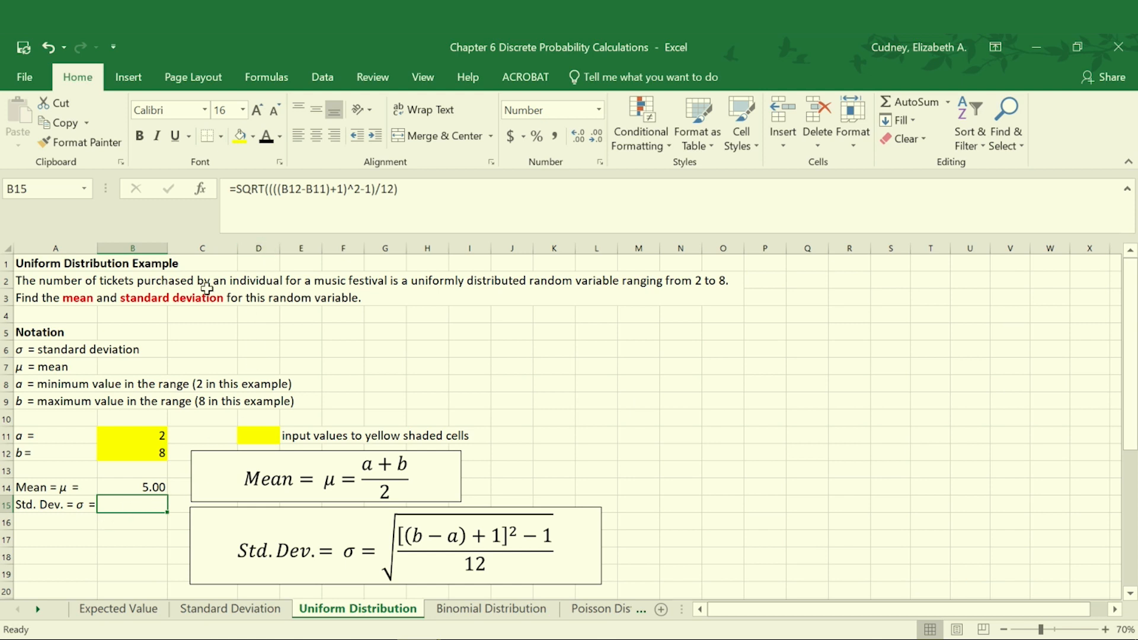
left_click(279, 136)
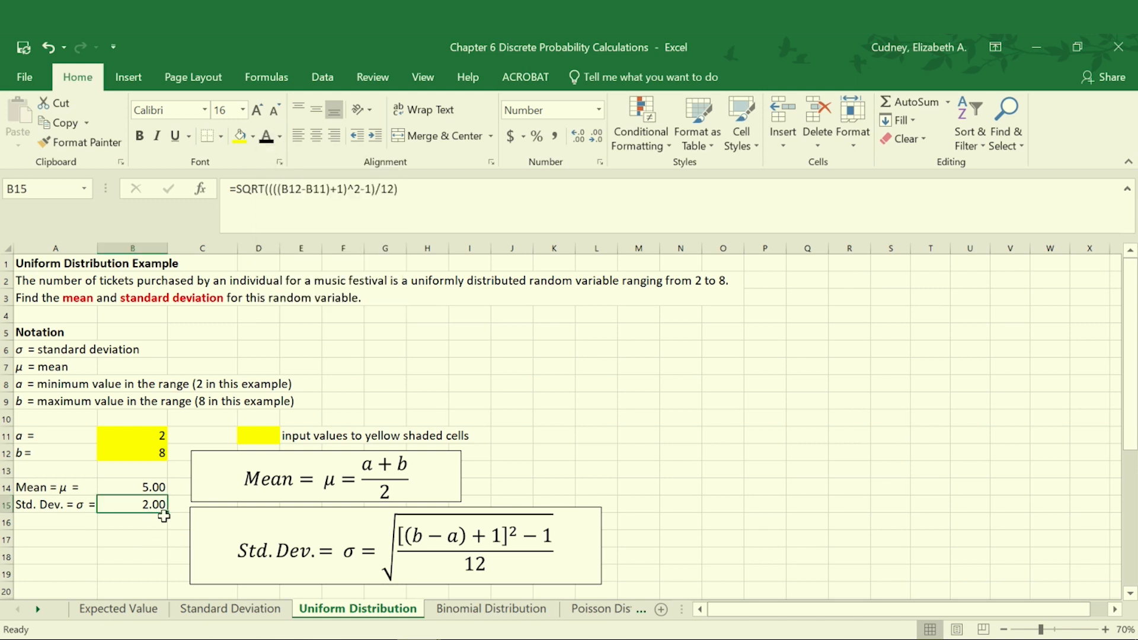
mouse_move(419, 533)
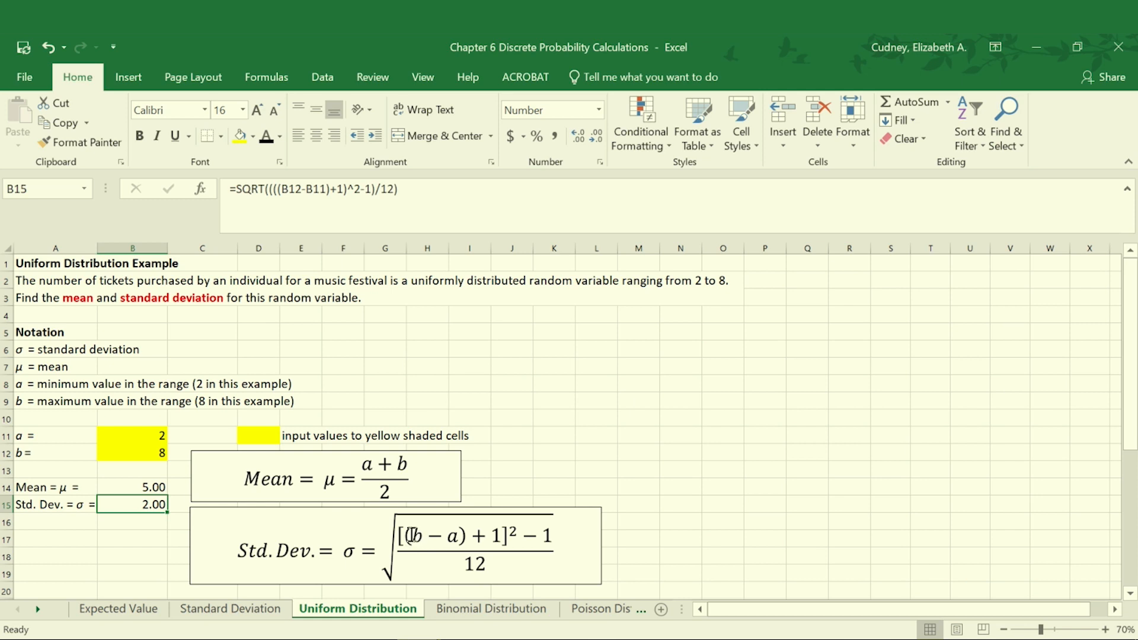
mouse_move(458, 535)
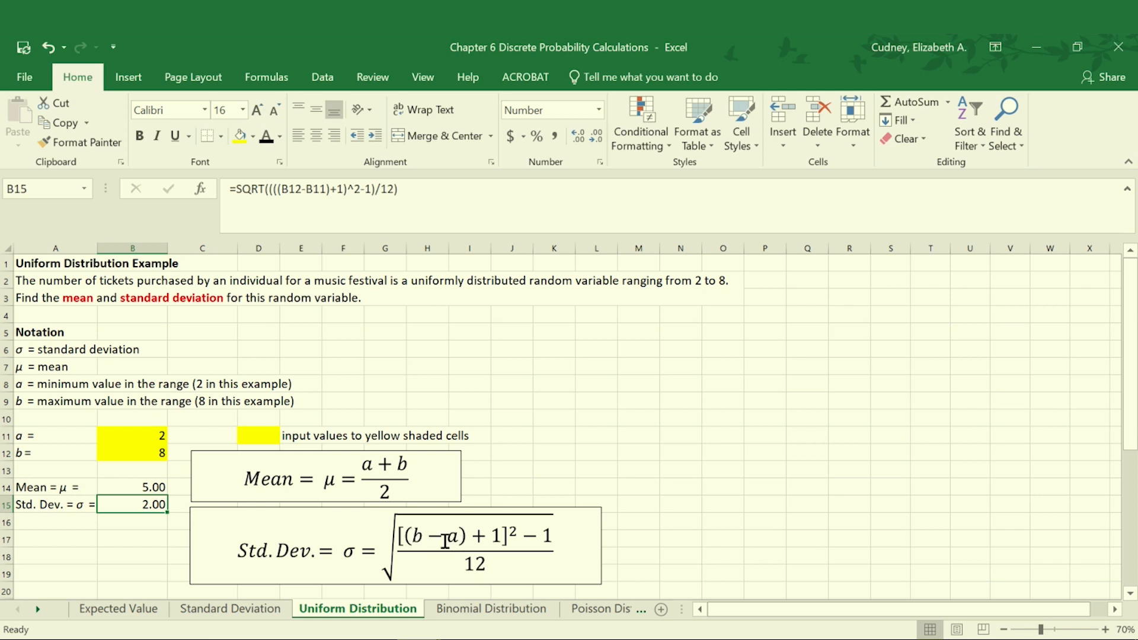
mouse_move(468, 539)
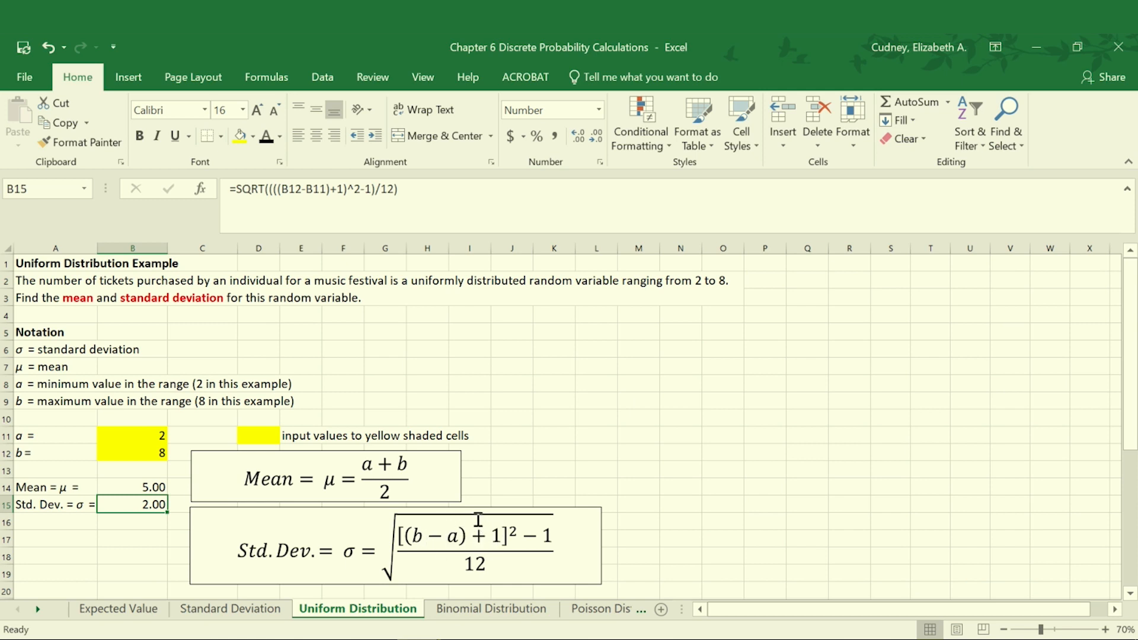
mouse_move(530, 534)
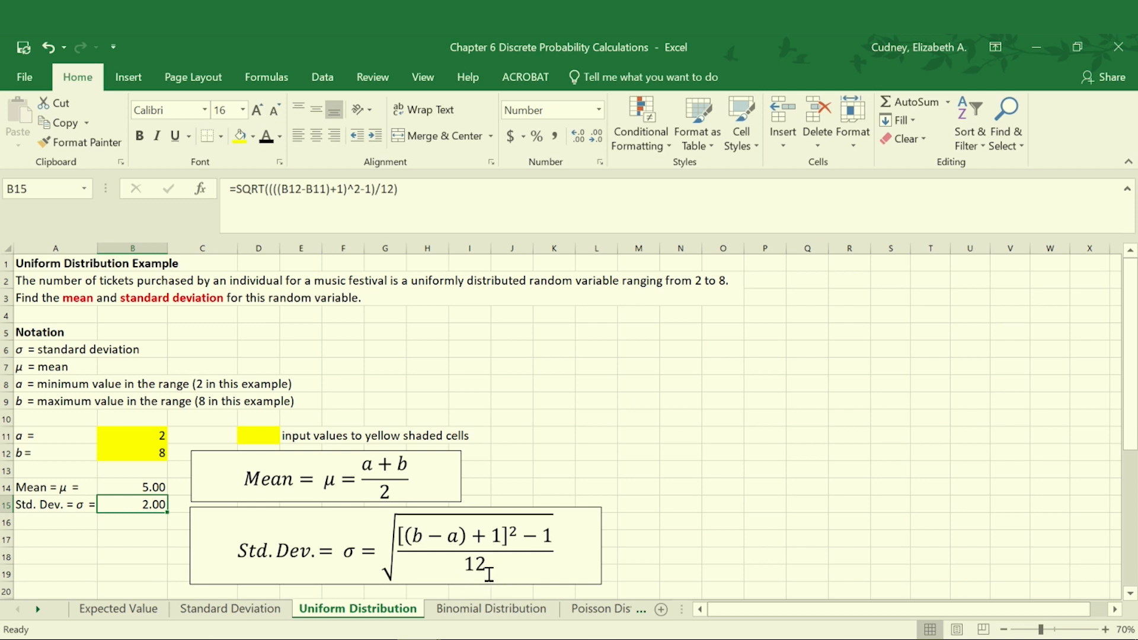
mouse_move(477, 568)
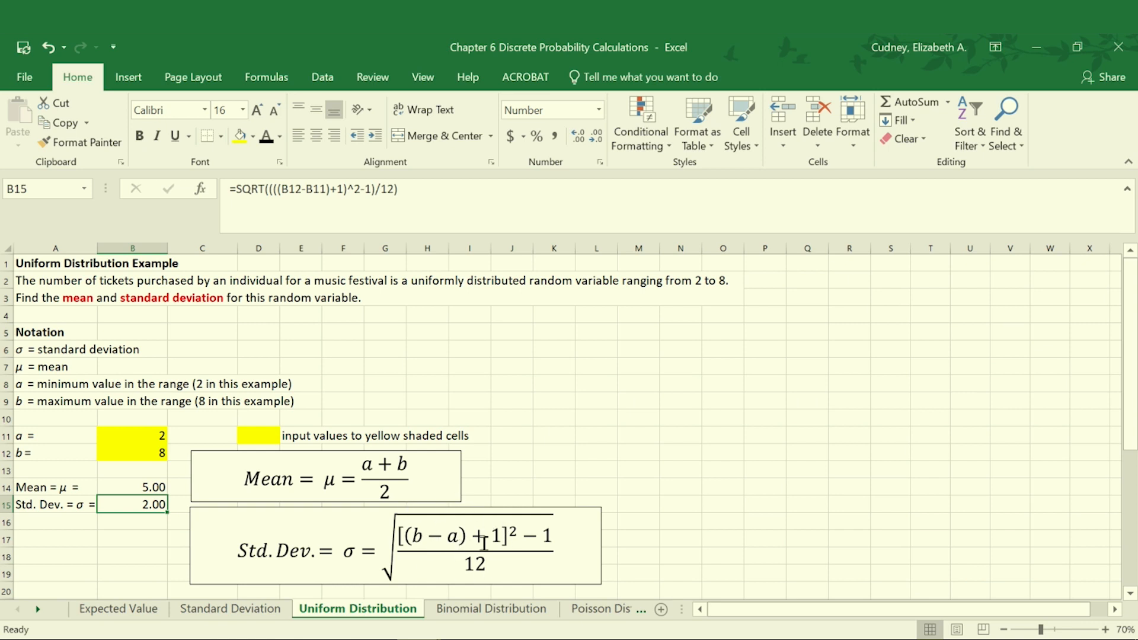
mouse_move(296, 210)
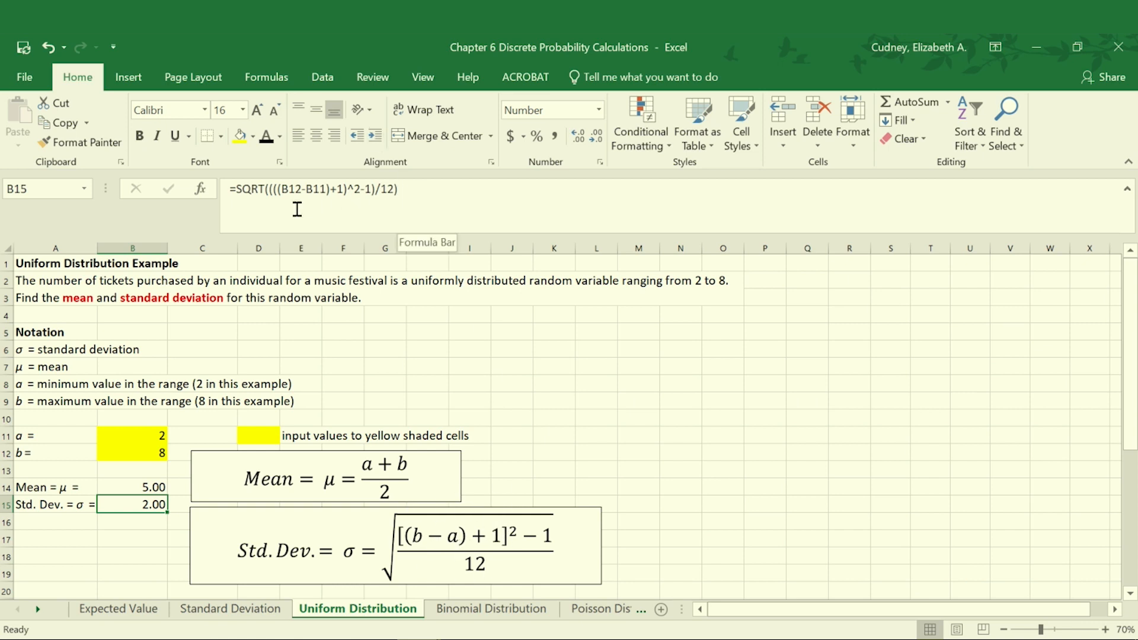
mouse_move(445, 207)
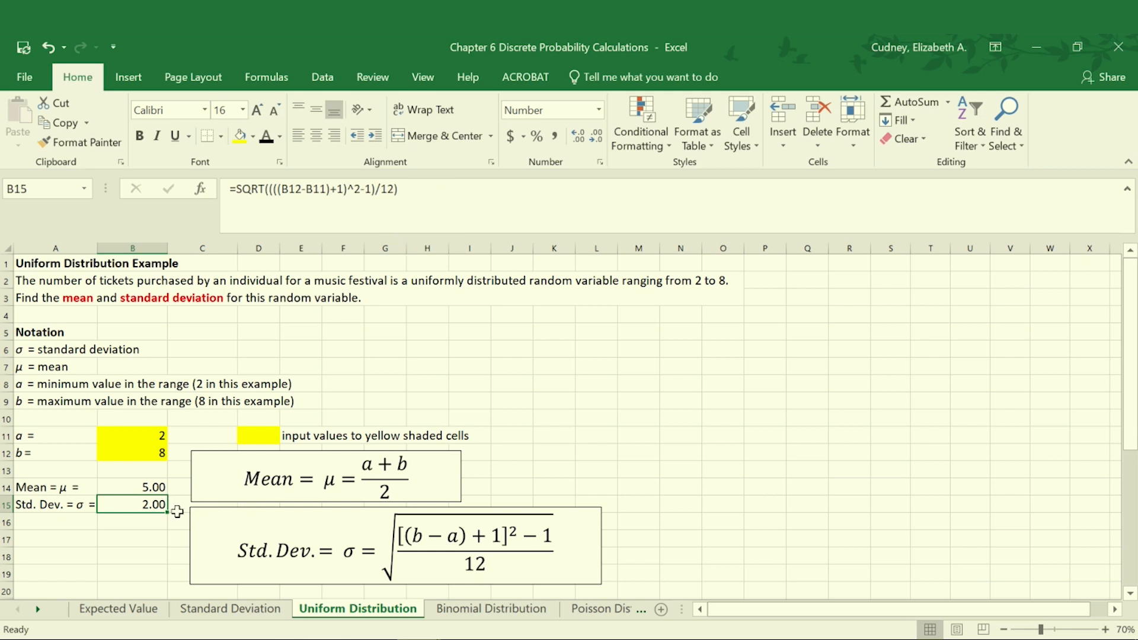
mouse_move(423, 189)
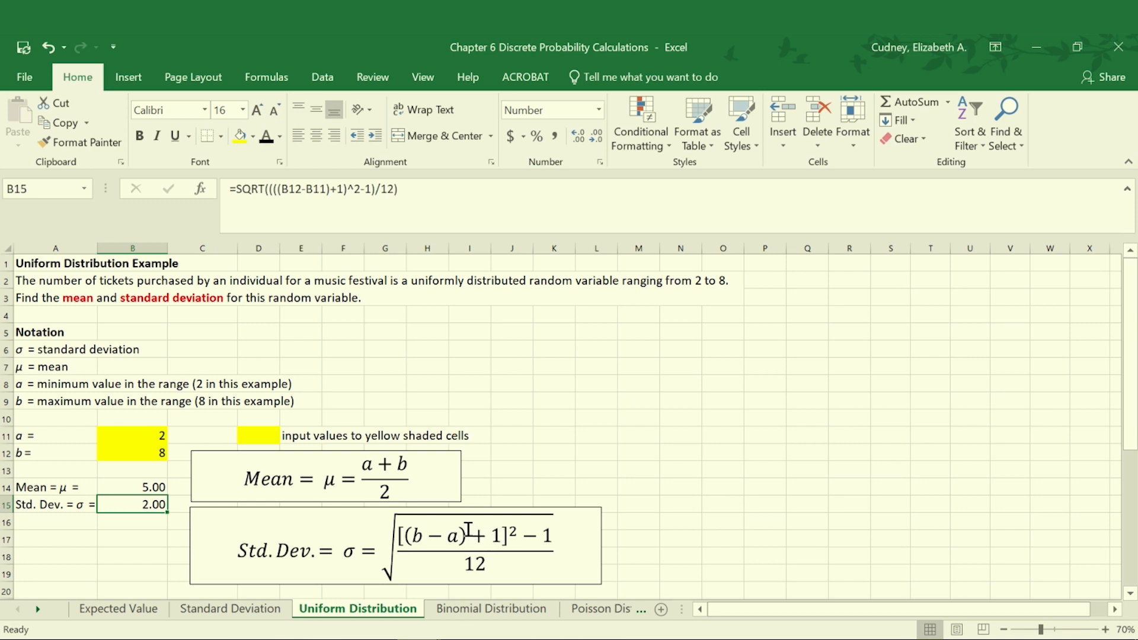
mouse_move(479, 536)
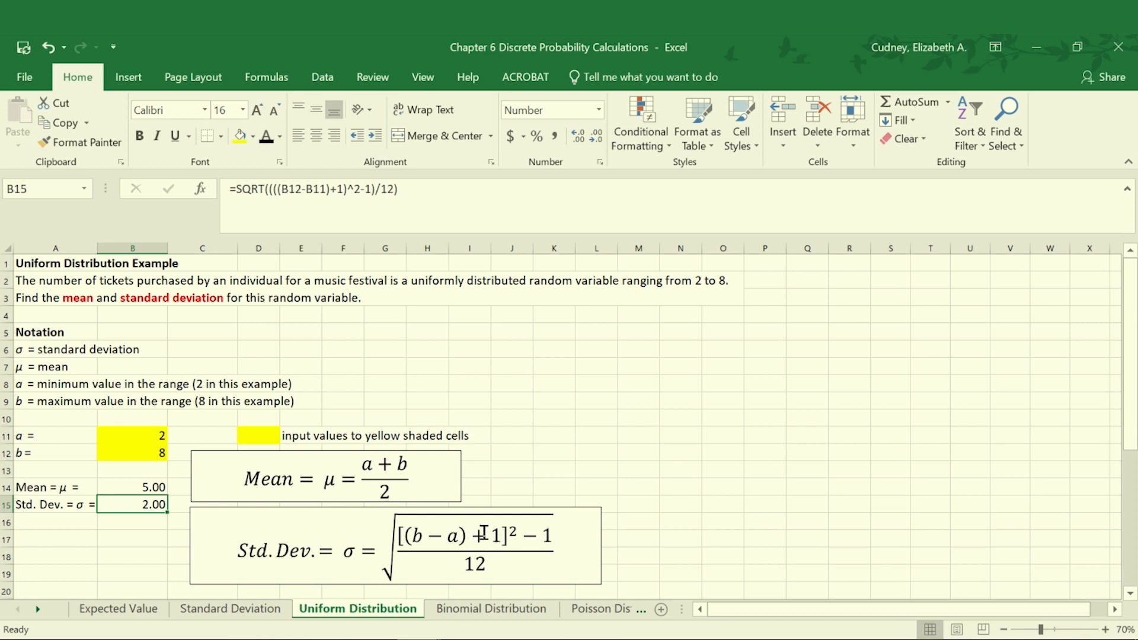
mouse_move(471, 535)
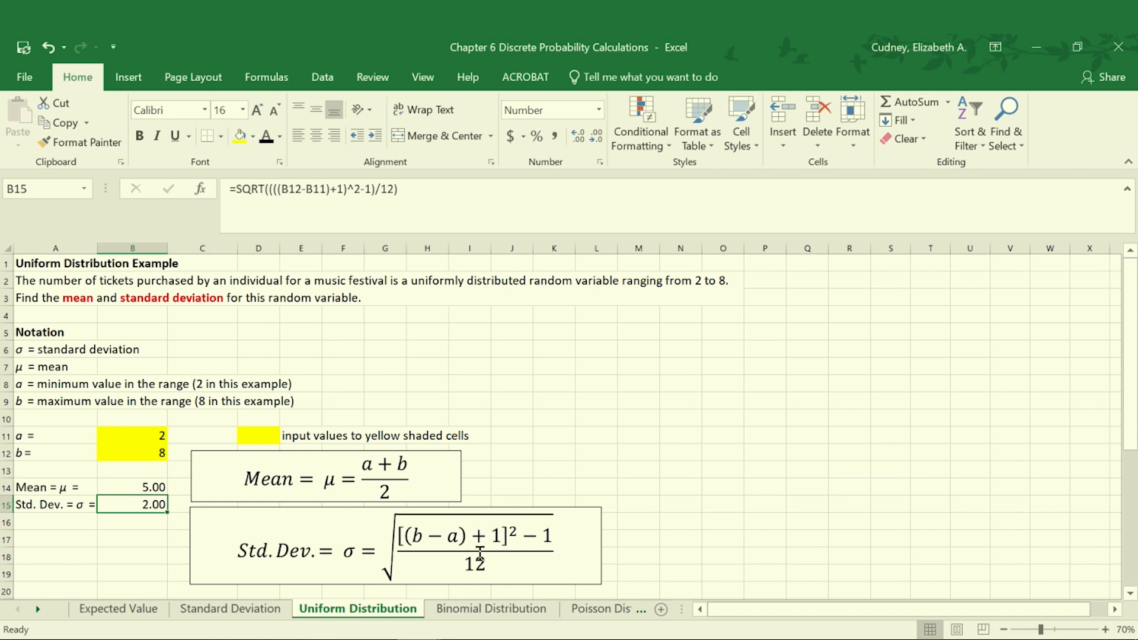
mouse_move(508, 529)
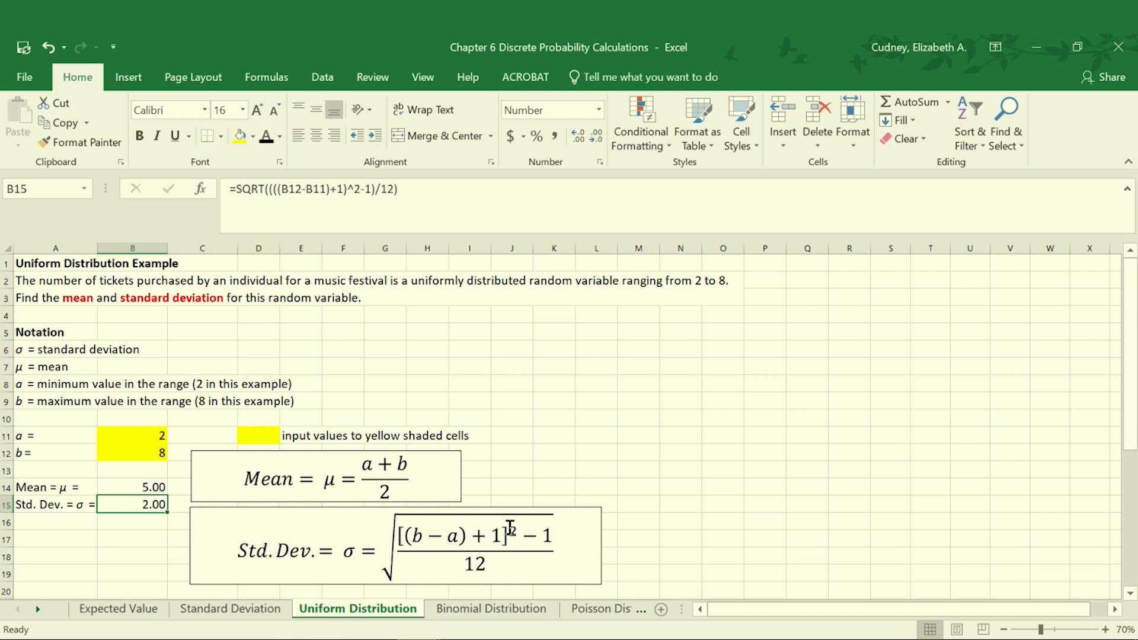
mouse_move(678, 344)
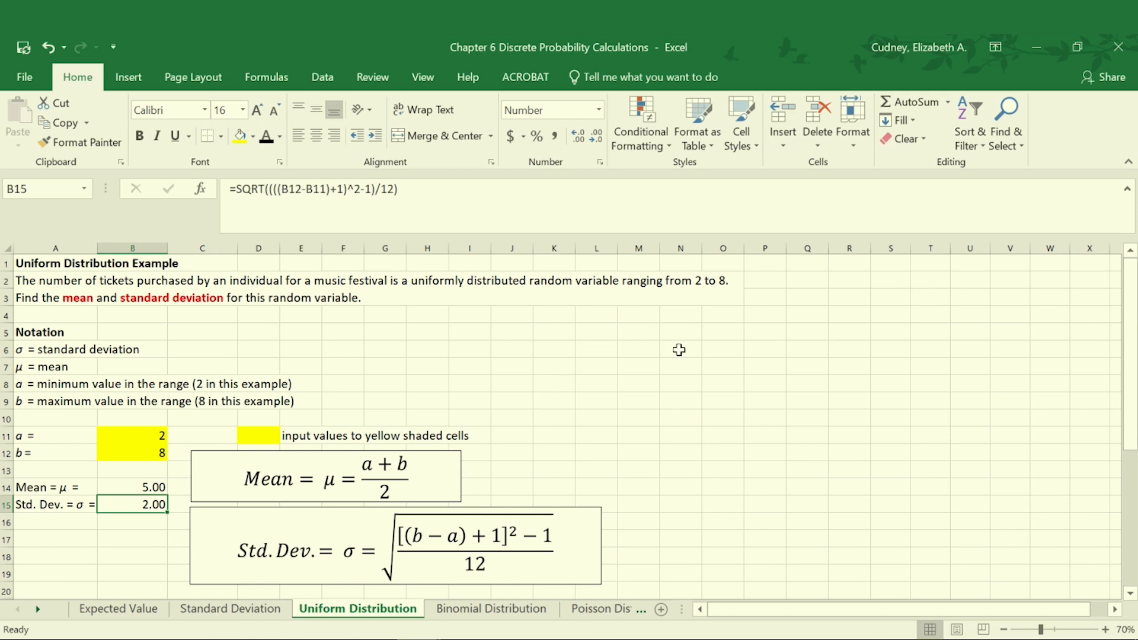
mouse_move(685, 358)
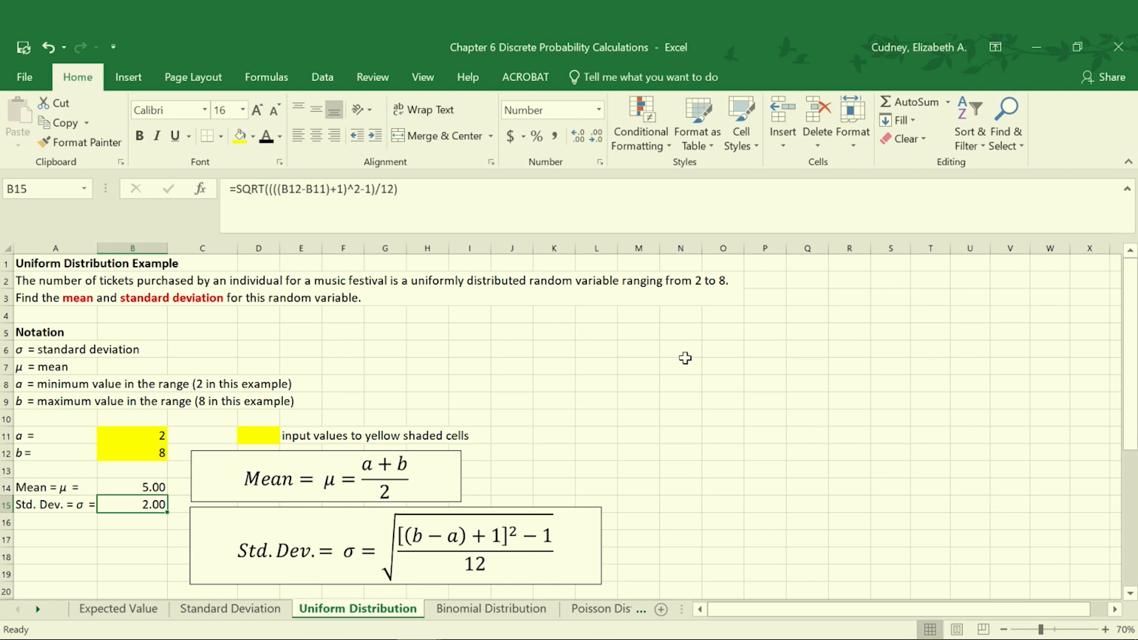
mouse_move(121, 527)
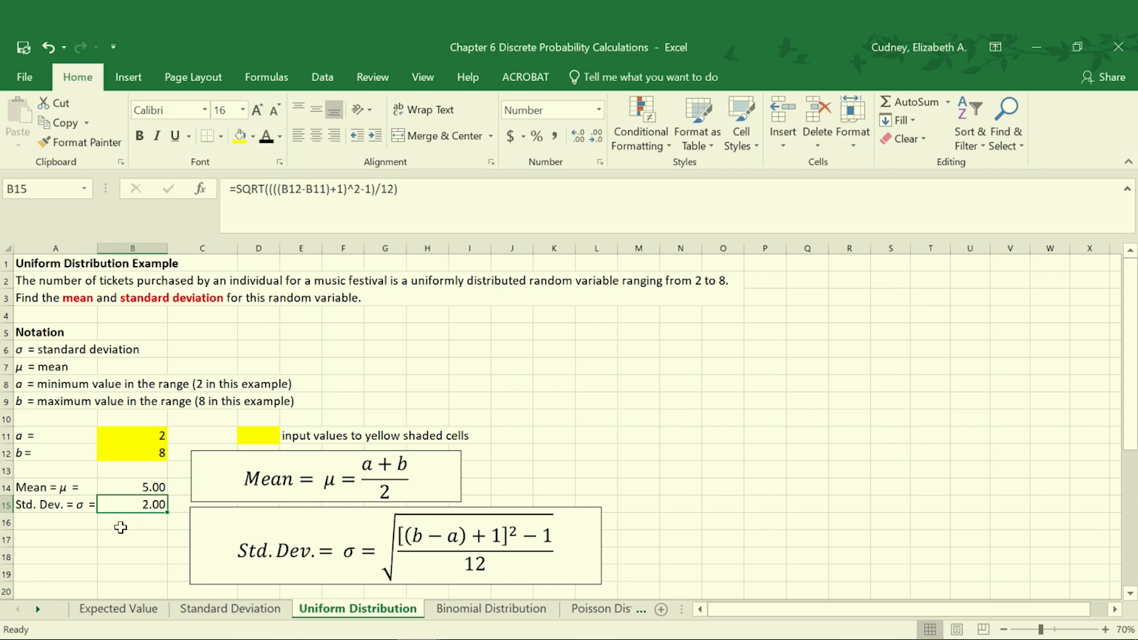
mouse_move(171, 522)
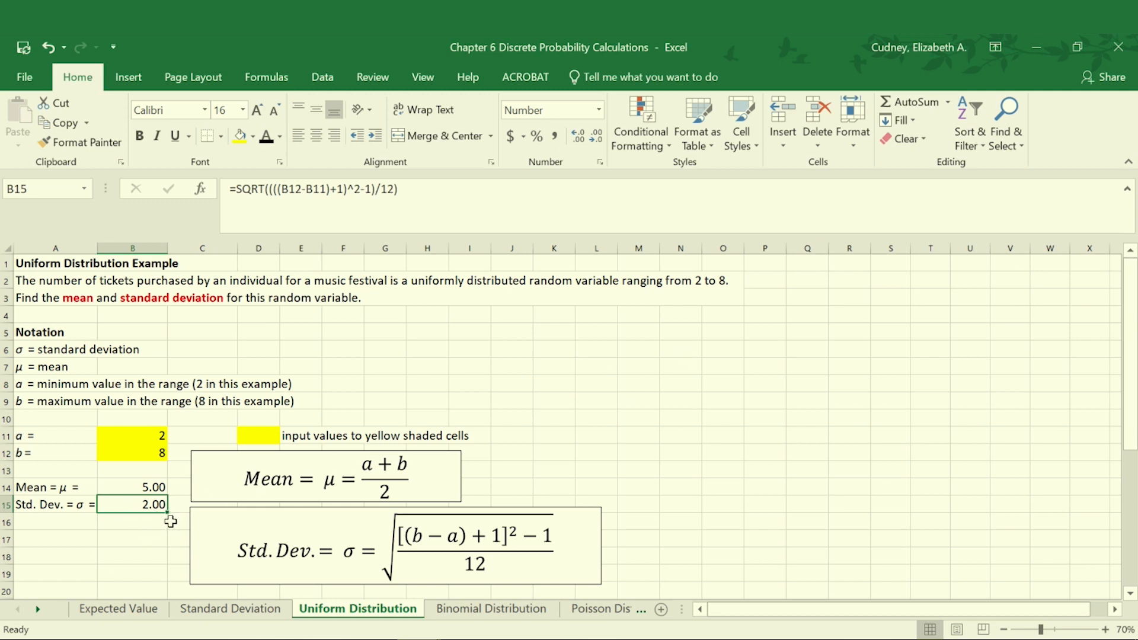
mouse_move(128, 519)
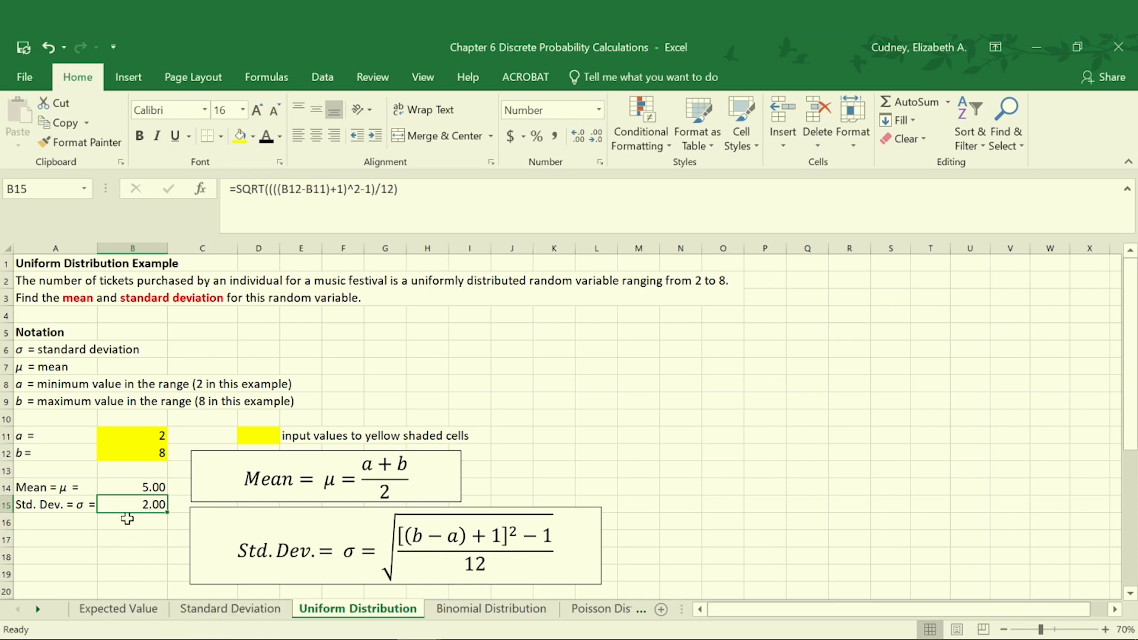
scroll("down", 3)
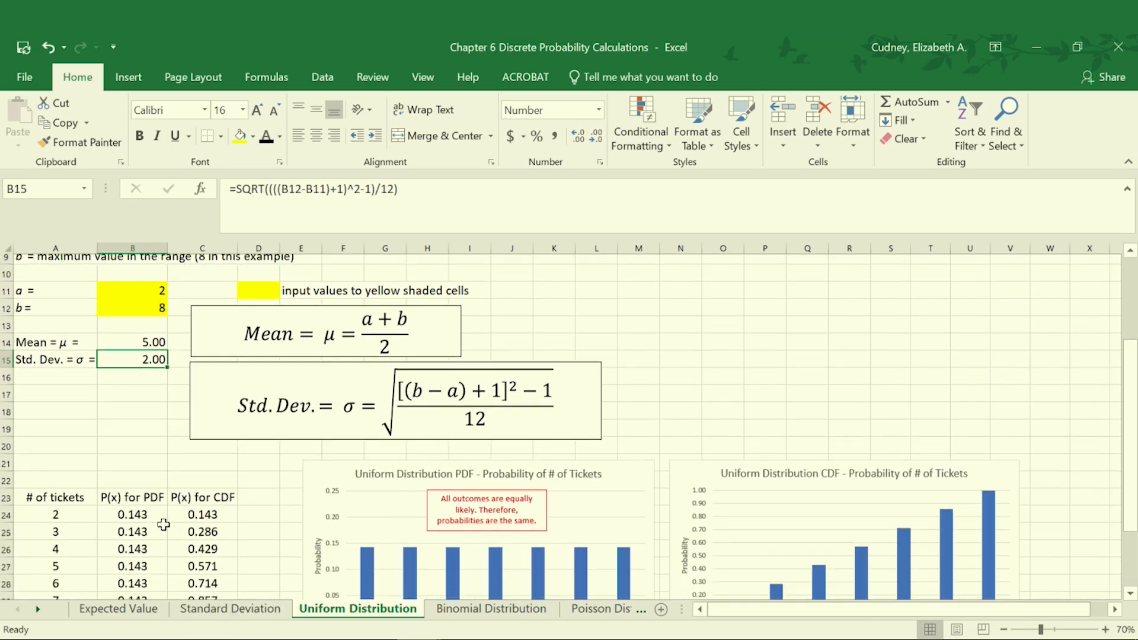
scroll("down", 3)
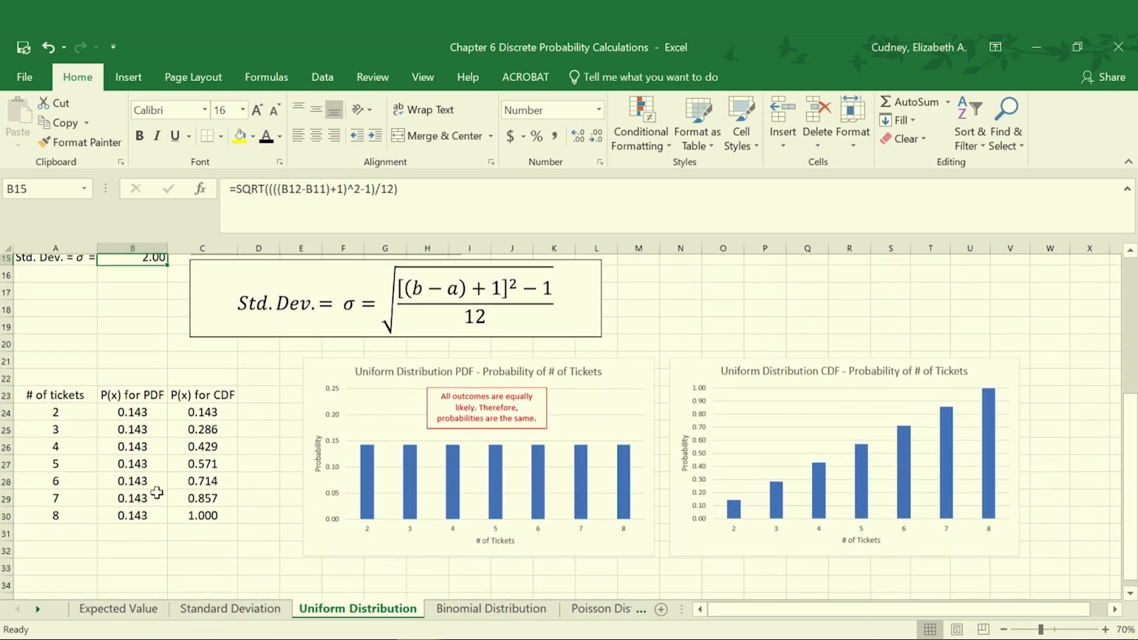
scroll("down", 3)
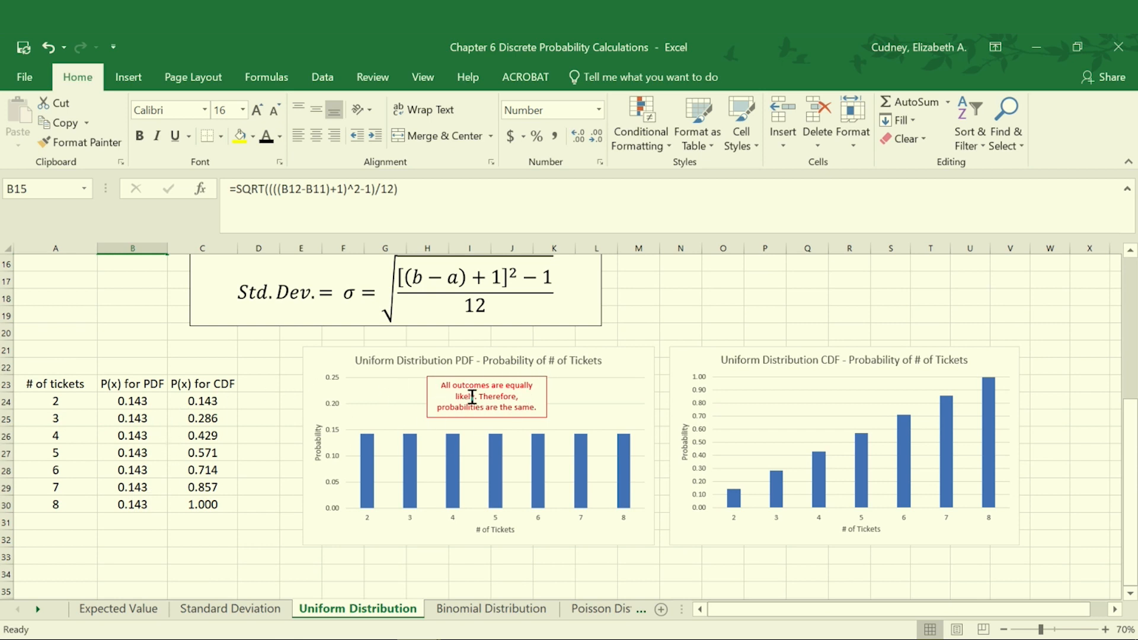
mouse_move(585, 374)
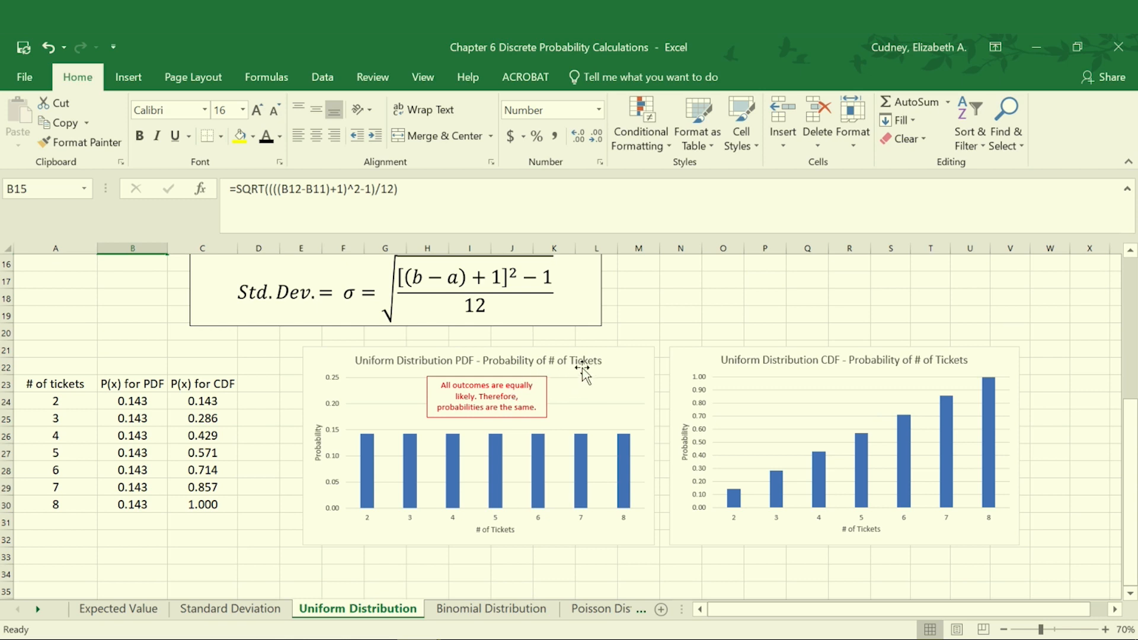
mouse_move(392, 537)
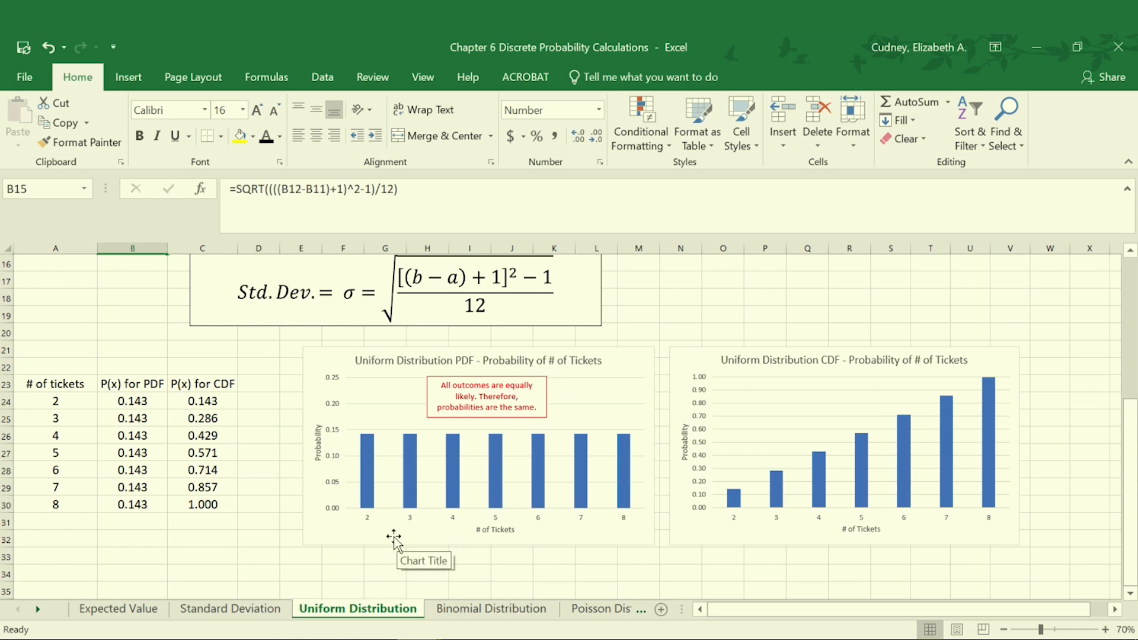
mouse_move(369, 529)
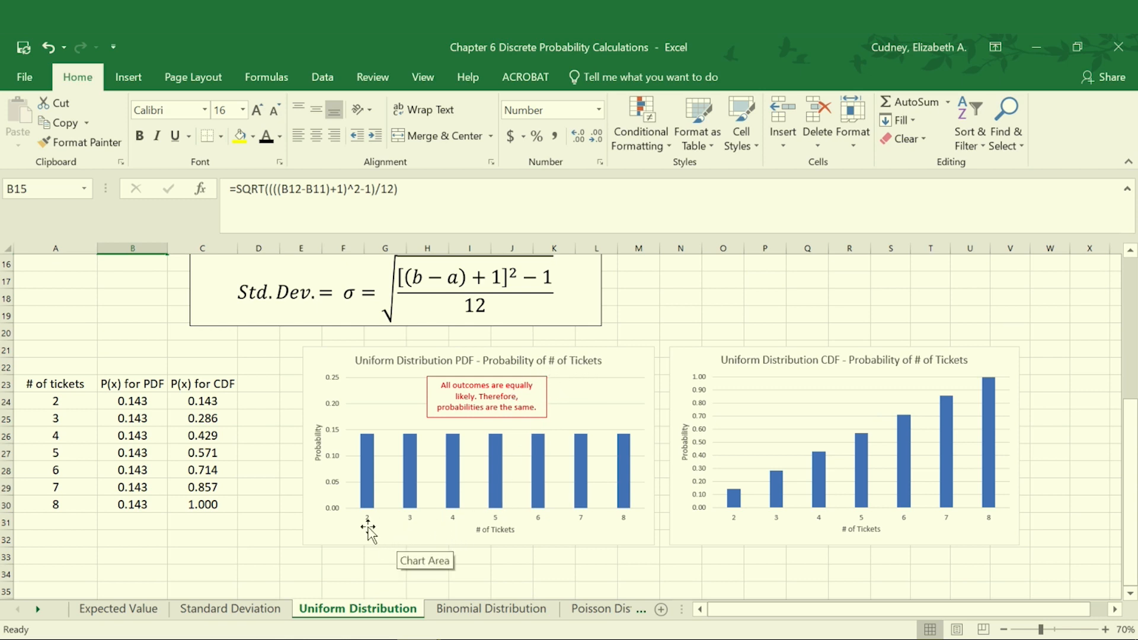
mouse_move(622, 526)
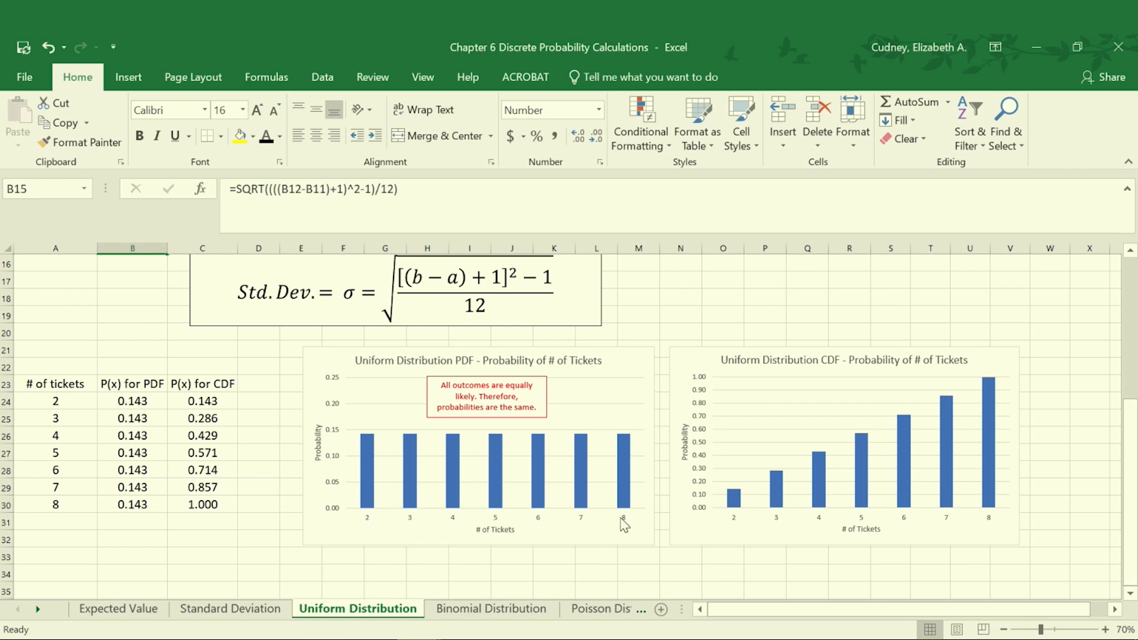
mouse_move(64, 510)
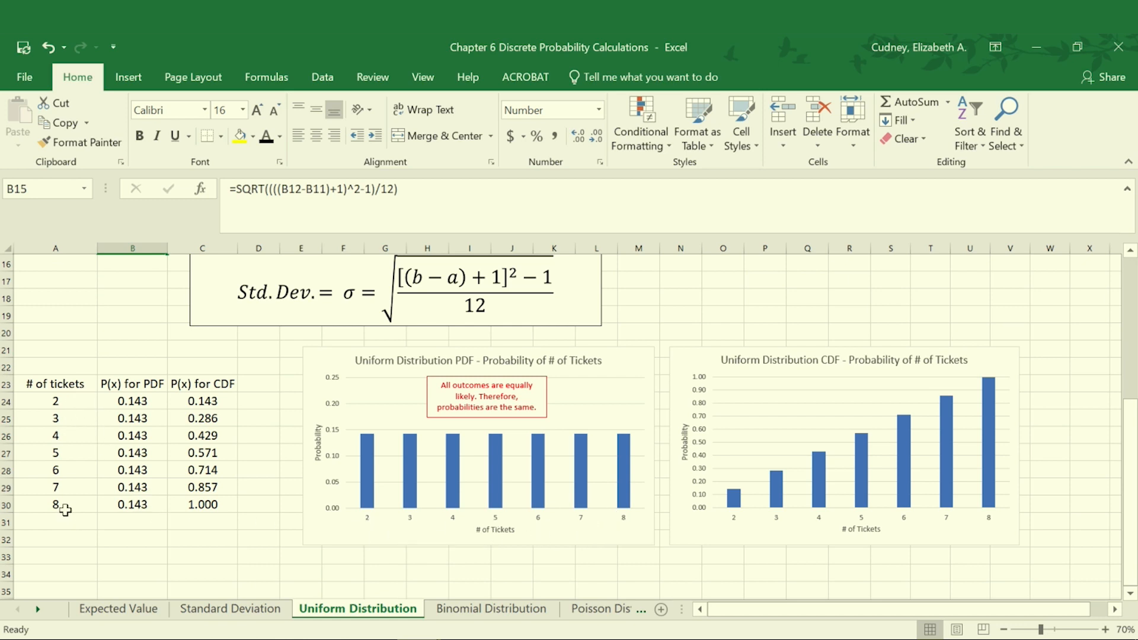
mouse_move(89, 420)
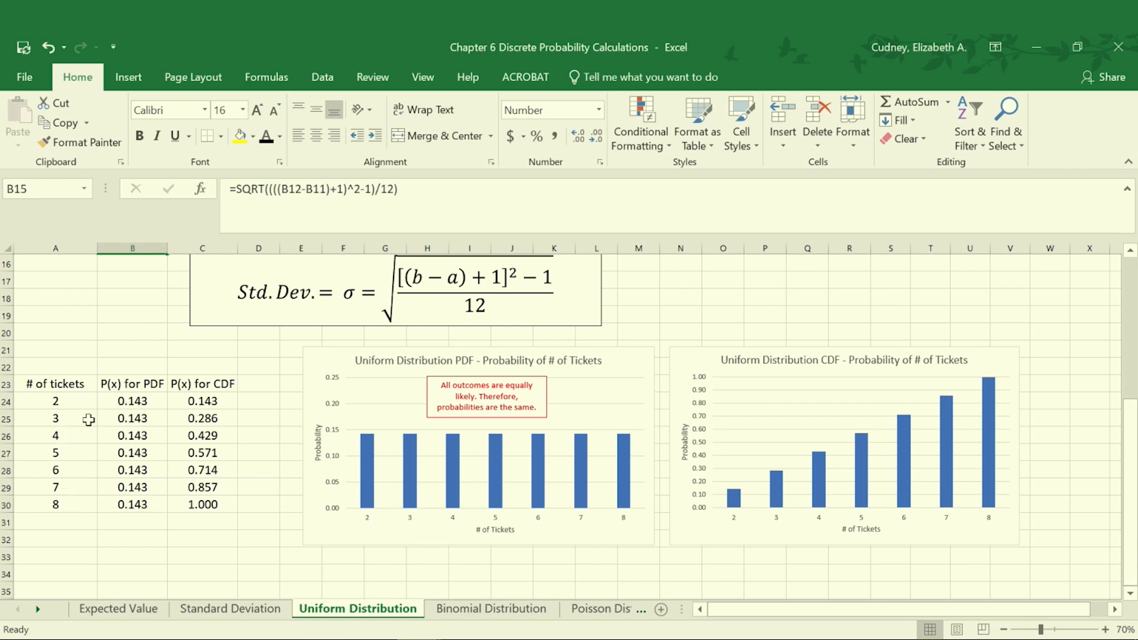
mouse_move(78, 396)
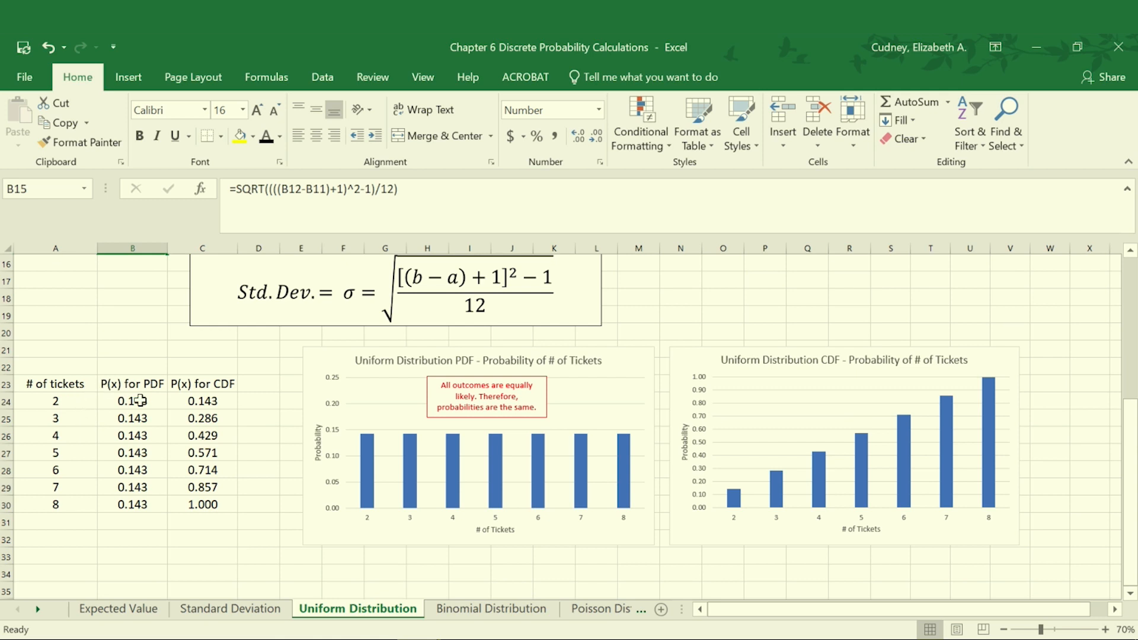
left_click(132, 399)
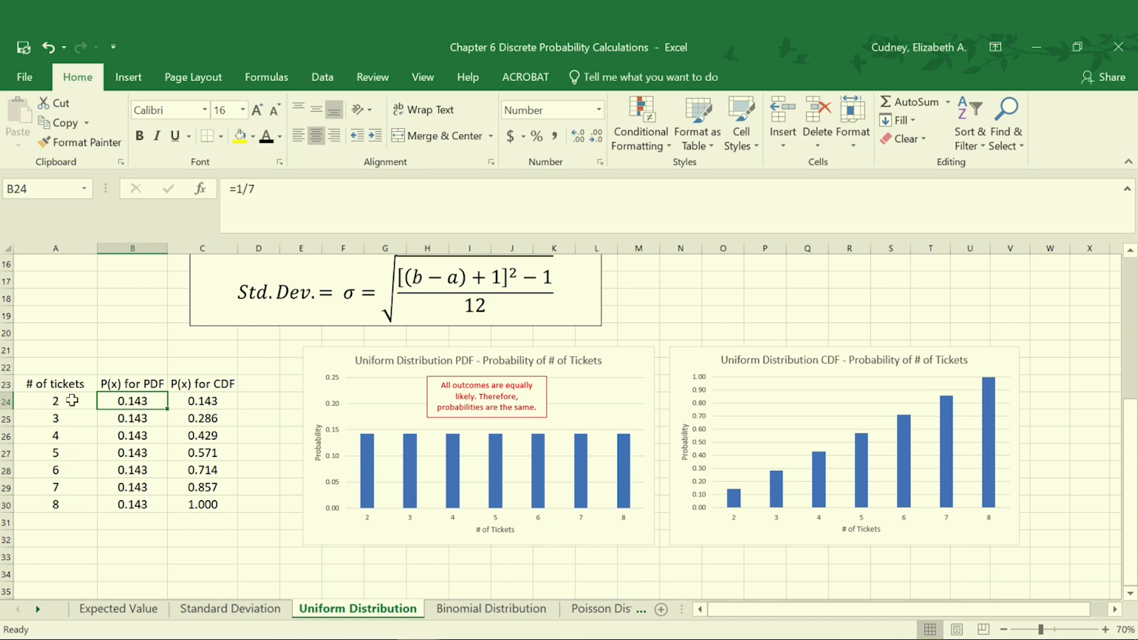
mouse_move(363, 435)
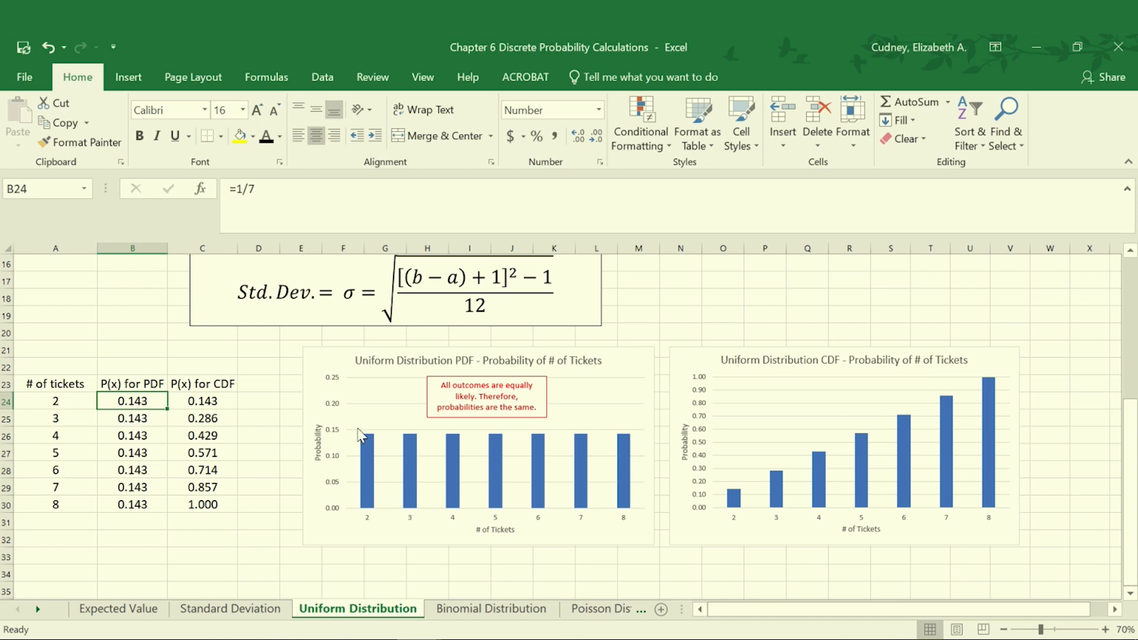
mouse_move(567, 452)
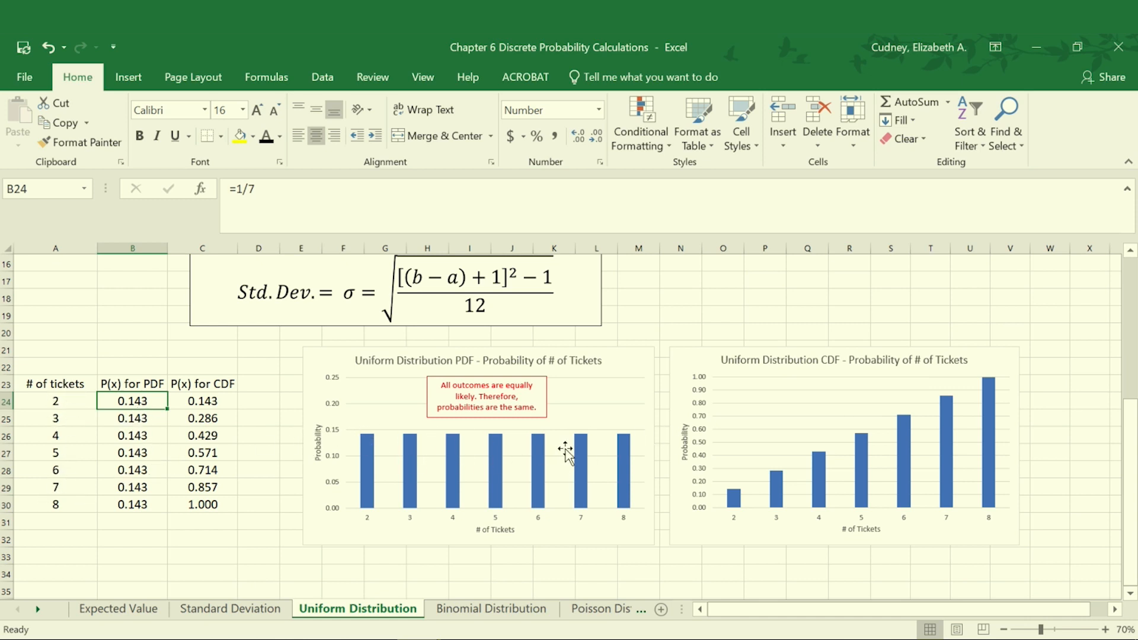
mouse_move(605, 470)
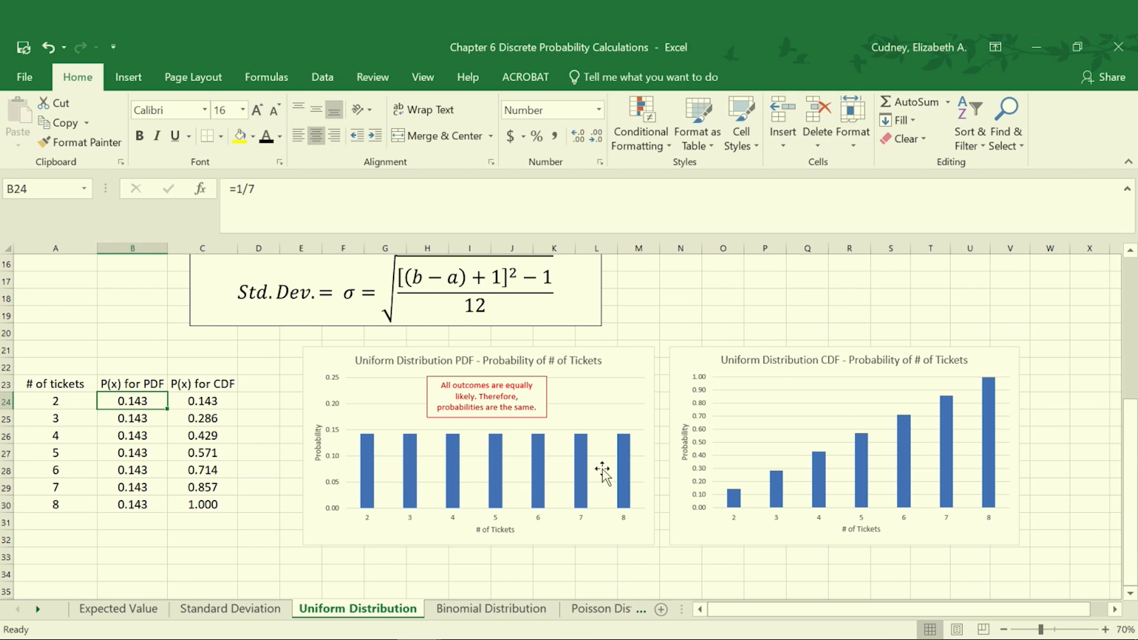
mouse_move(408, 465)
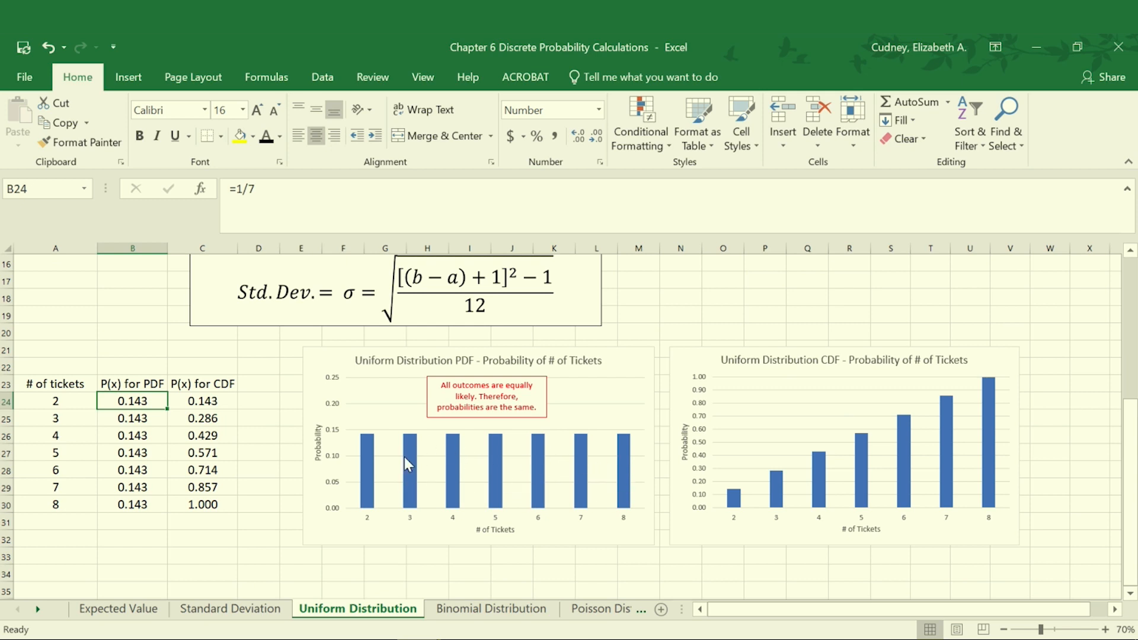
mouse_move(609, 426)
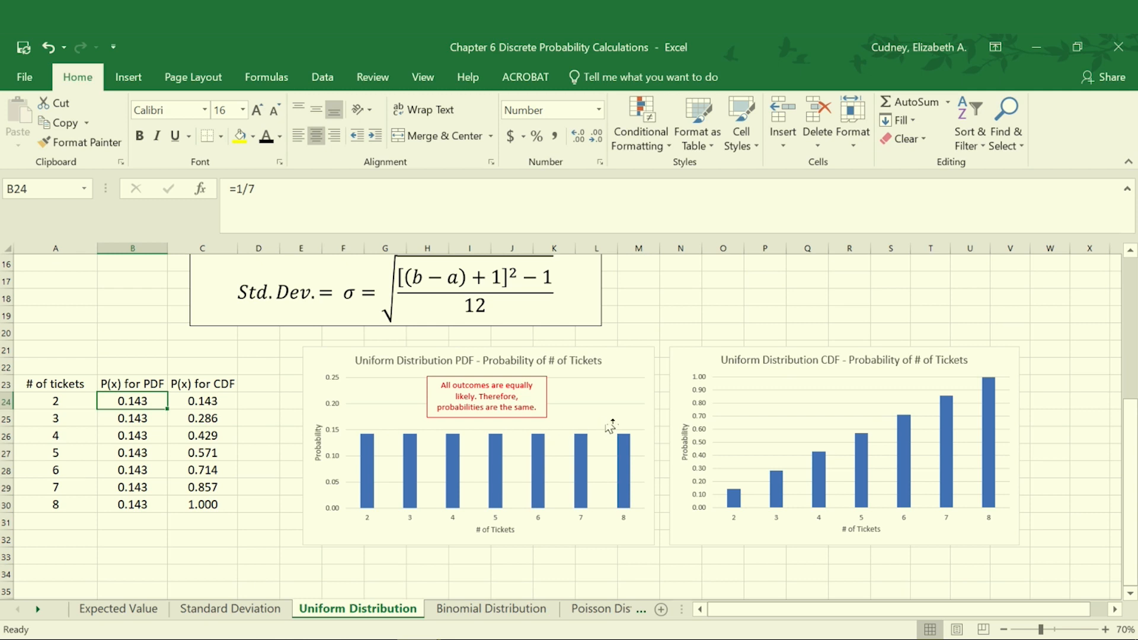
mouse_move(418, 520)
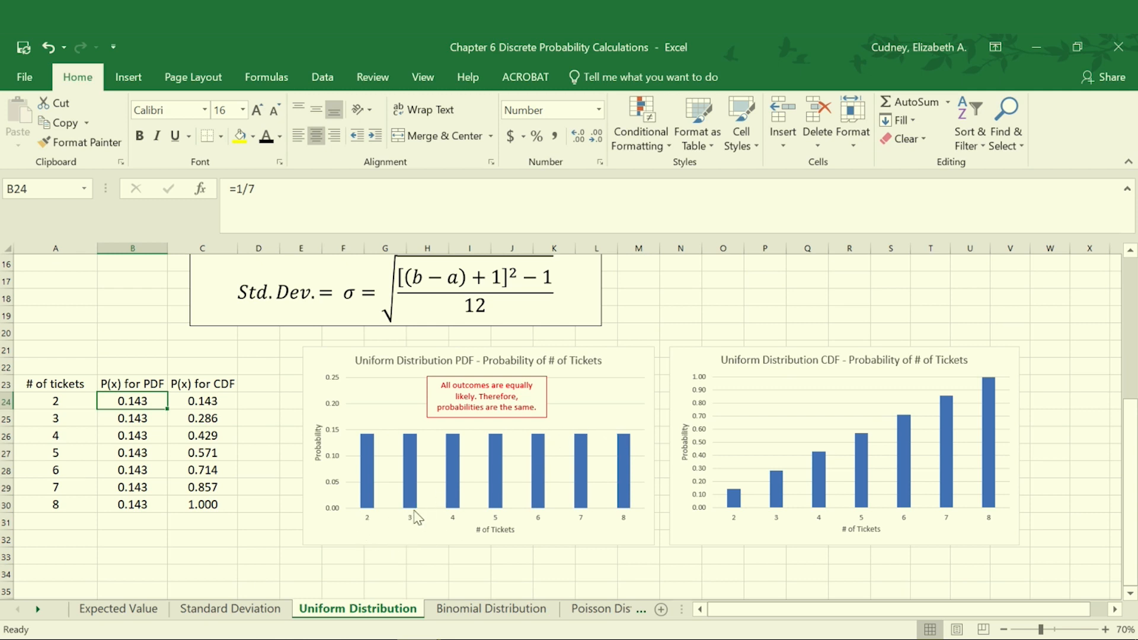
mouse_move(570, 530)
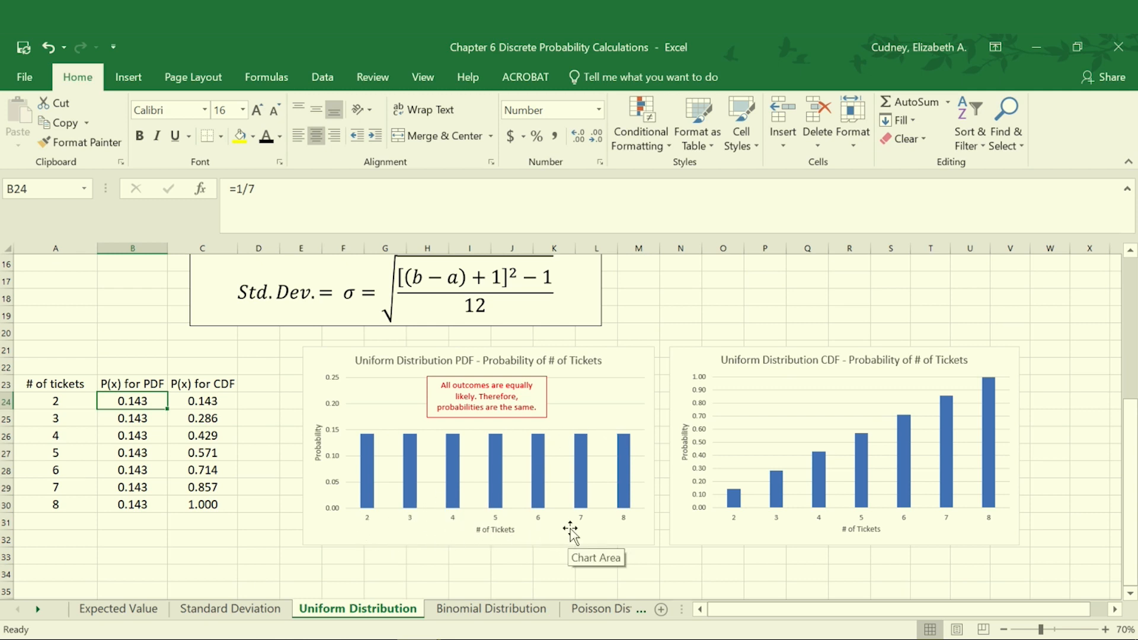
mouse_move(837, 425)
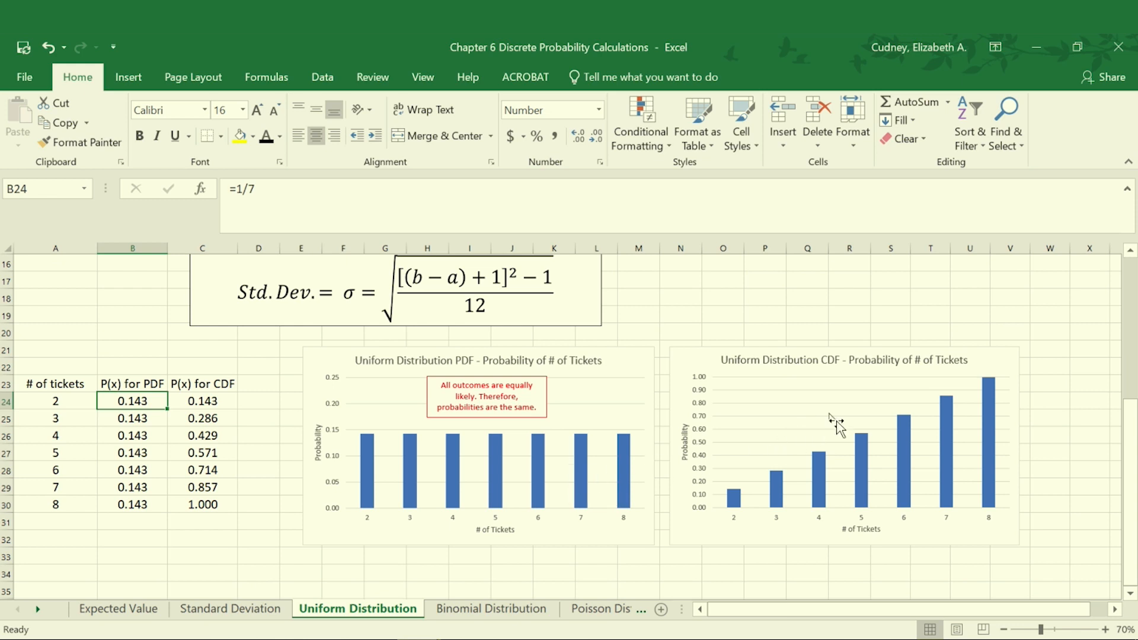
mouse_move(823, 363)
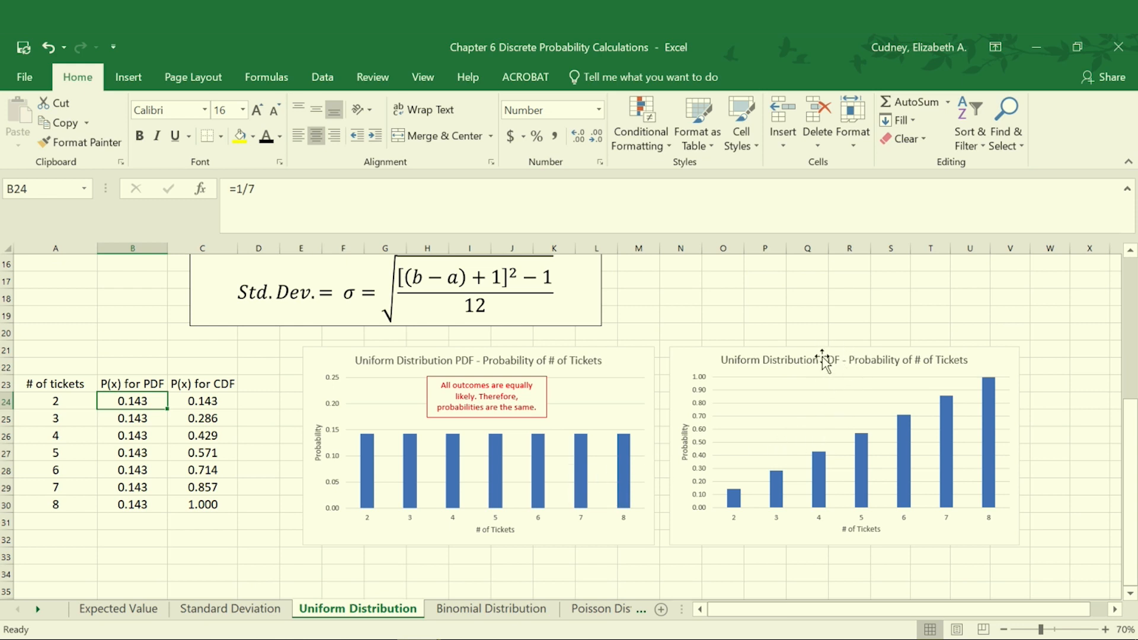
mouse_move(739, 522)
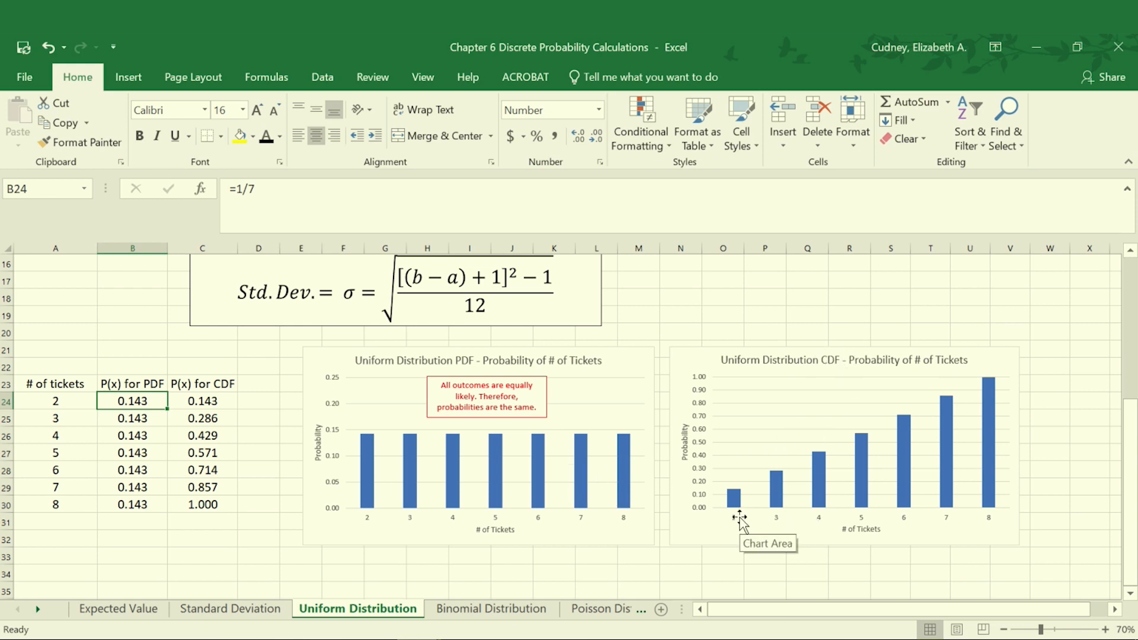
mouse_move(736, 527)
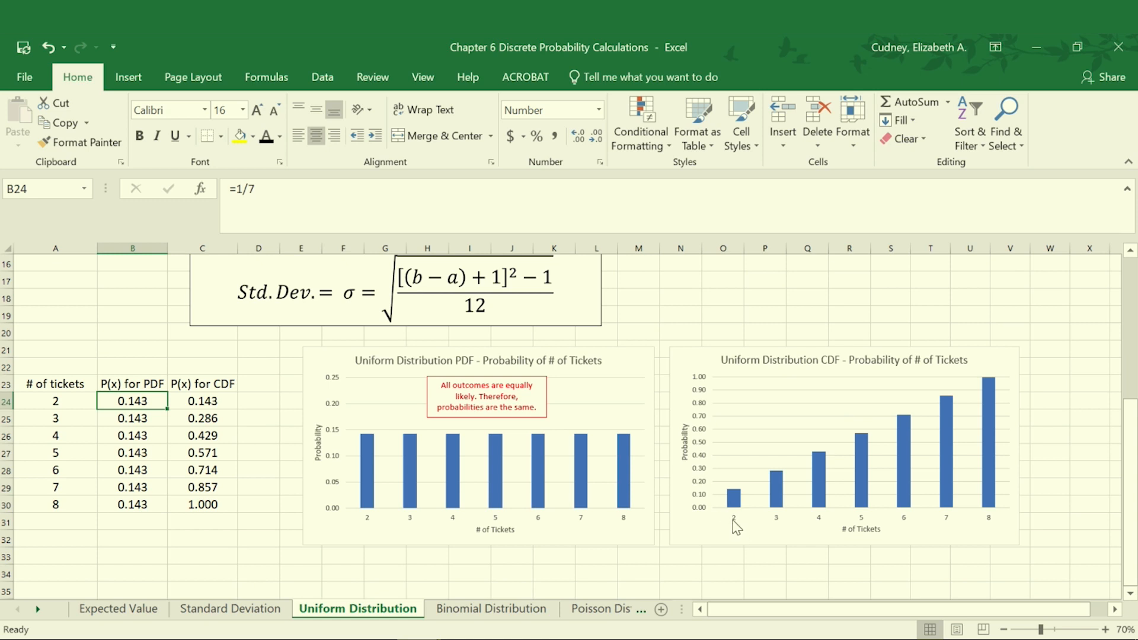
mouse_move(735, 525)
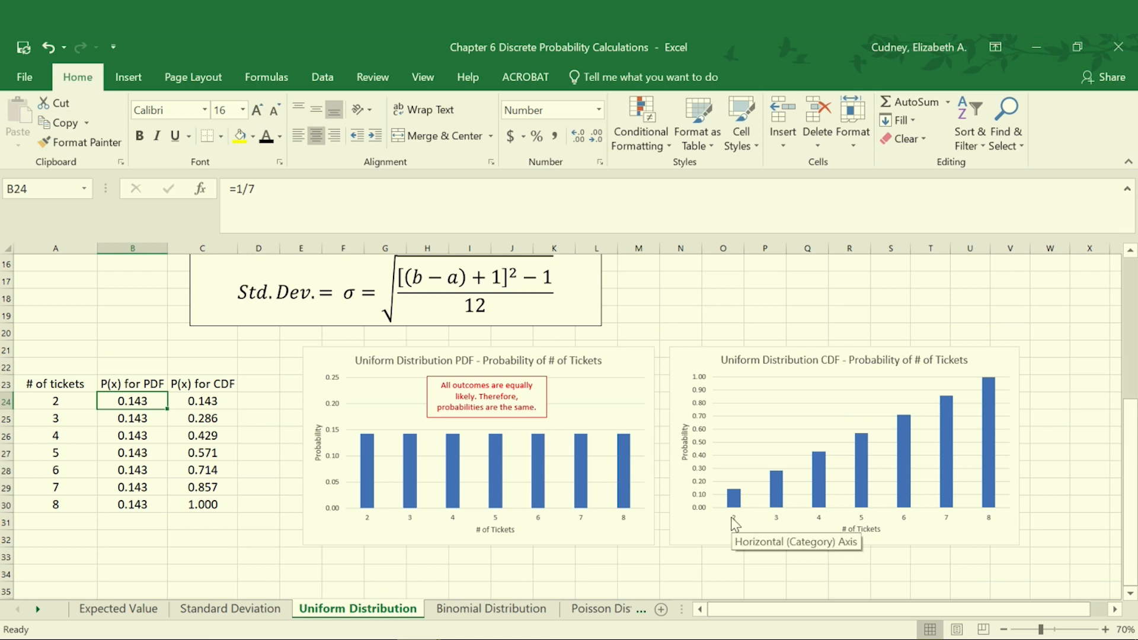
left_click(202, 401)
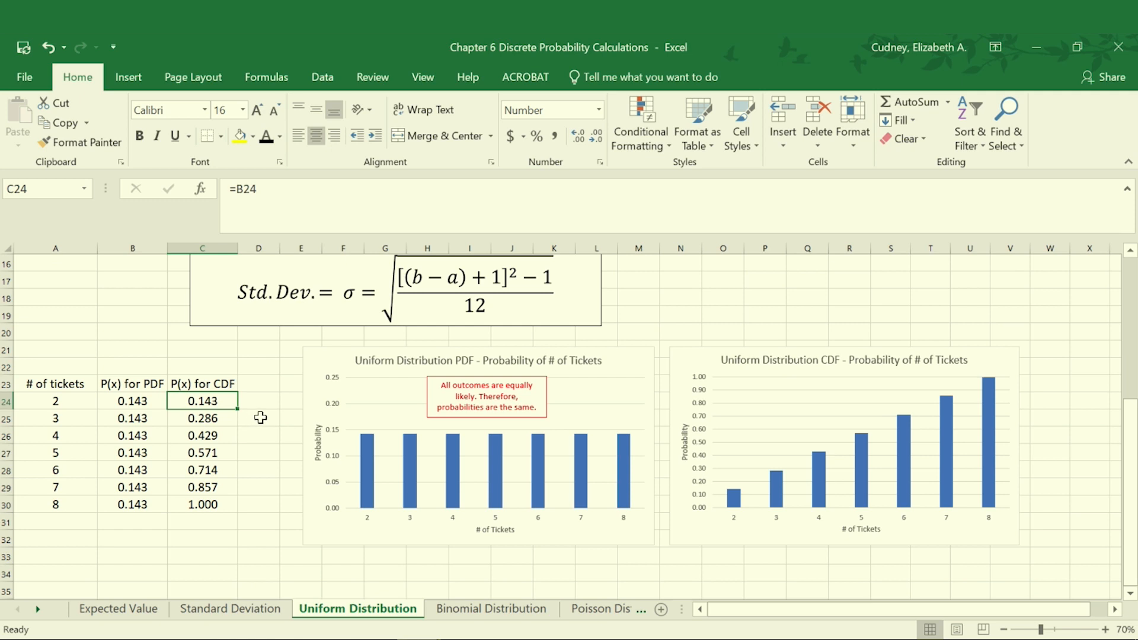
mouse_move(269, 408)
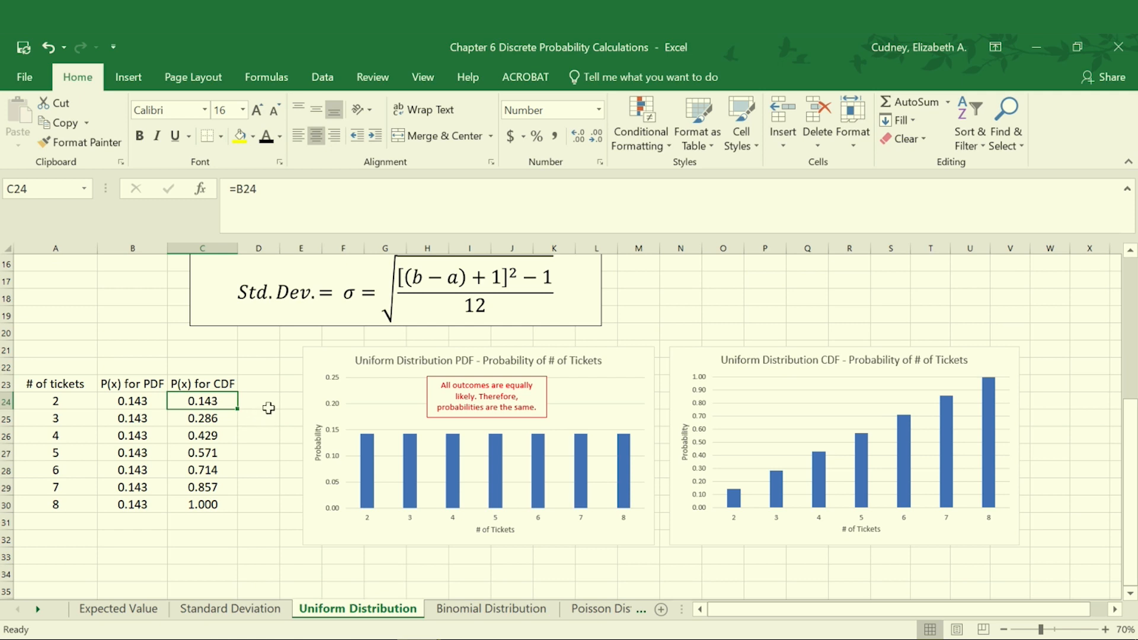
mouse_move(789, 526)
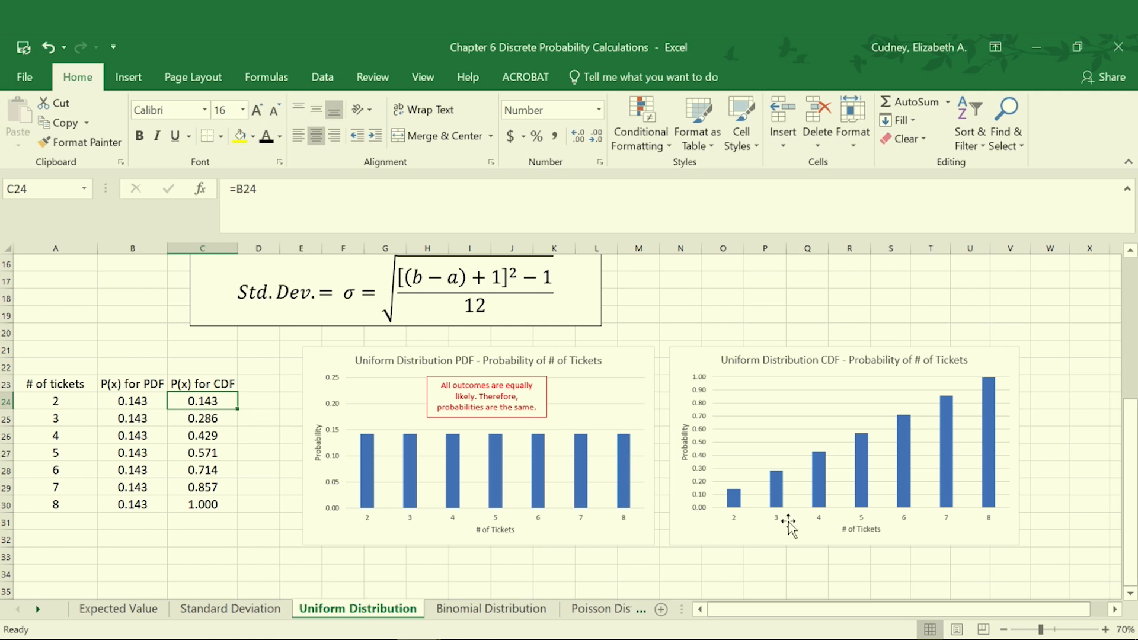
mouse_move(776, 517)
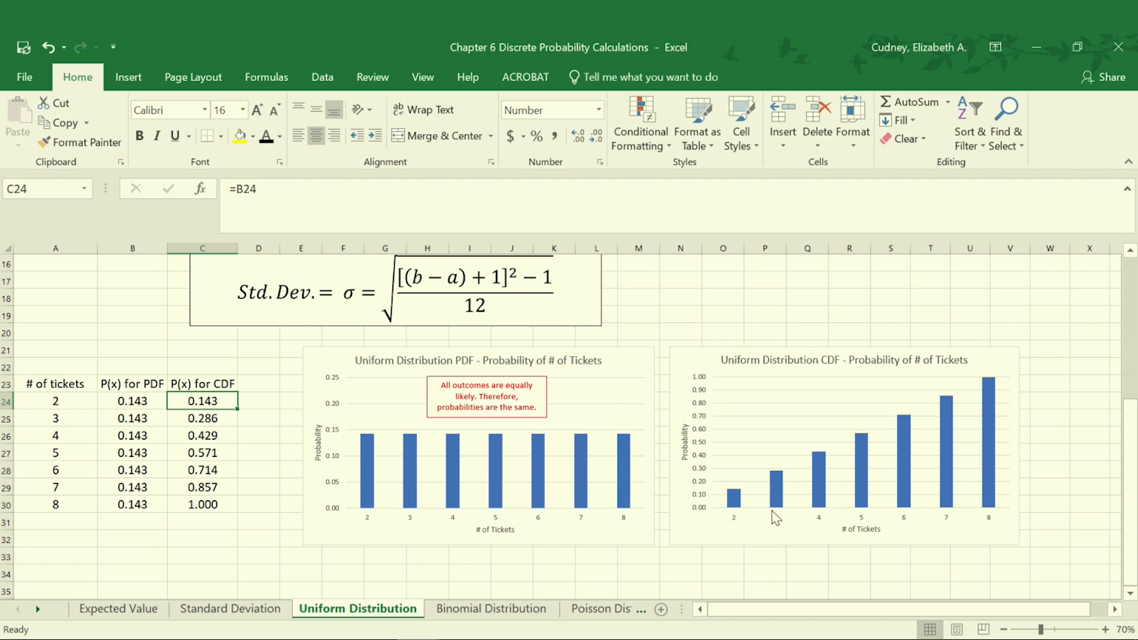
mouse_move(750, 465)
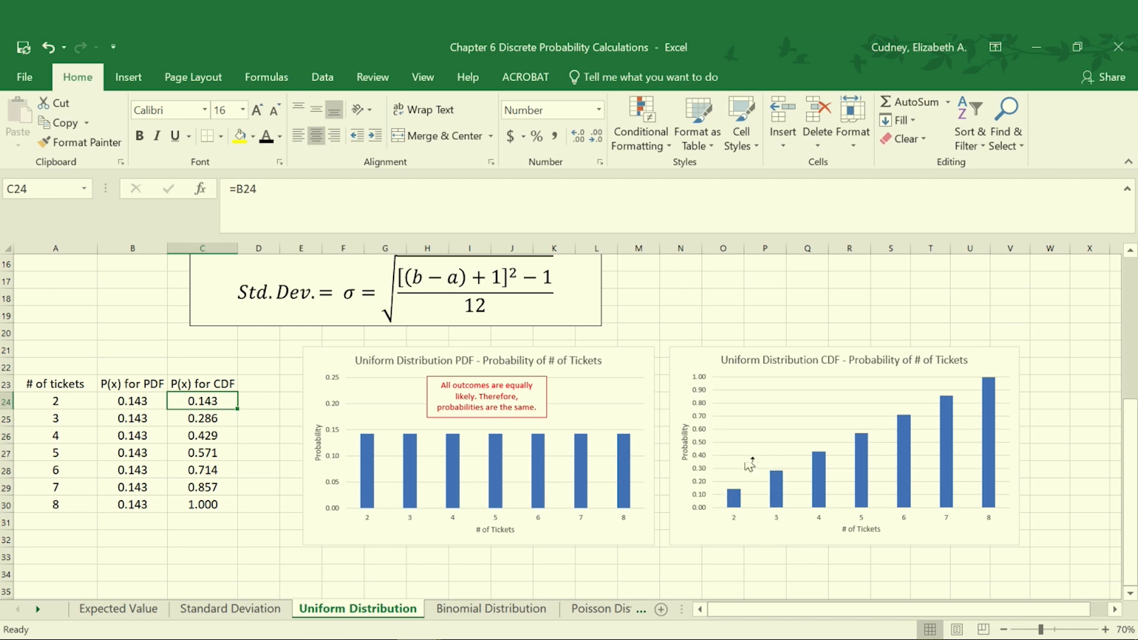
mouse_move(771, 450)
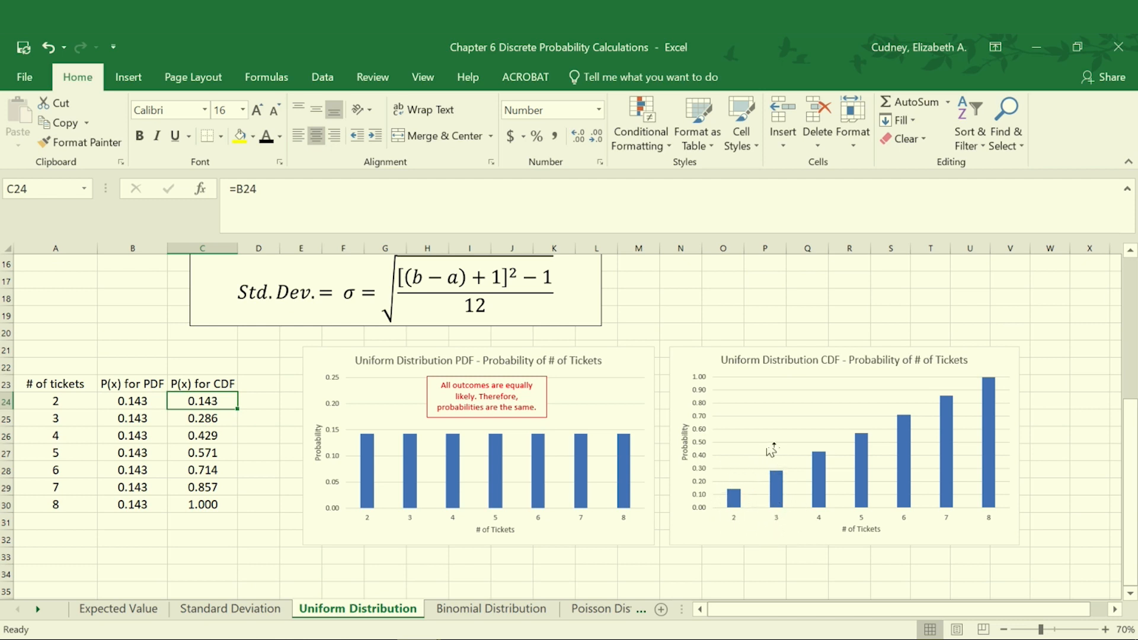
mouse_move(917, 398)
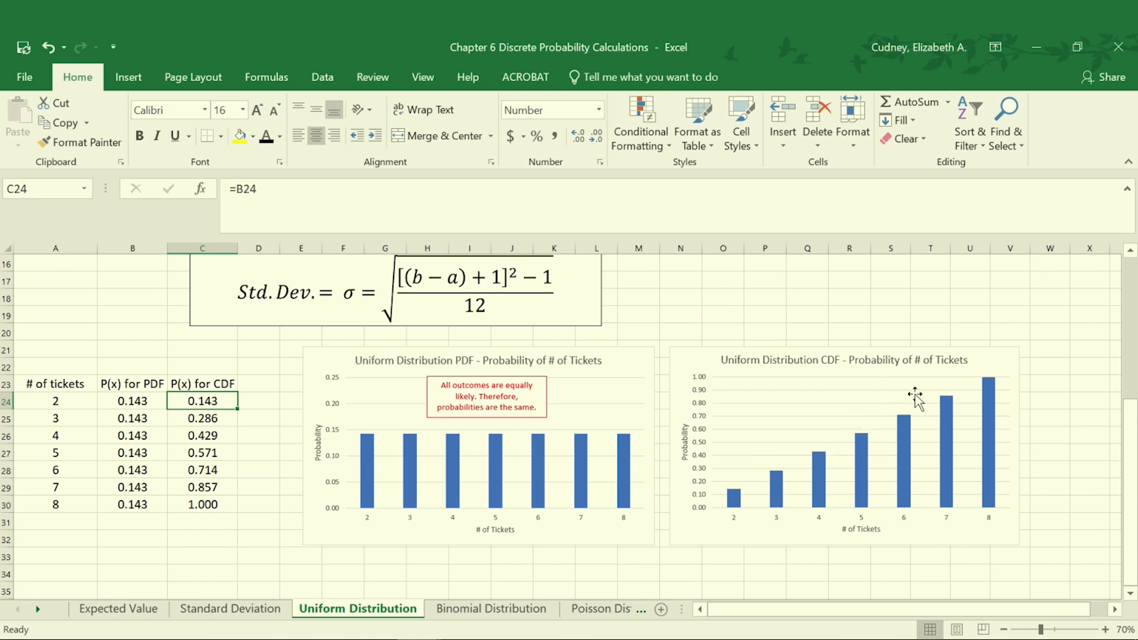
mouse_move(369, 459)
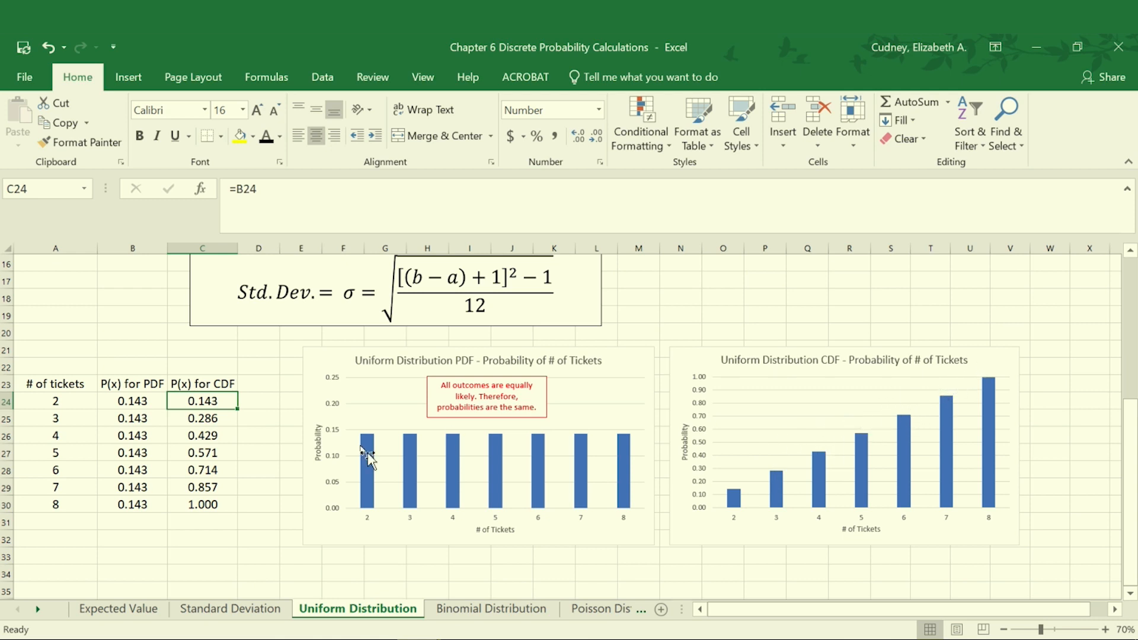
left_click(202, 435)
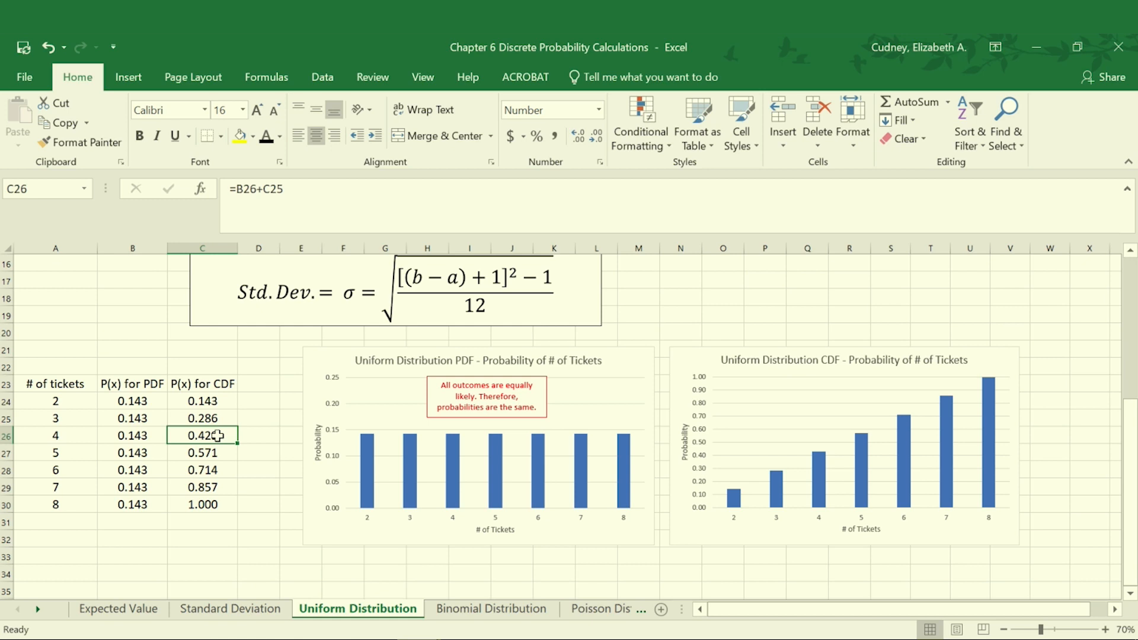
mouse_move(228, 419)
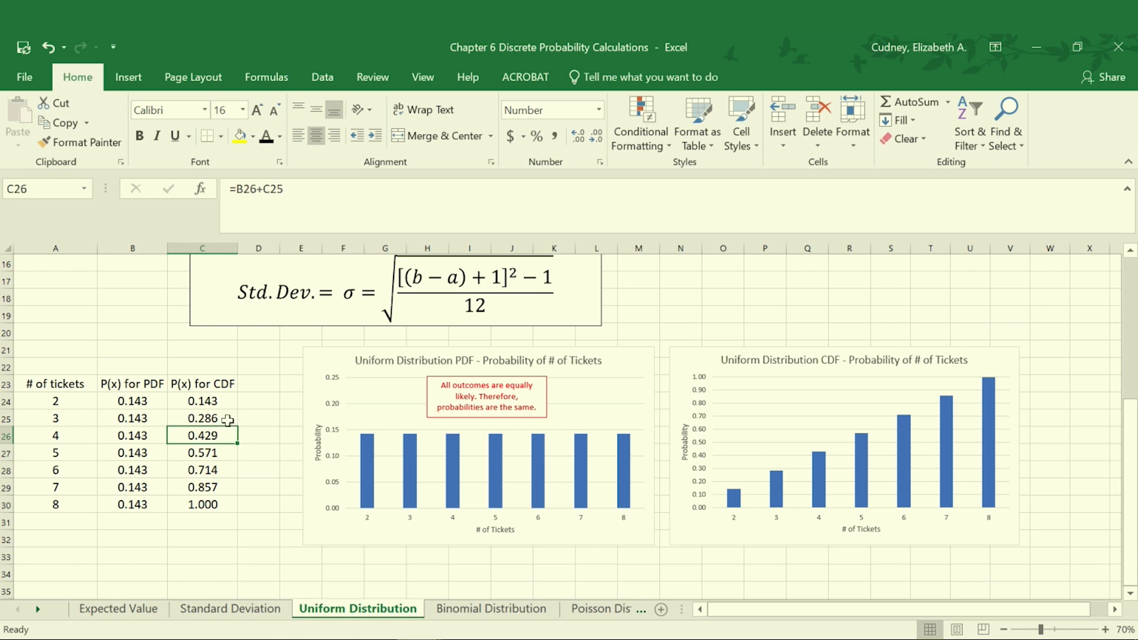
left_click(202, 401)
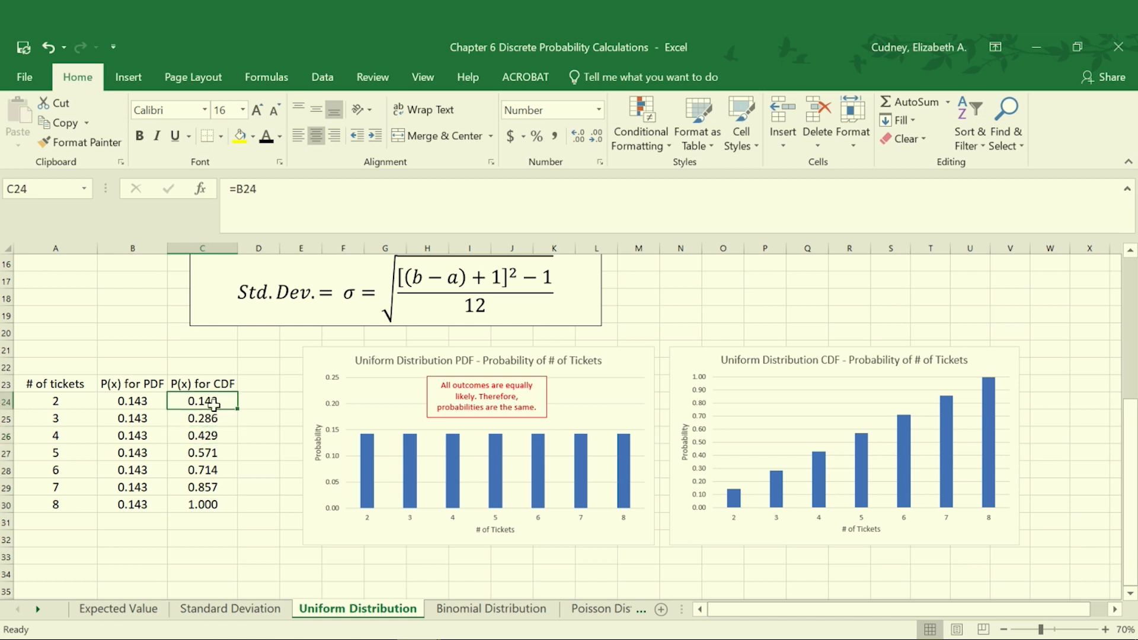
left_click(202, 435)
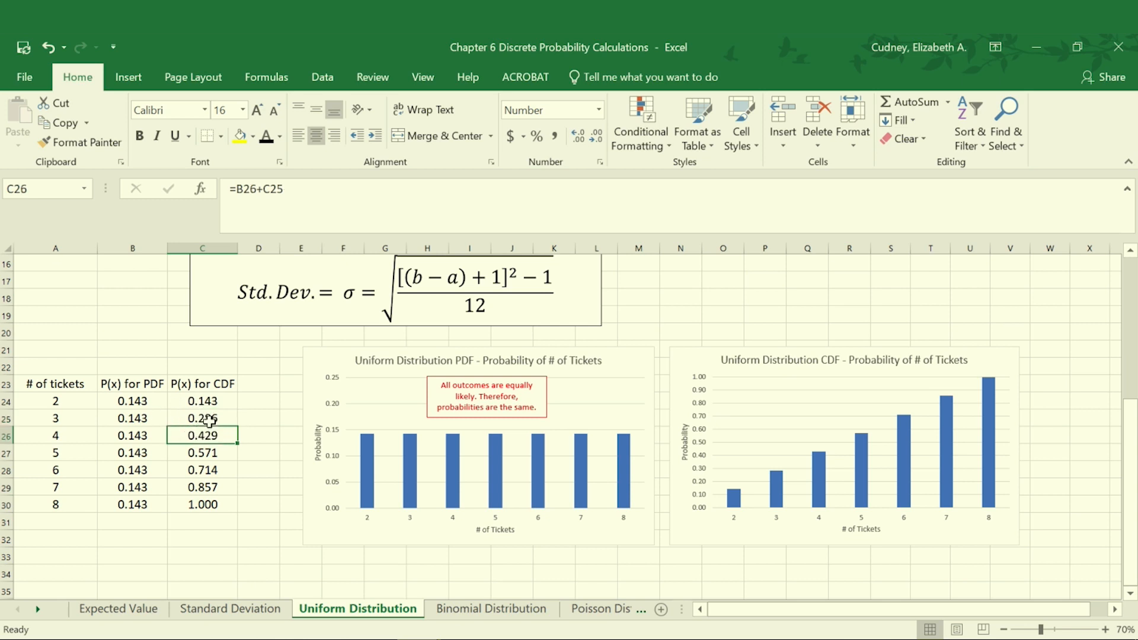
mouse_move(137, 401)
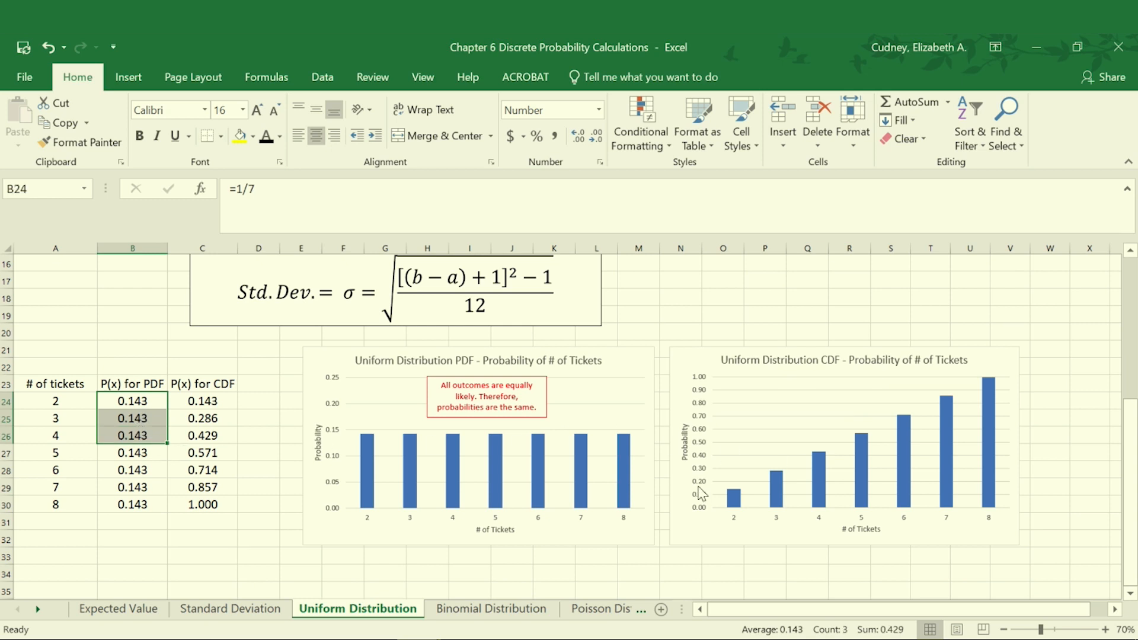
left_click(132, 504)
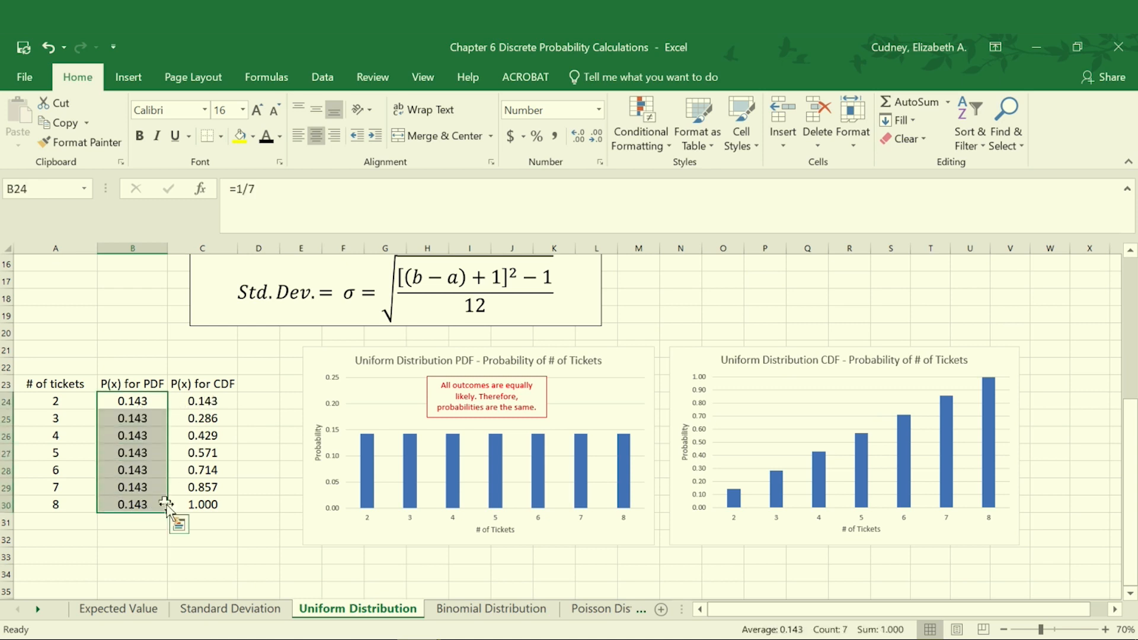
left_click(202, 504)
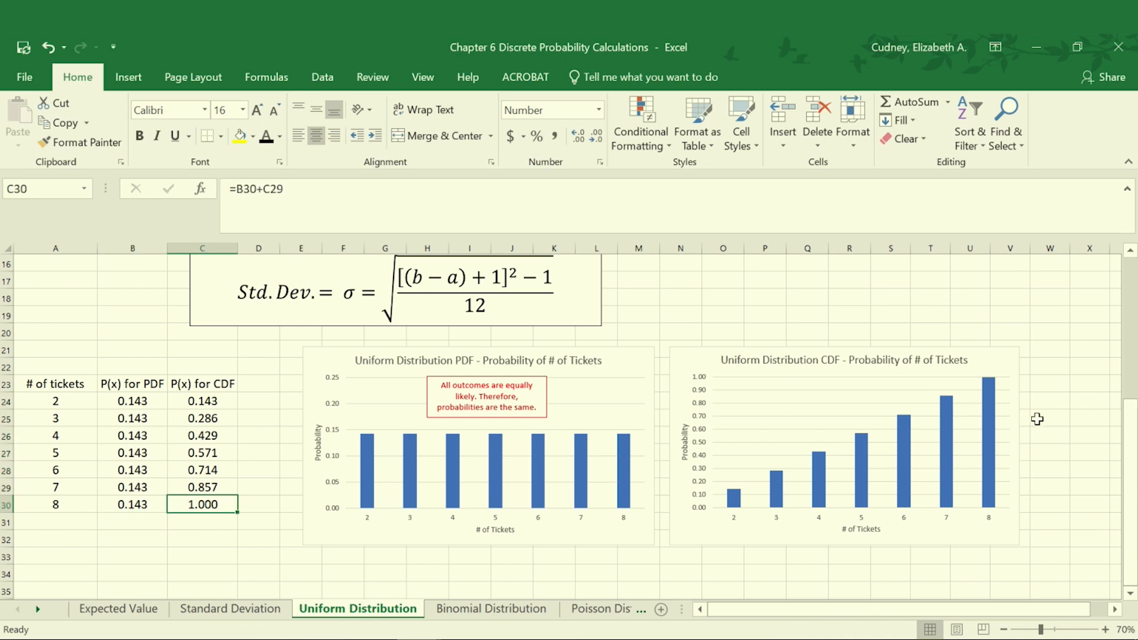
mouse_move(960, 427)
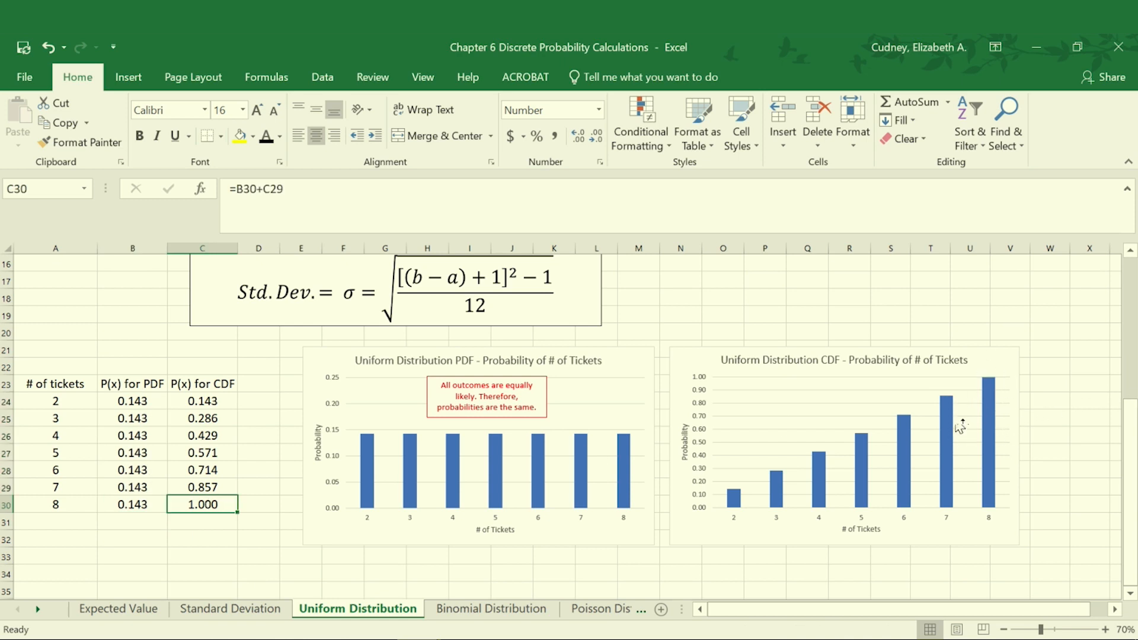
mouse_move(891, 524)
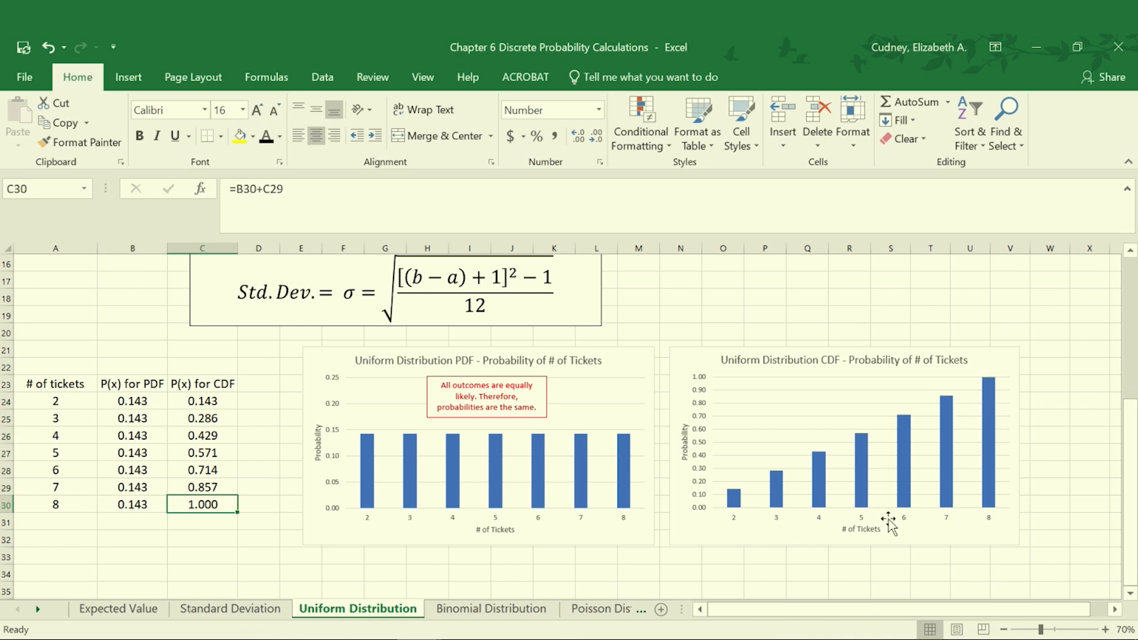
mouse_move(991, 398)
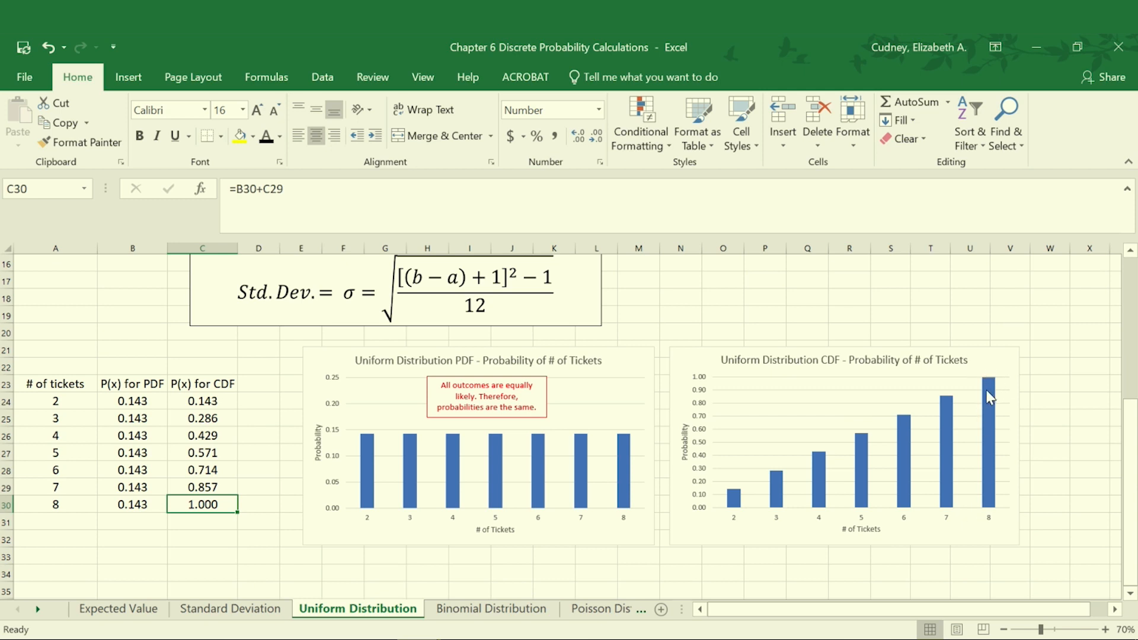
mouse_move(989, 389)
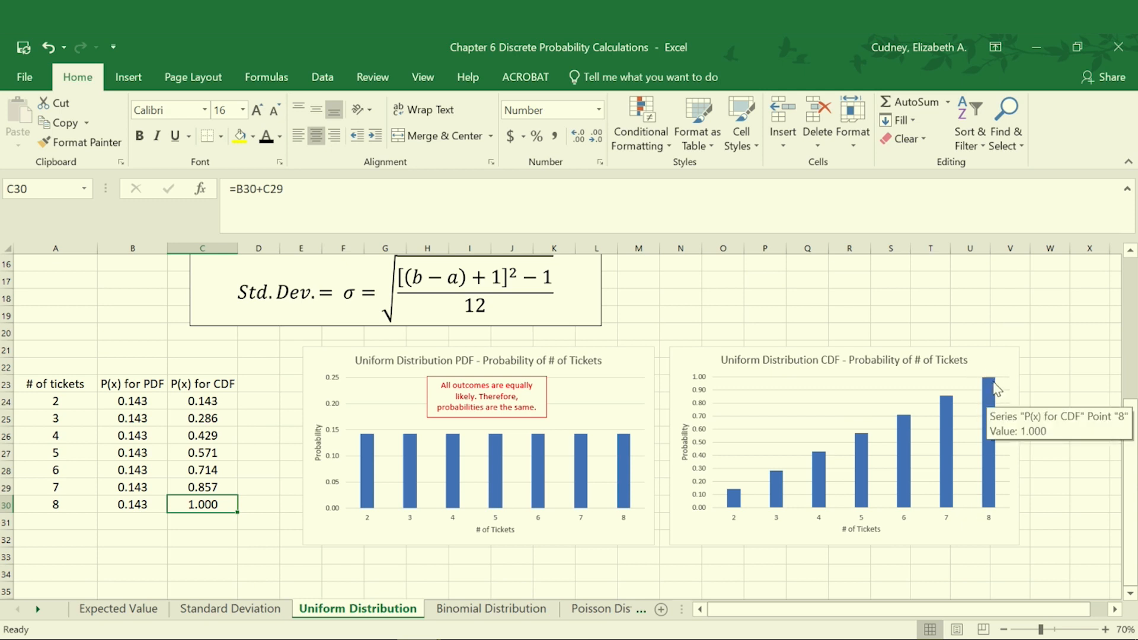
mouse_move(659, 486)
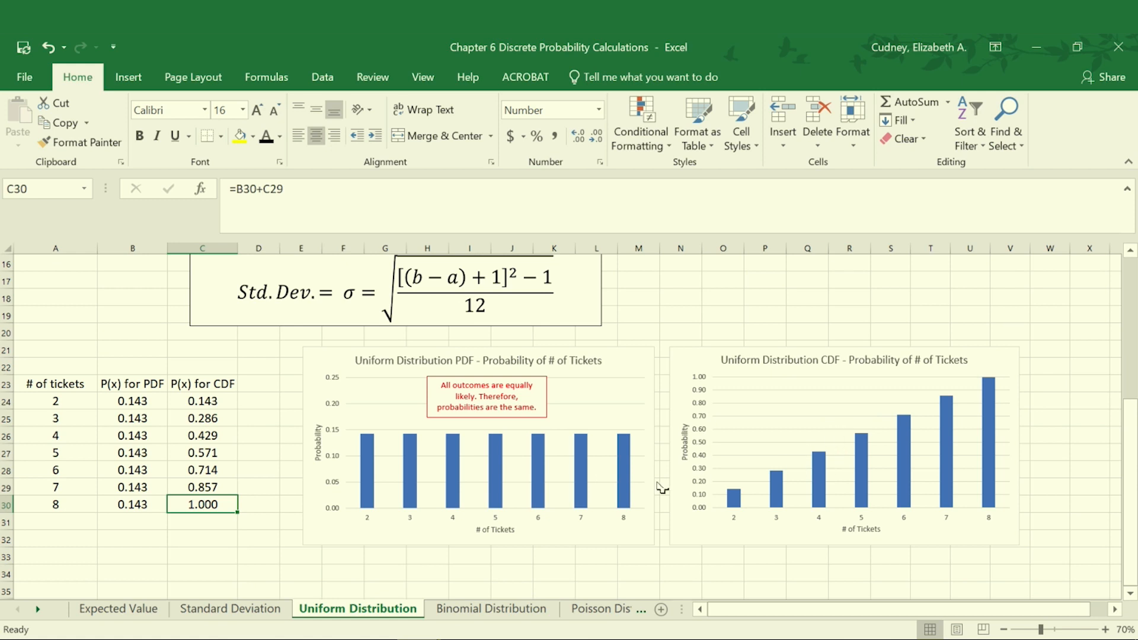
mouse_move(580, 510)
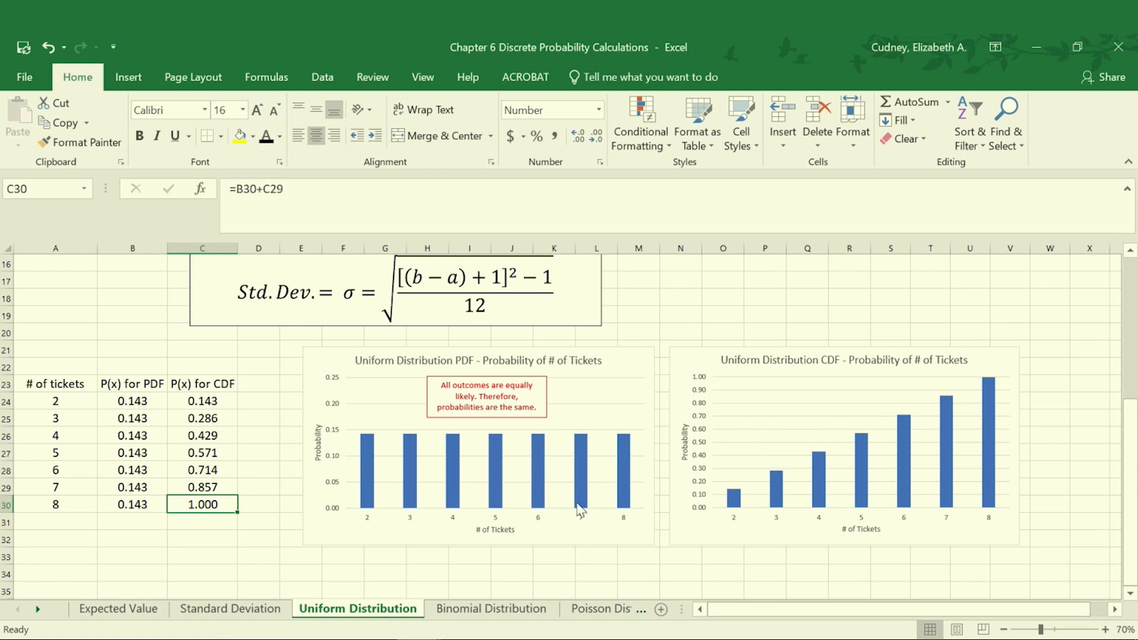
mouse_move(442, 468)
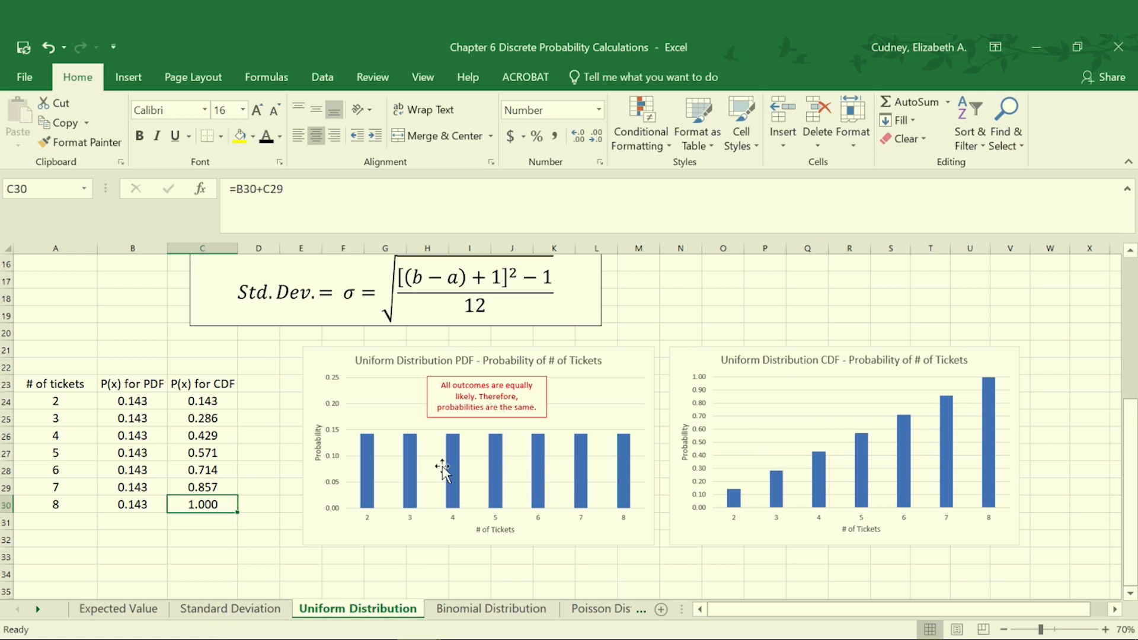
mouse_move(763, 467)
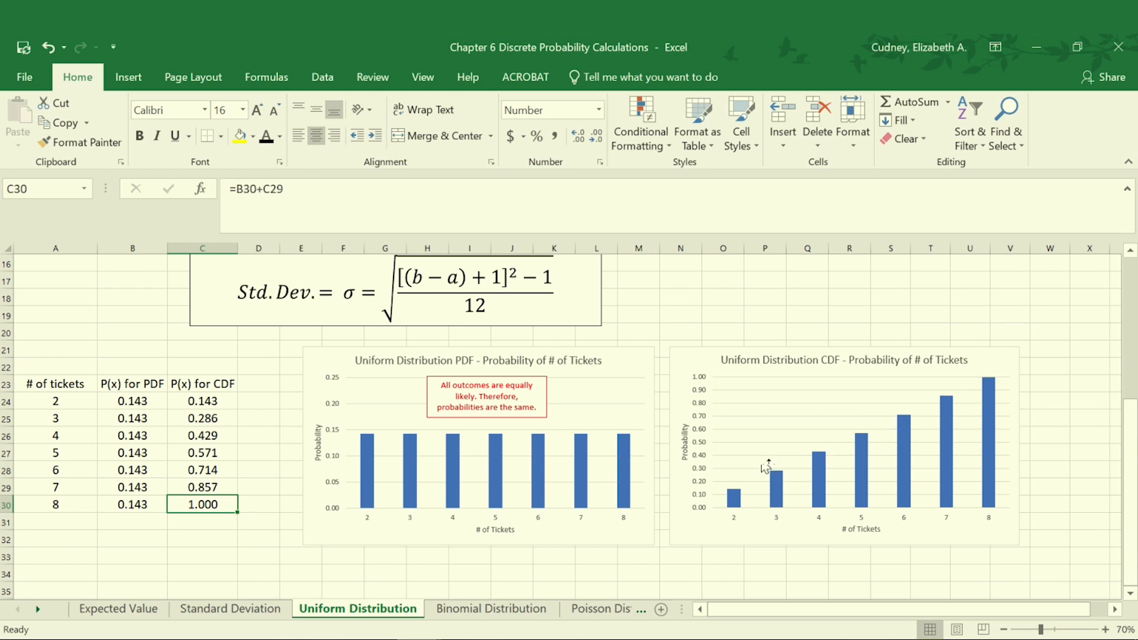
mouse_move(917, 426)
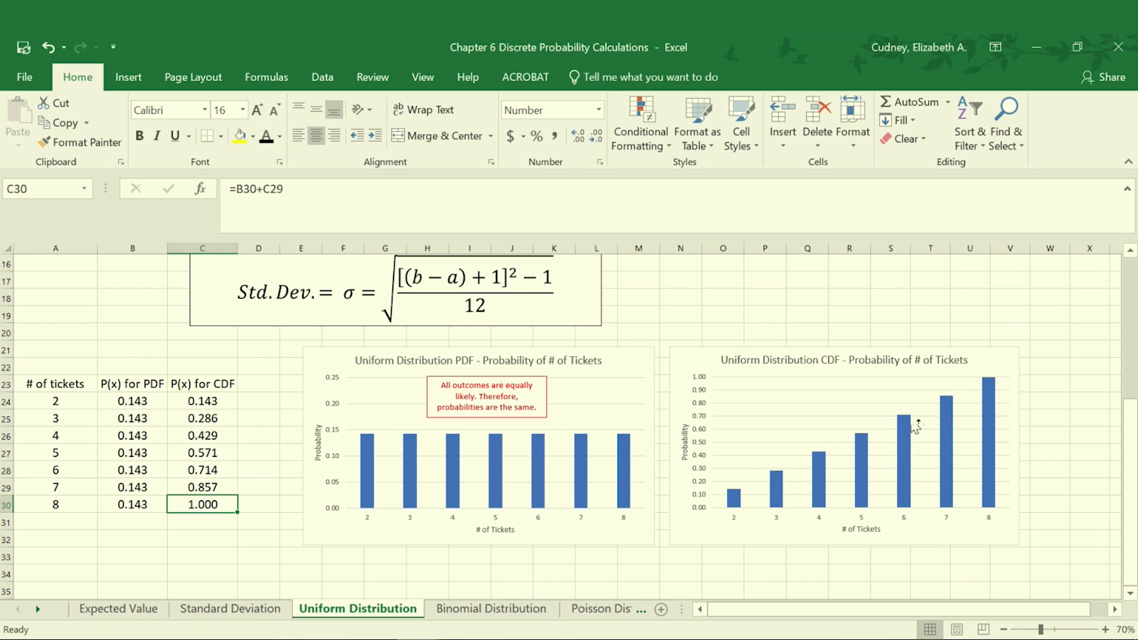
mouse_move(741, 492)
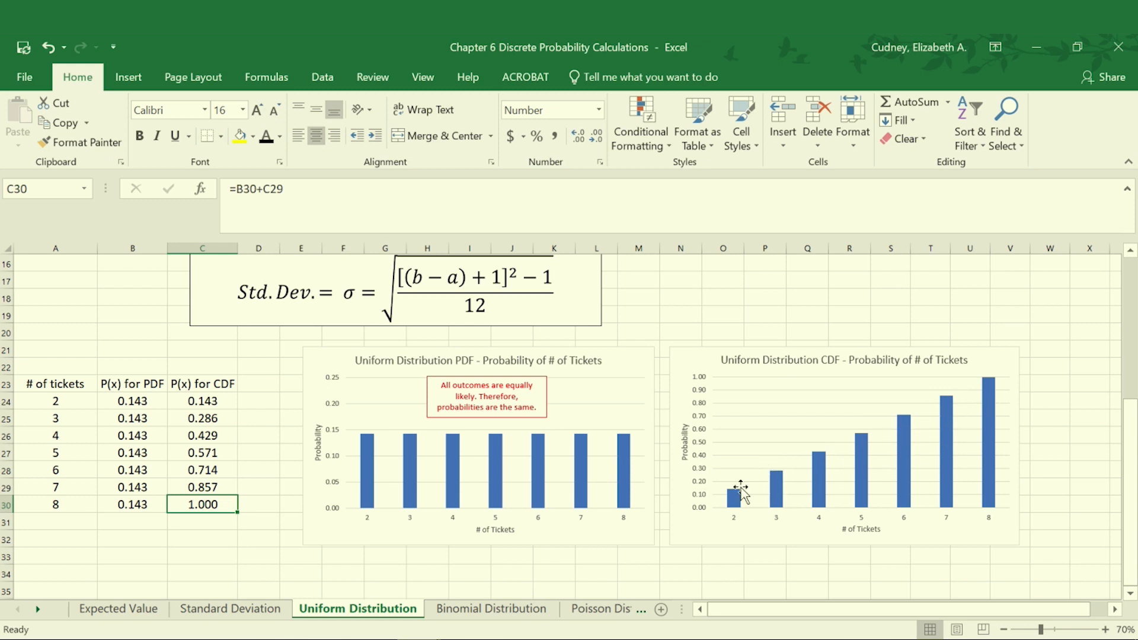
mouse_move(477, 496)
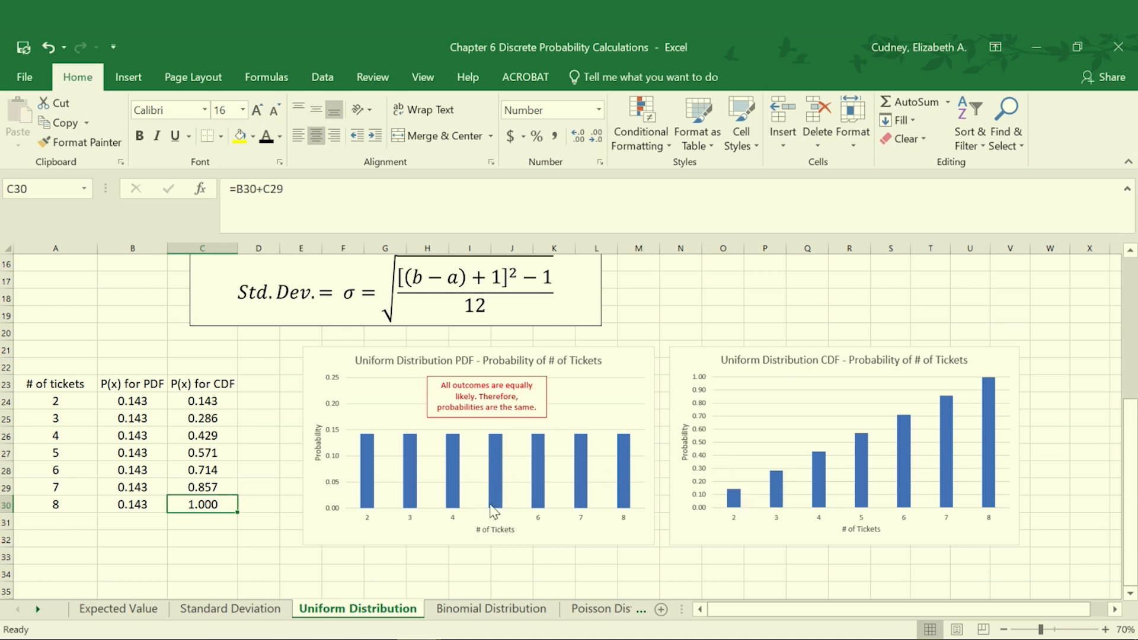
mouse_move(497, 512)
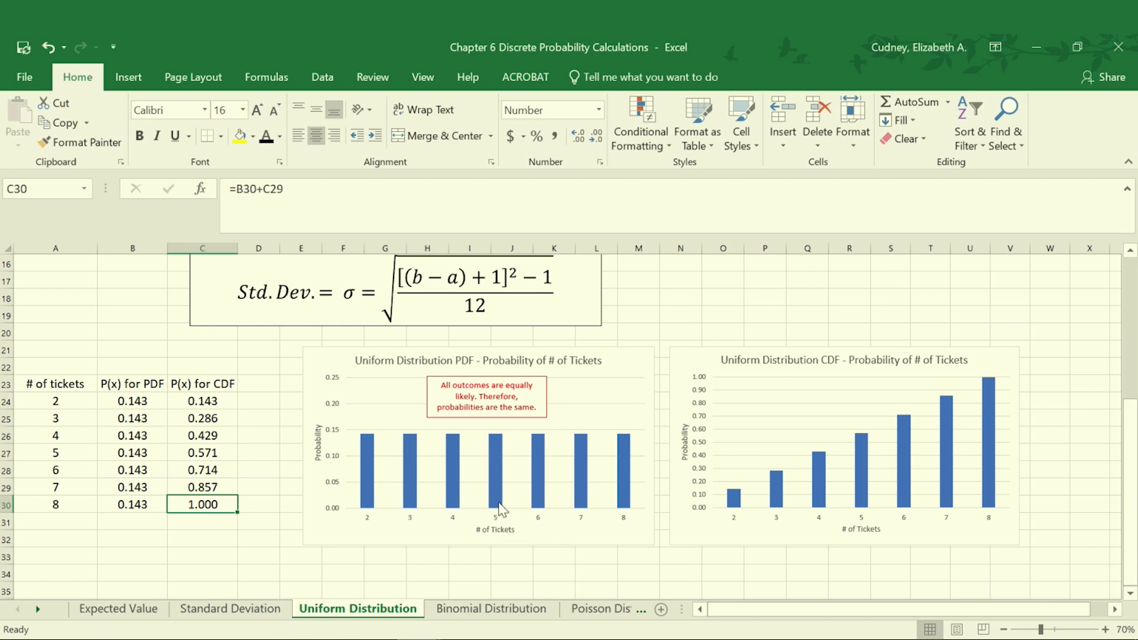
mouse_move(411, 477)
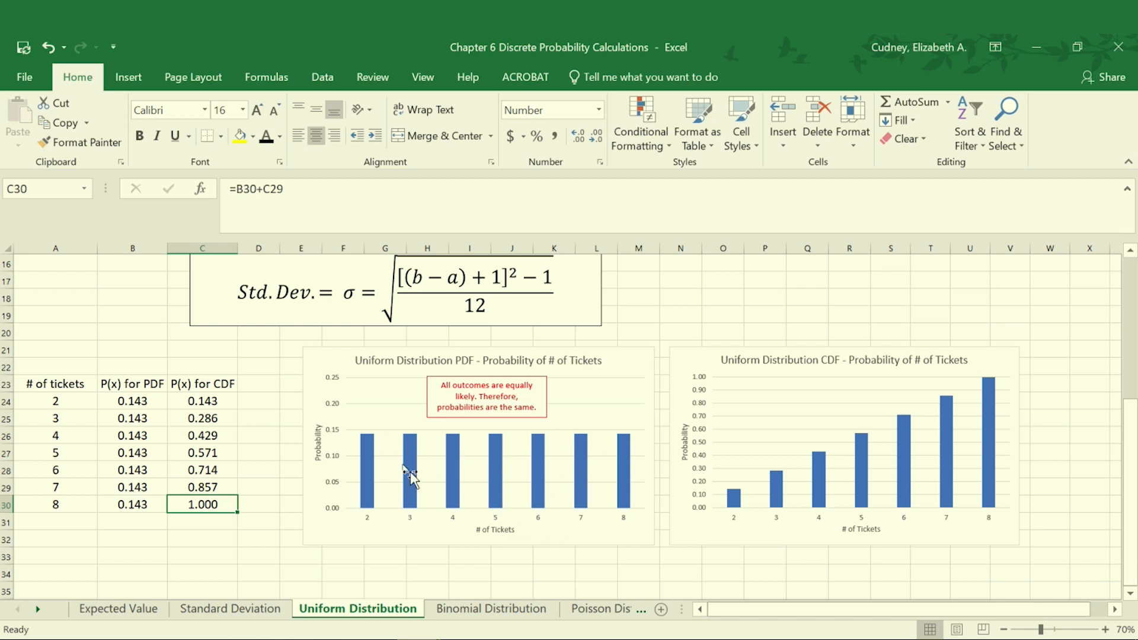
mouse_move(526, 475)
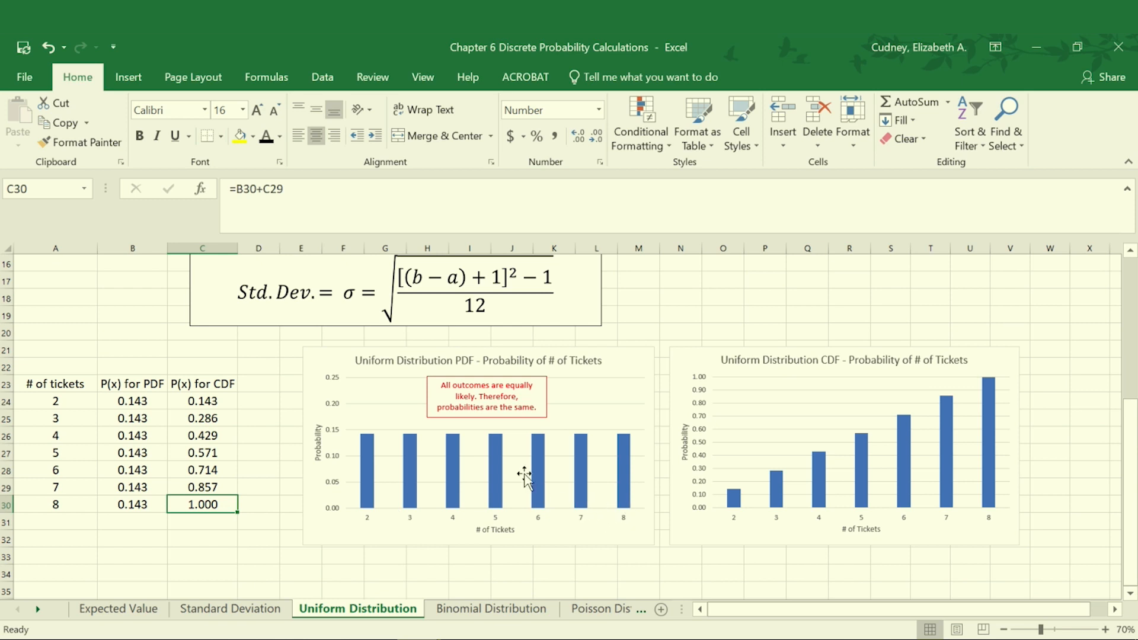
mouse_move(555, 473)
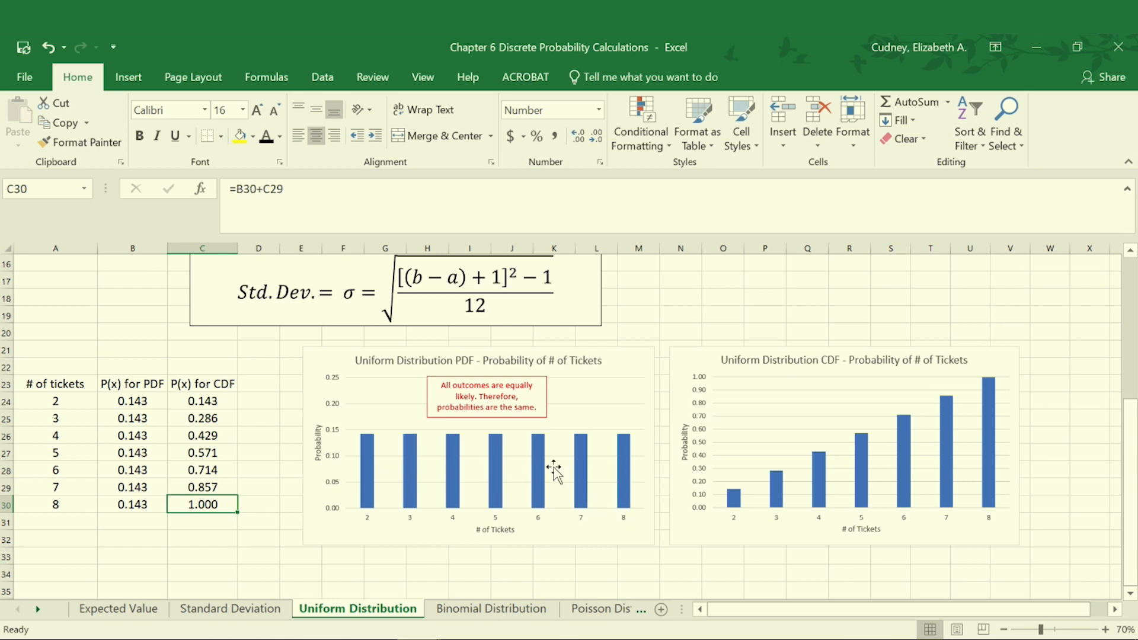
scroll("up", 3)
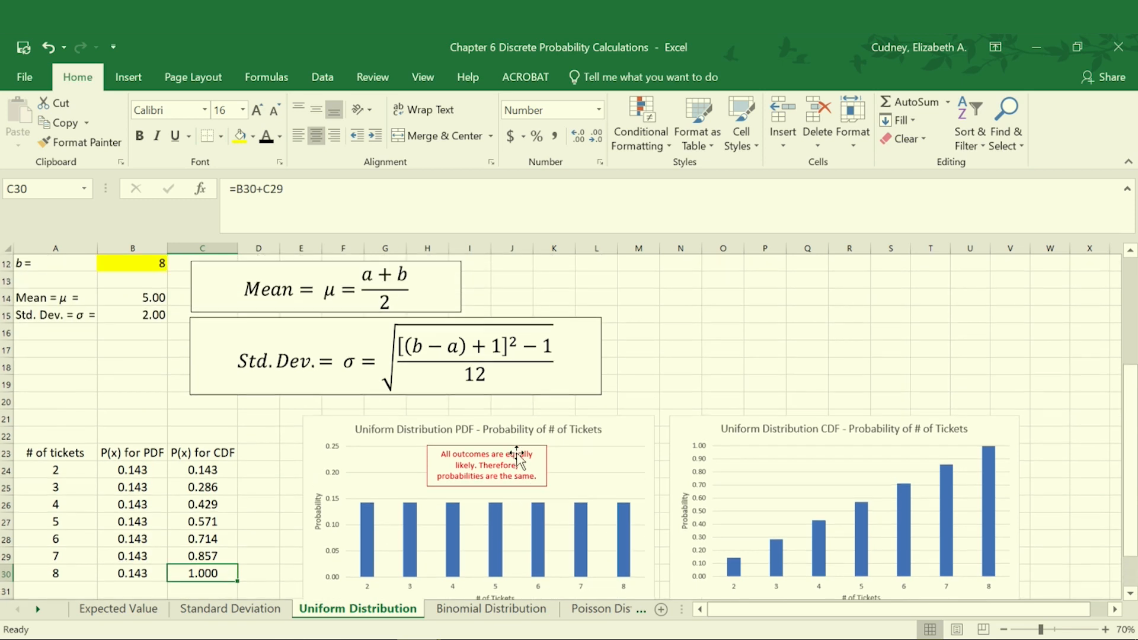
scroll("up", 3)
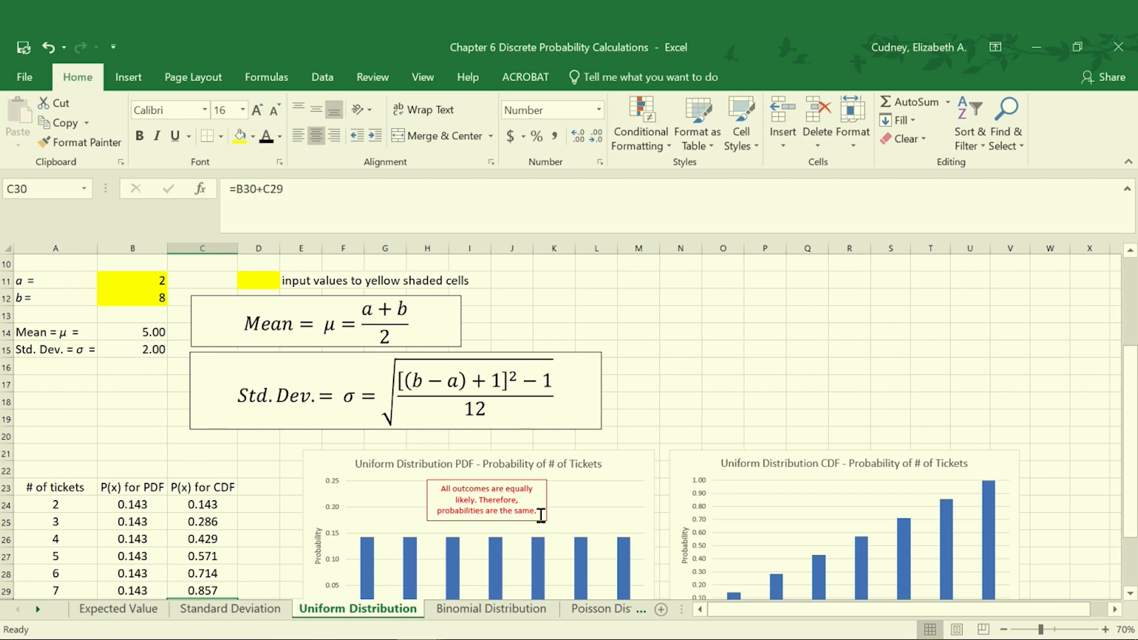
scroll("down", 3)
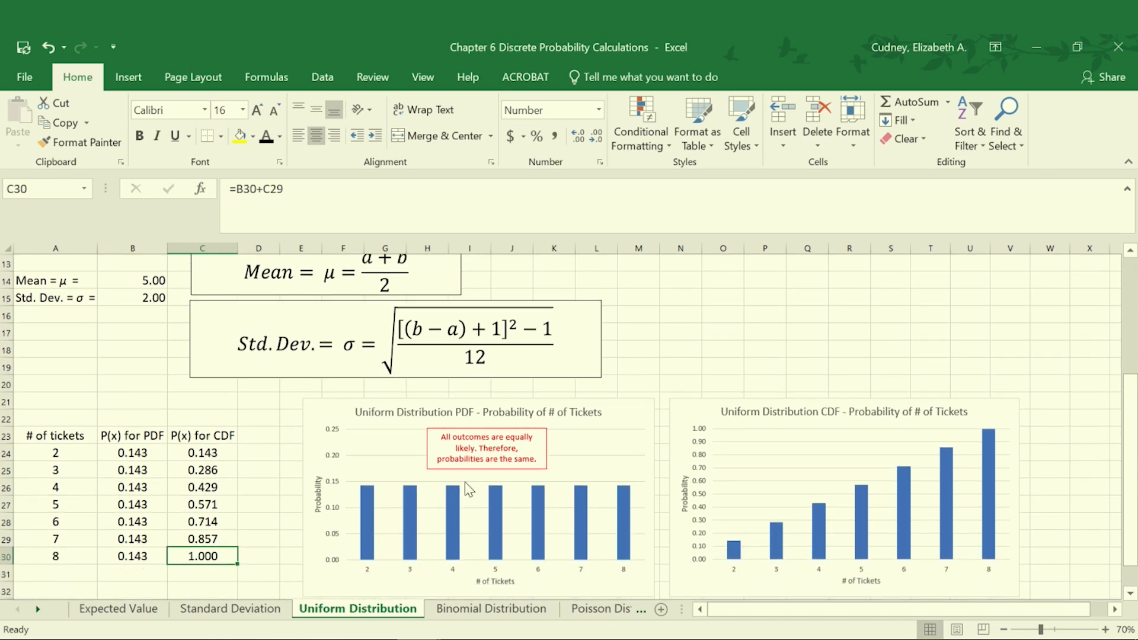